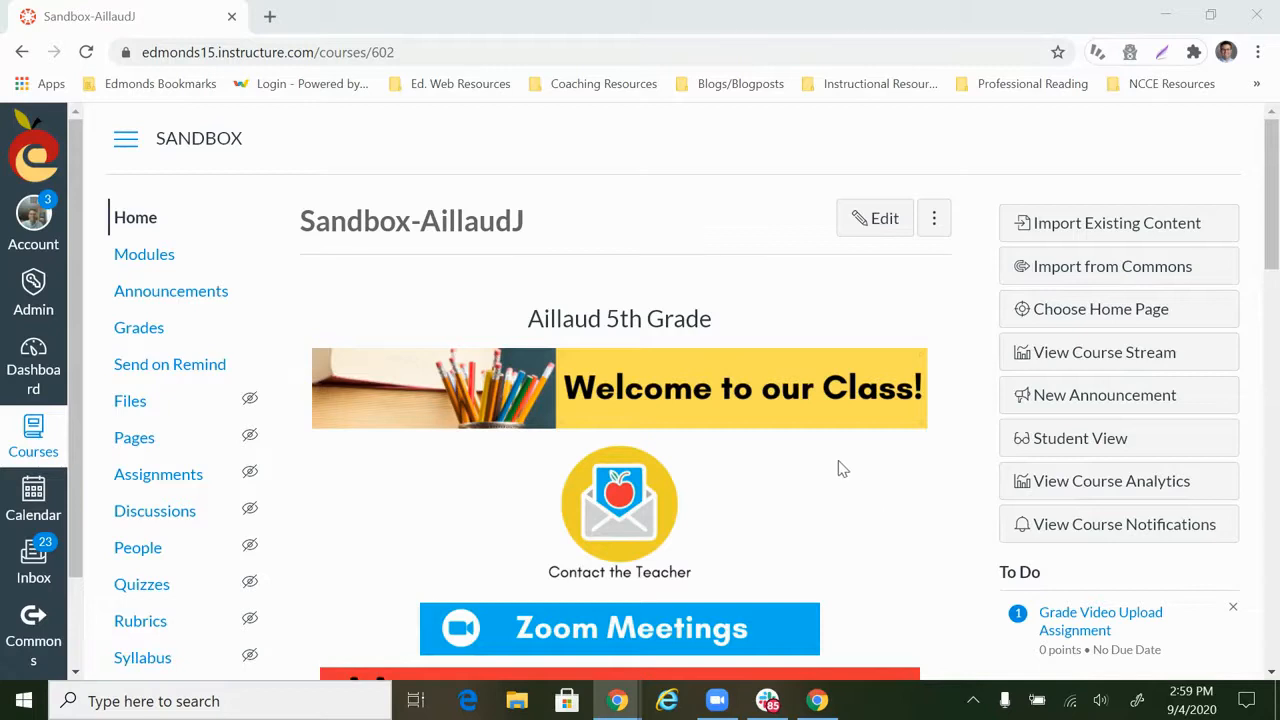
pyautogui.moveTo(792, 476)
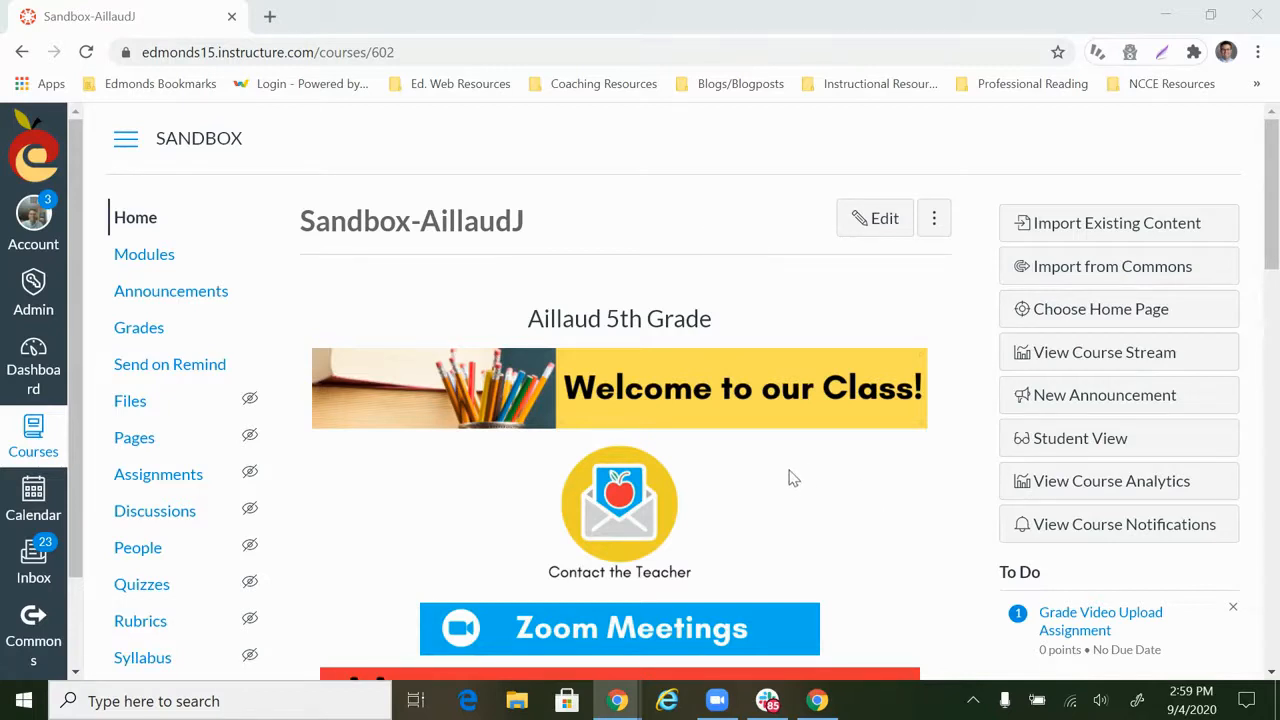
pyautogui.moveTo(804, 492)
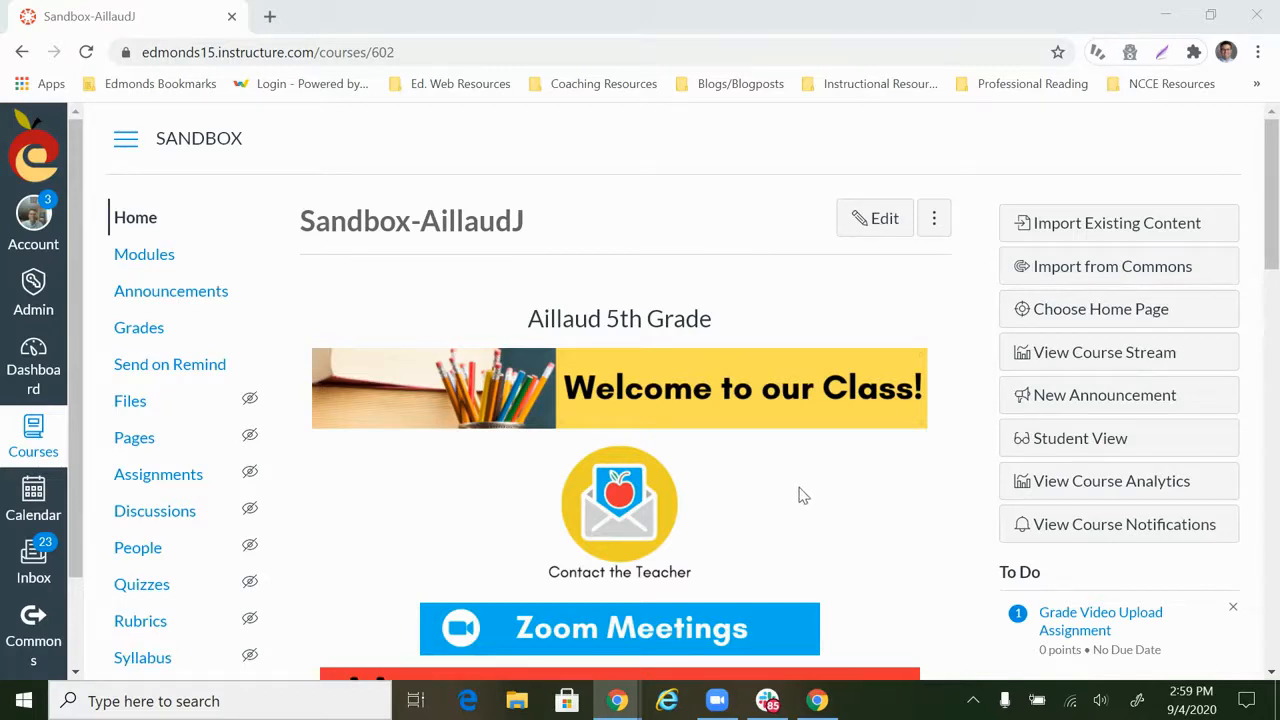
pyautogui.moveTo(810, 506)
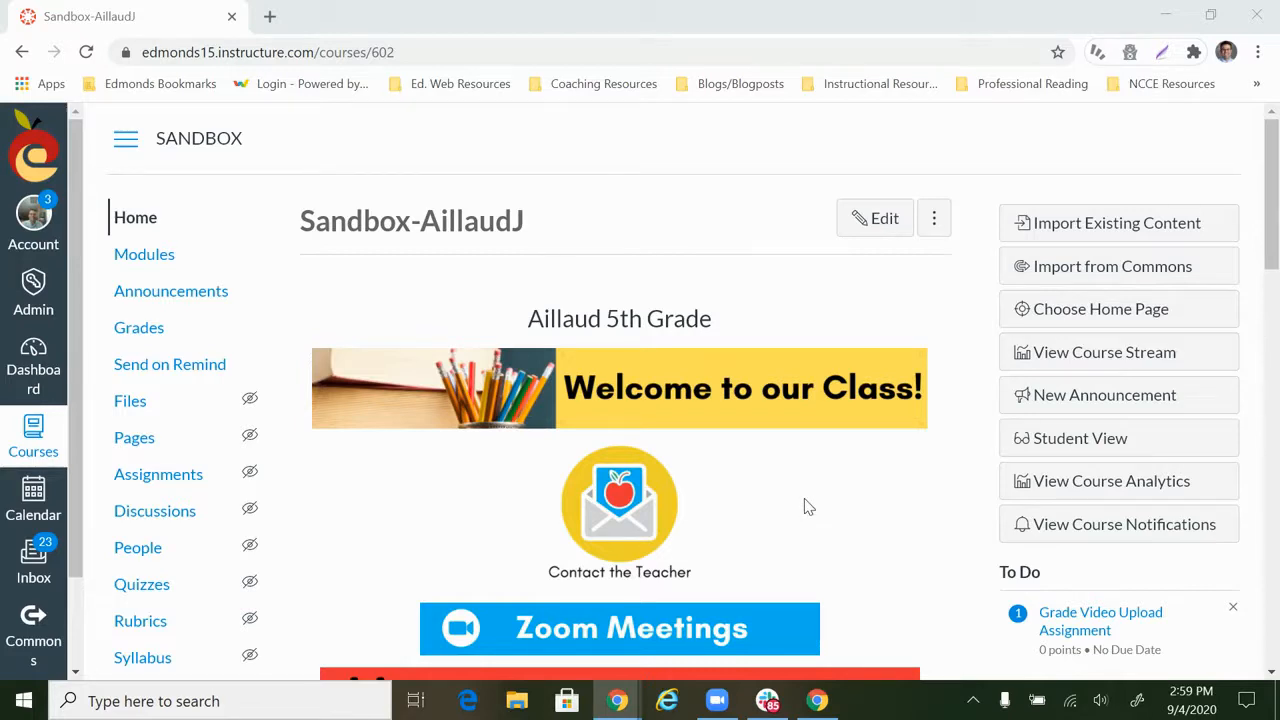
pyautogui.moveTo(144, 254)
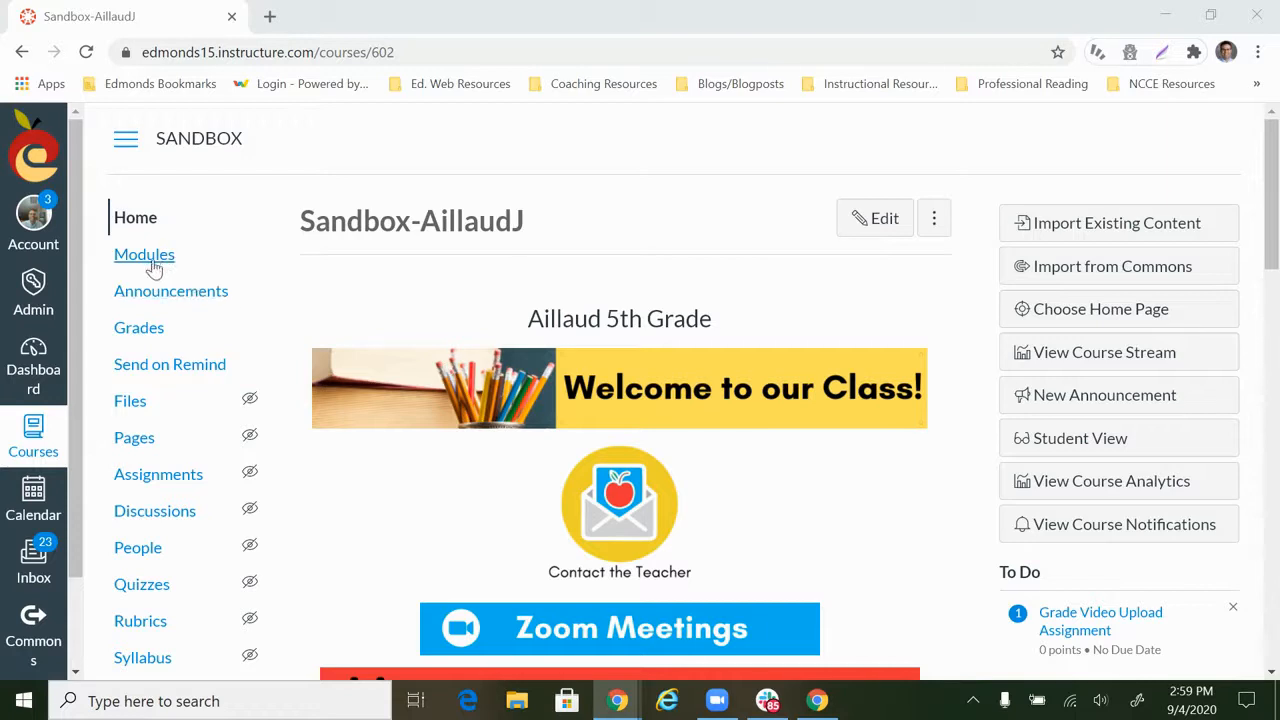
# From Modules, begin adding a new assignment item to the Week 1 module
pyautogui.click(144, 254)
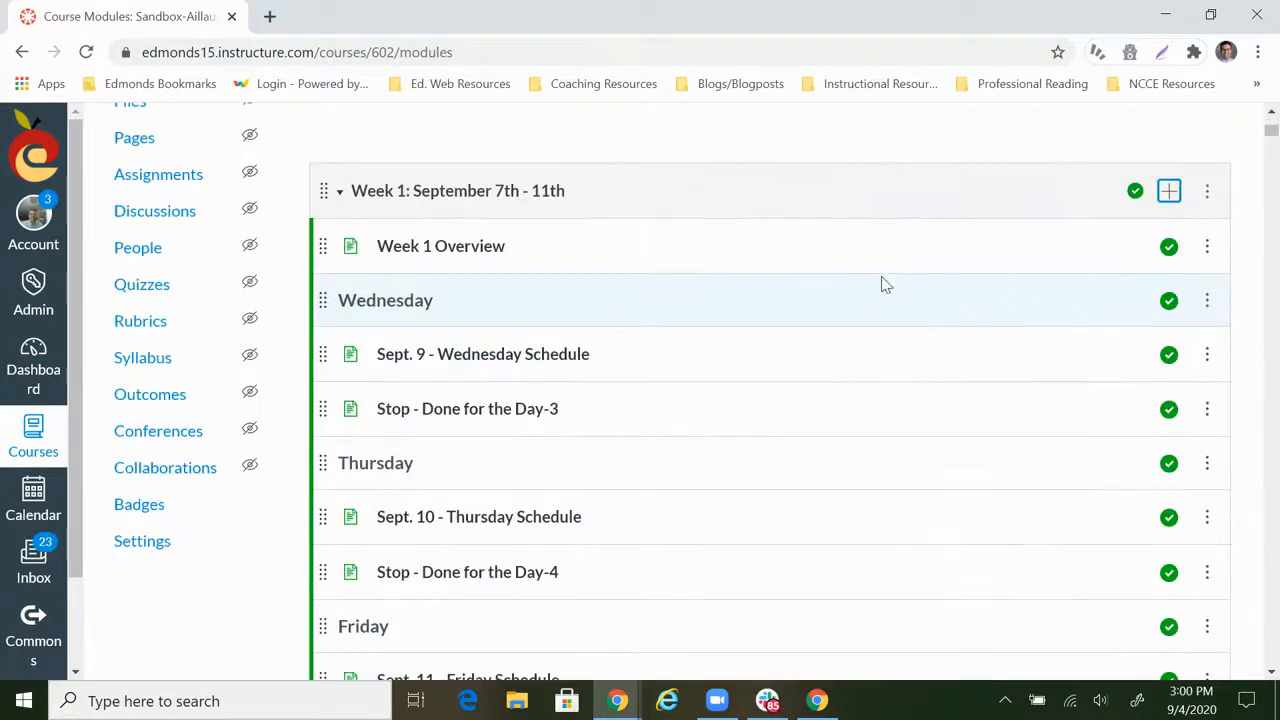
pyautogui.moveTo(1168, 190)
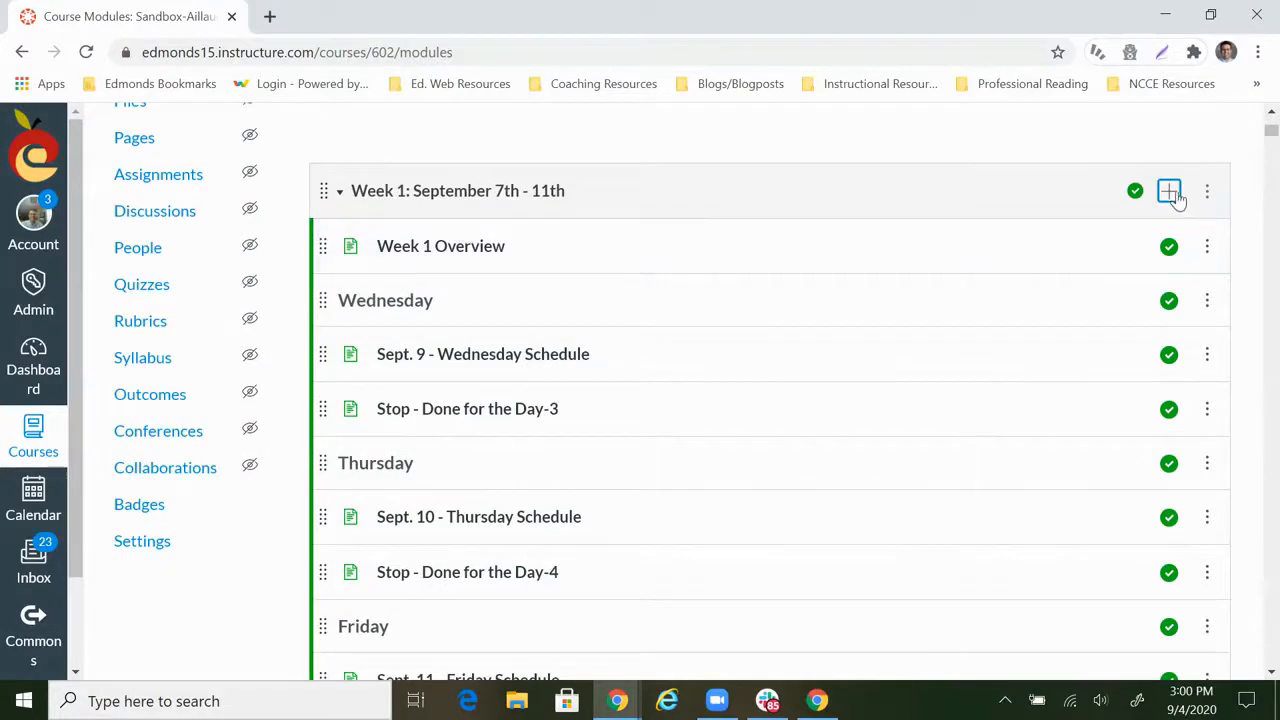
pyautogui.click(1168, 190)
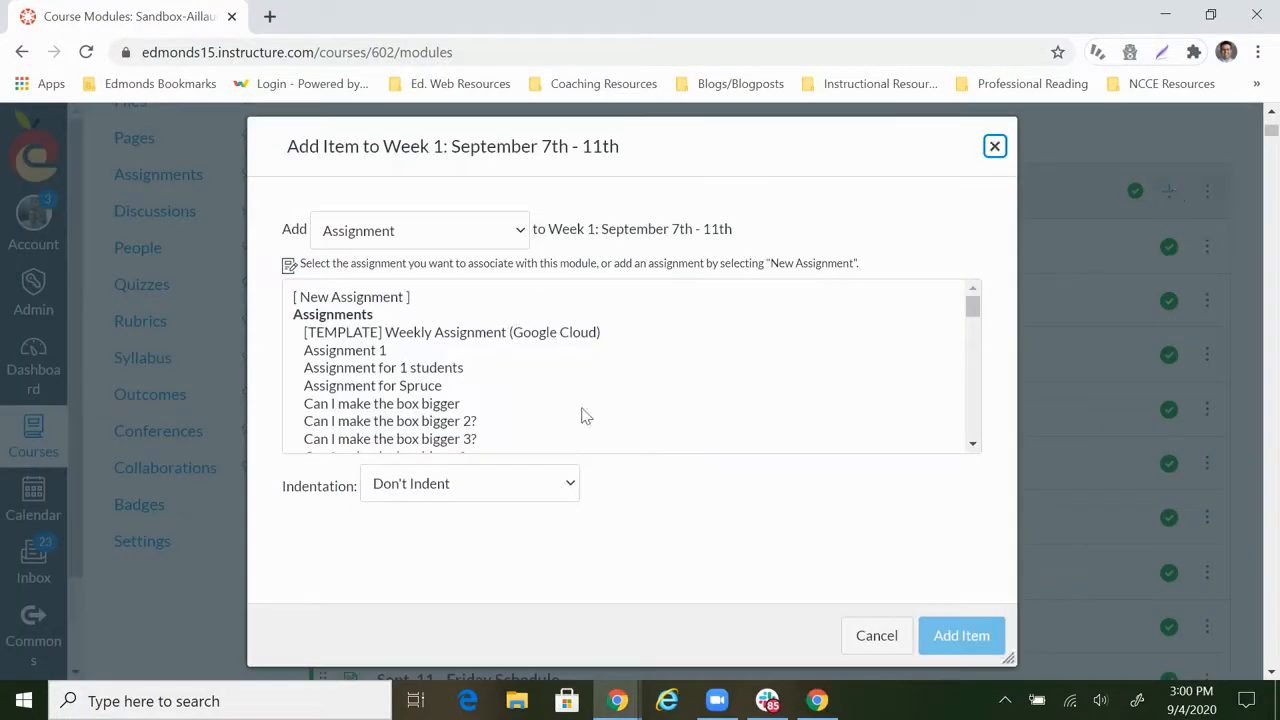
pyautogui.click(350, 296)
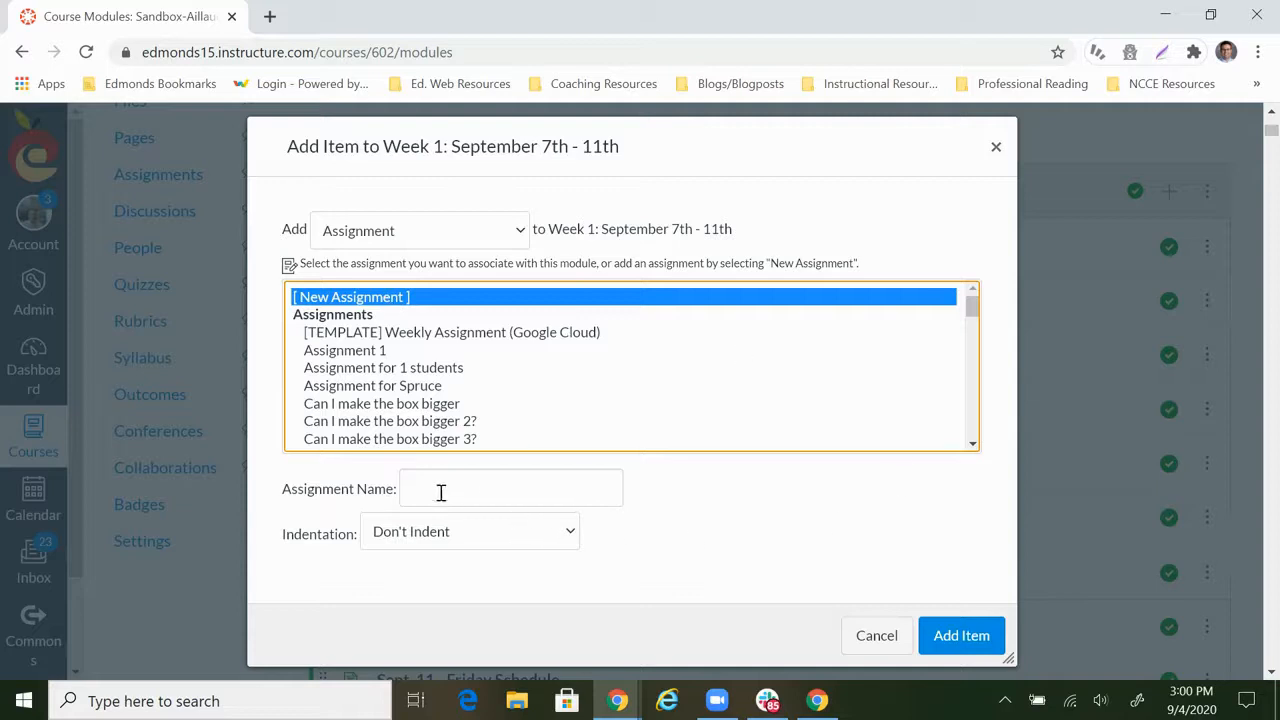
# Name the item 'Online Media Recording Assignment' and add it to the module
pyautogui.click(512, 488)
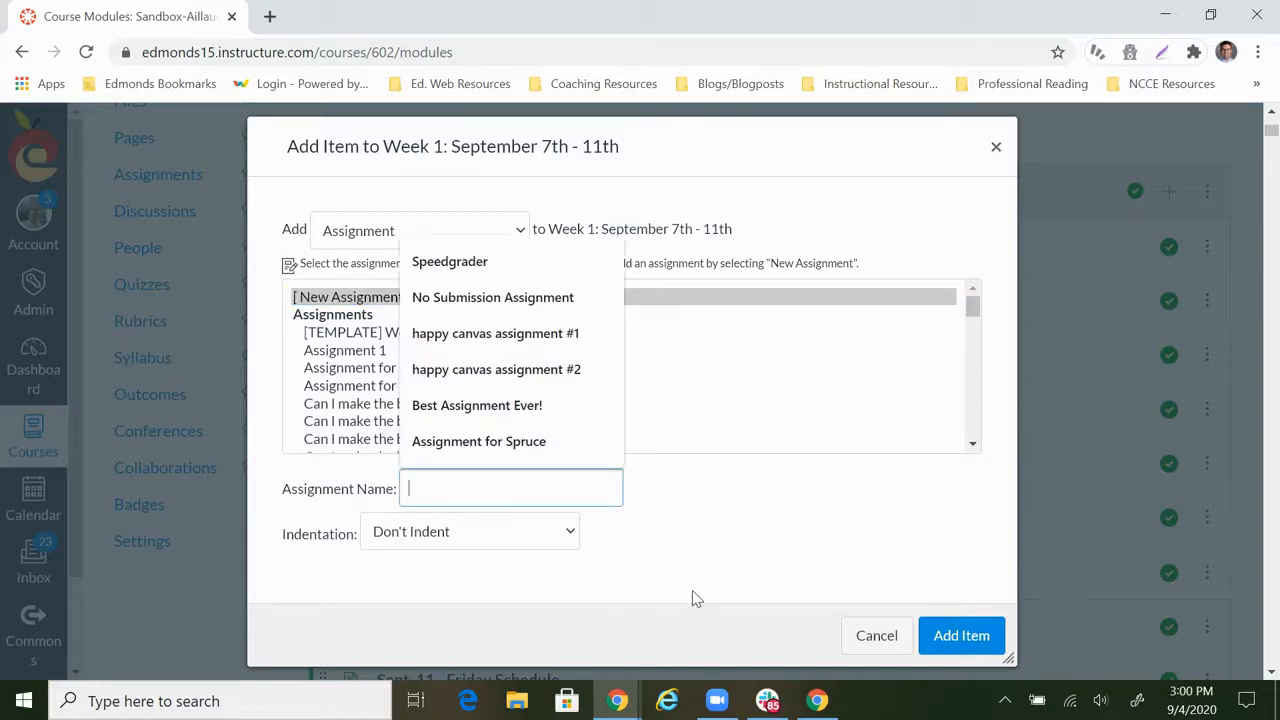
pyautogui.write('Online Media Recording Assignme')
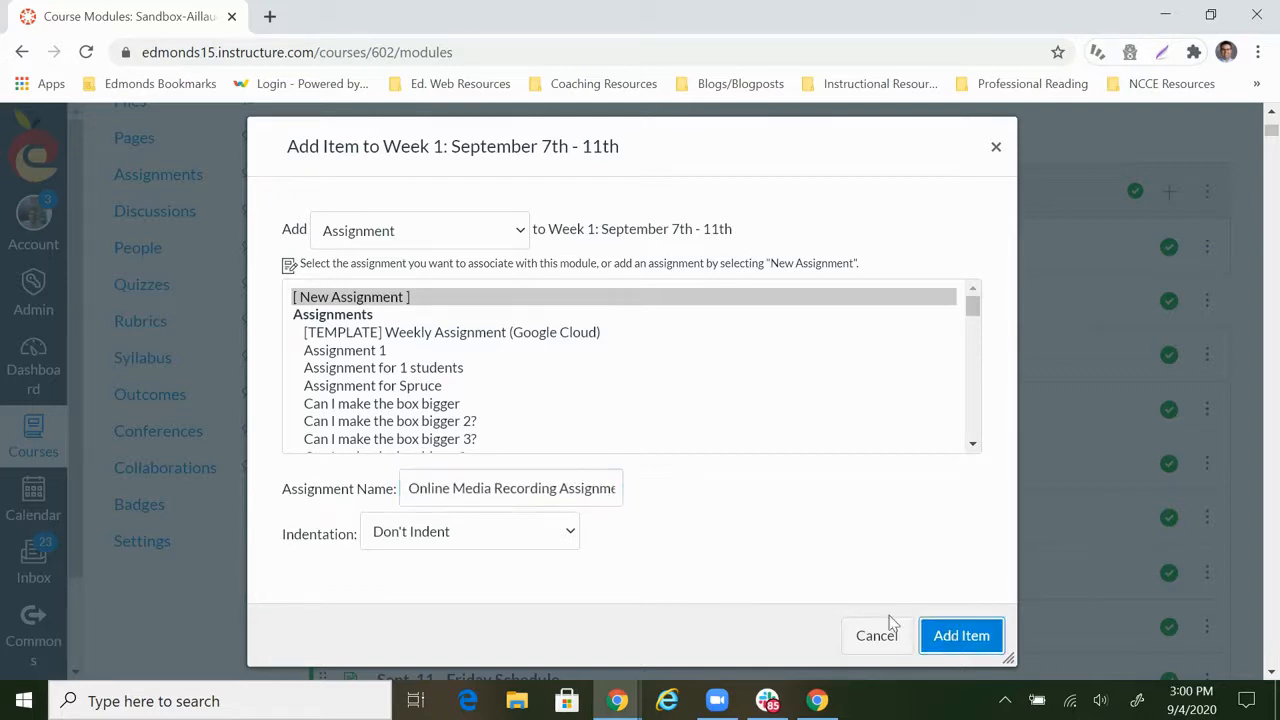
pyautogui.click(960, 636)
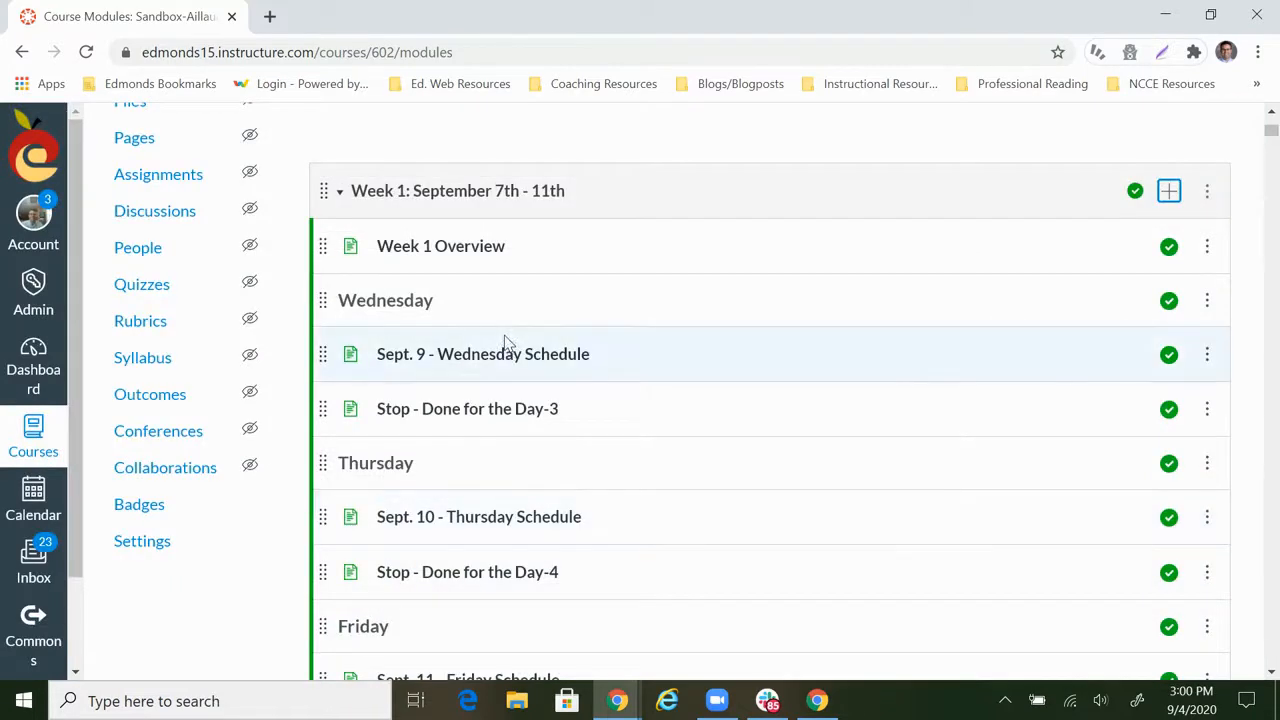
# Open the Online Media Recording Assignment and enter its Edit page
pyautogui.scroll(-3)
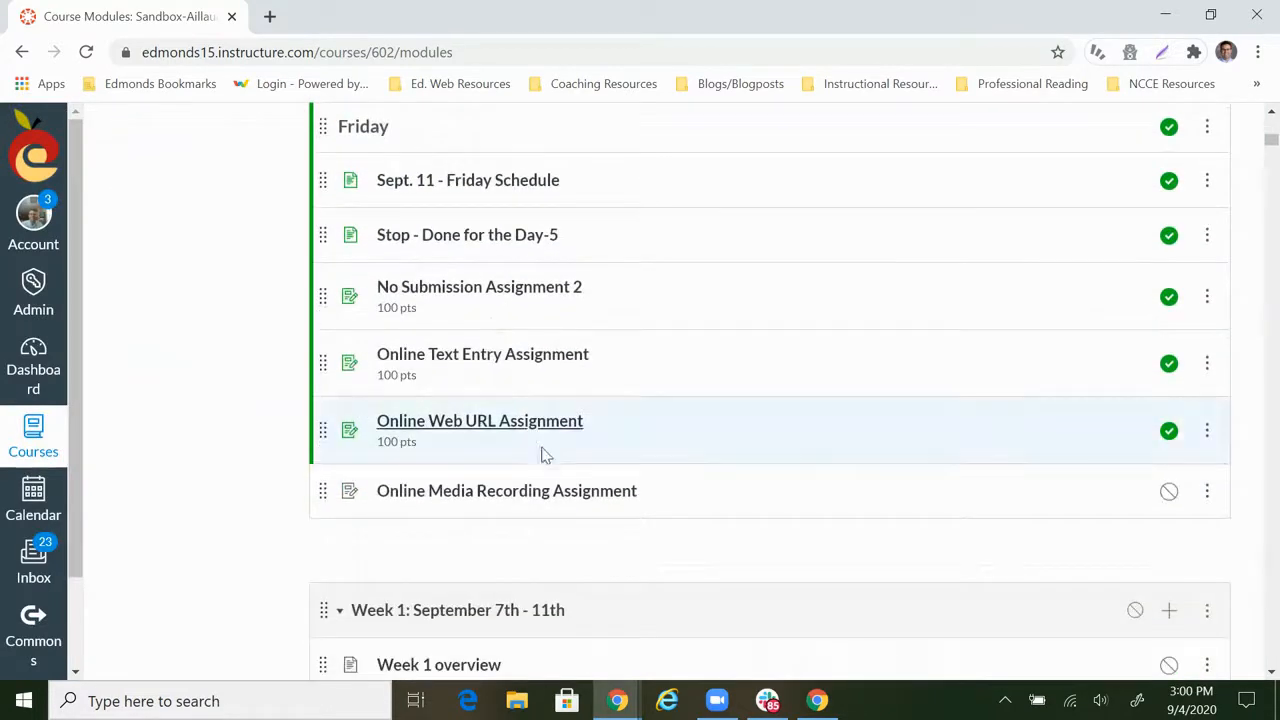
pyautogui.moveTo(496, 492)
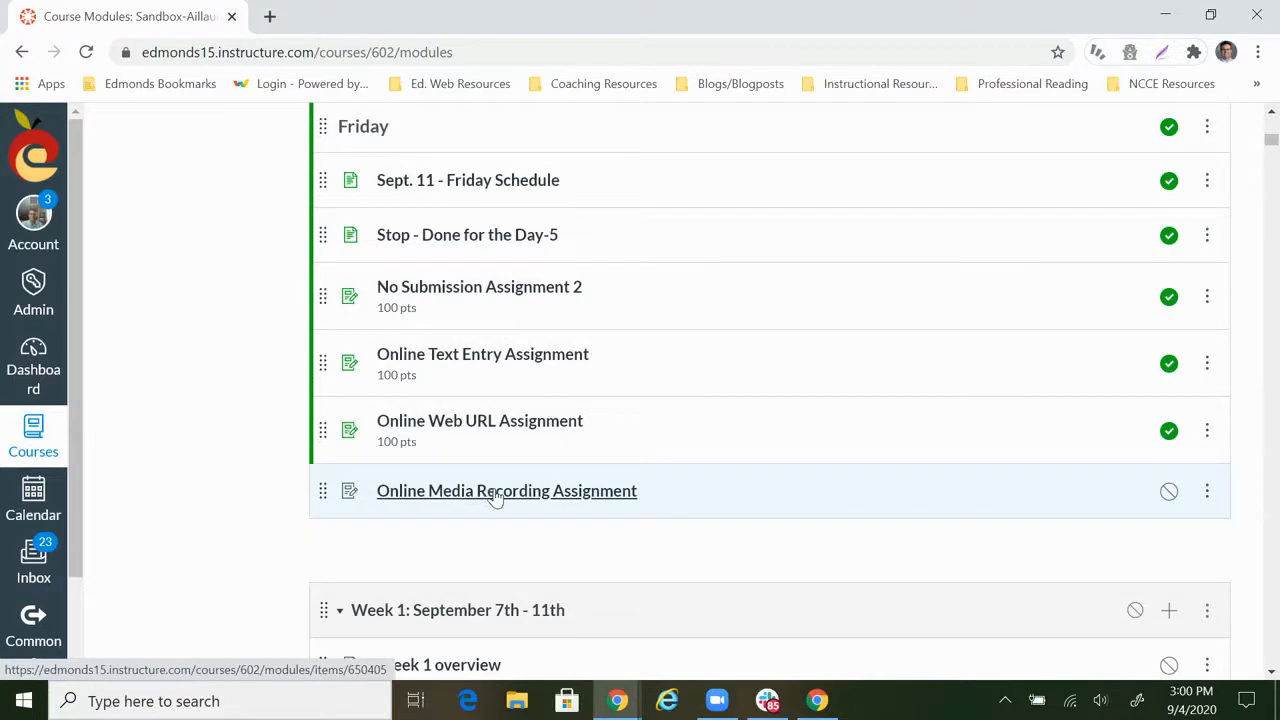
pyautogui.click(506, 492)
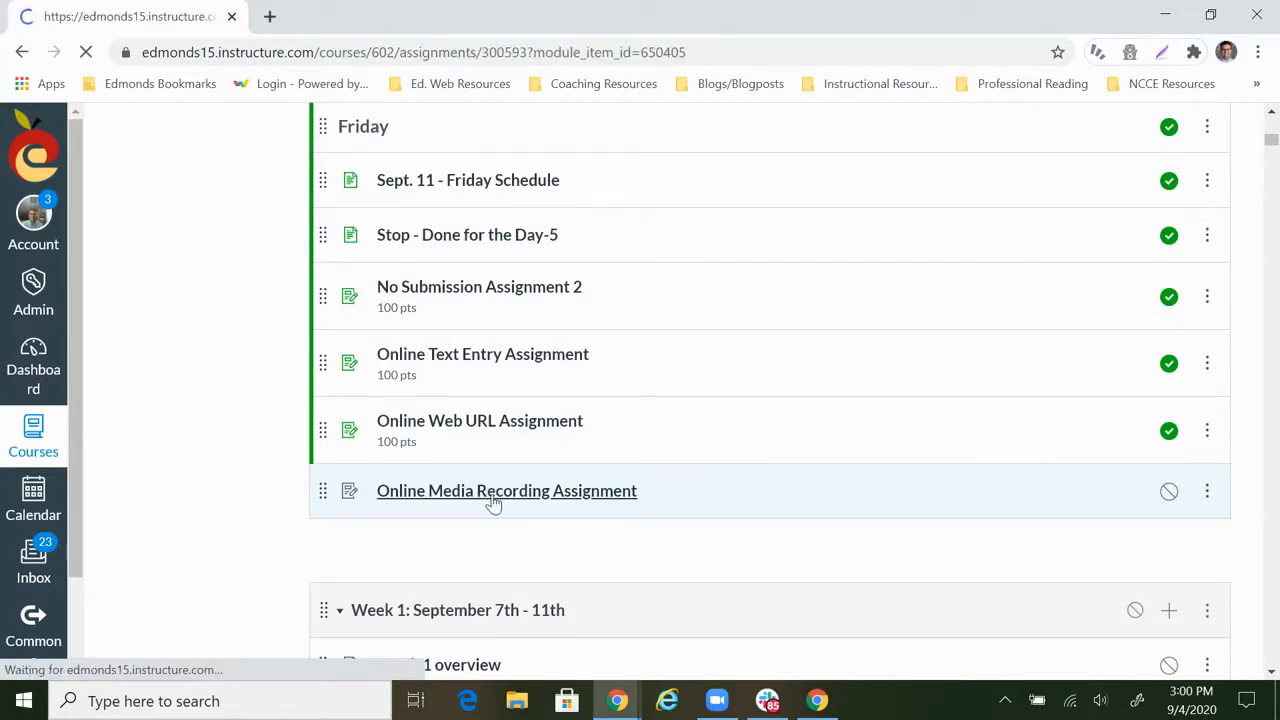
pyautogui.click(506, 492)
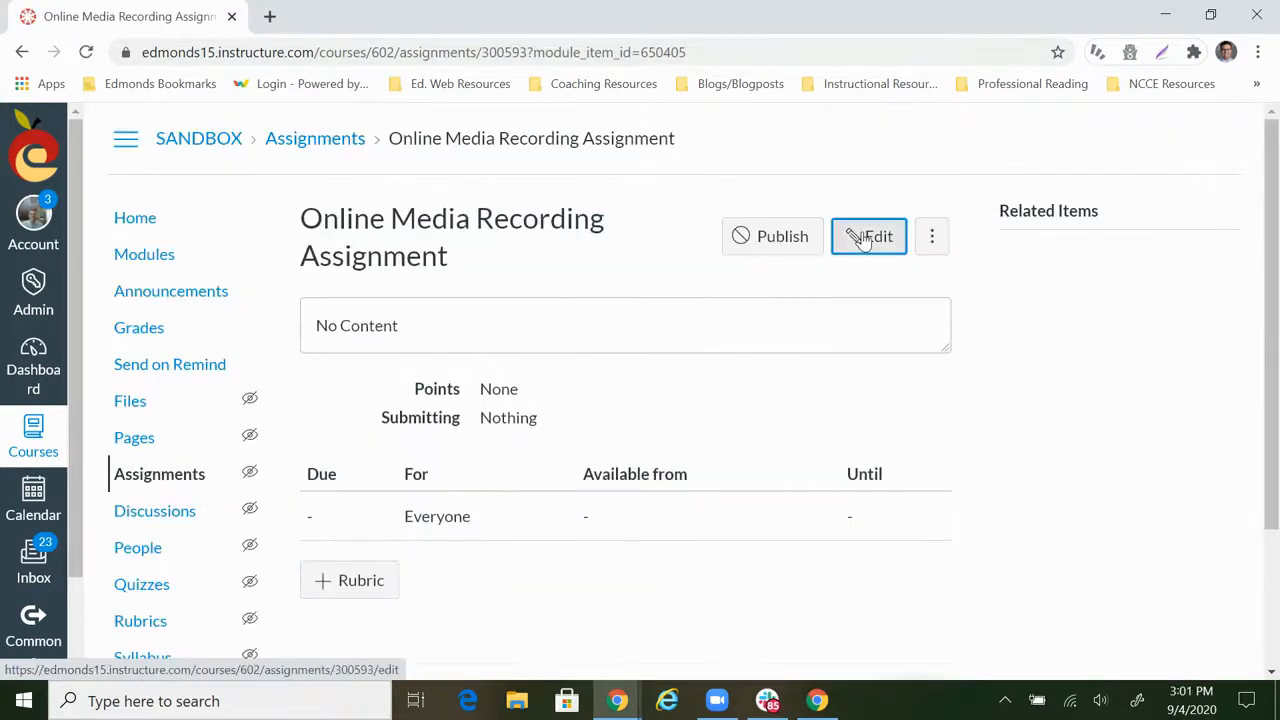
pyautogui.click(868, 236)
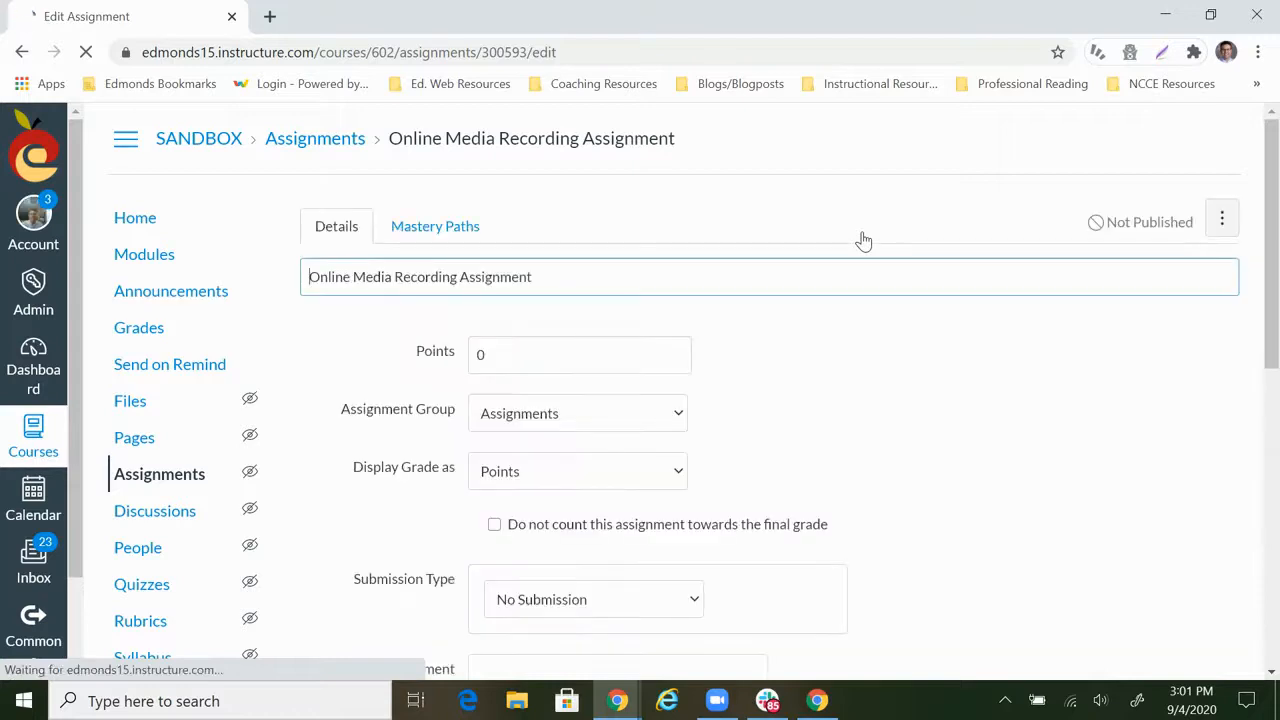
pyautogui.moveTo(784, 396)
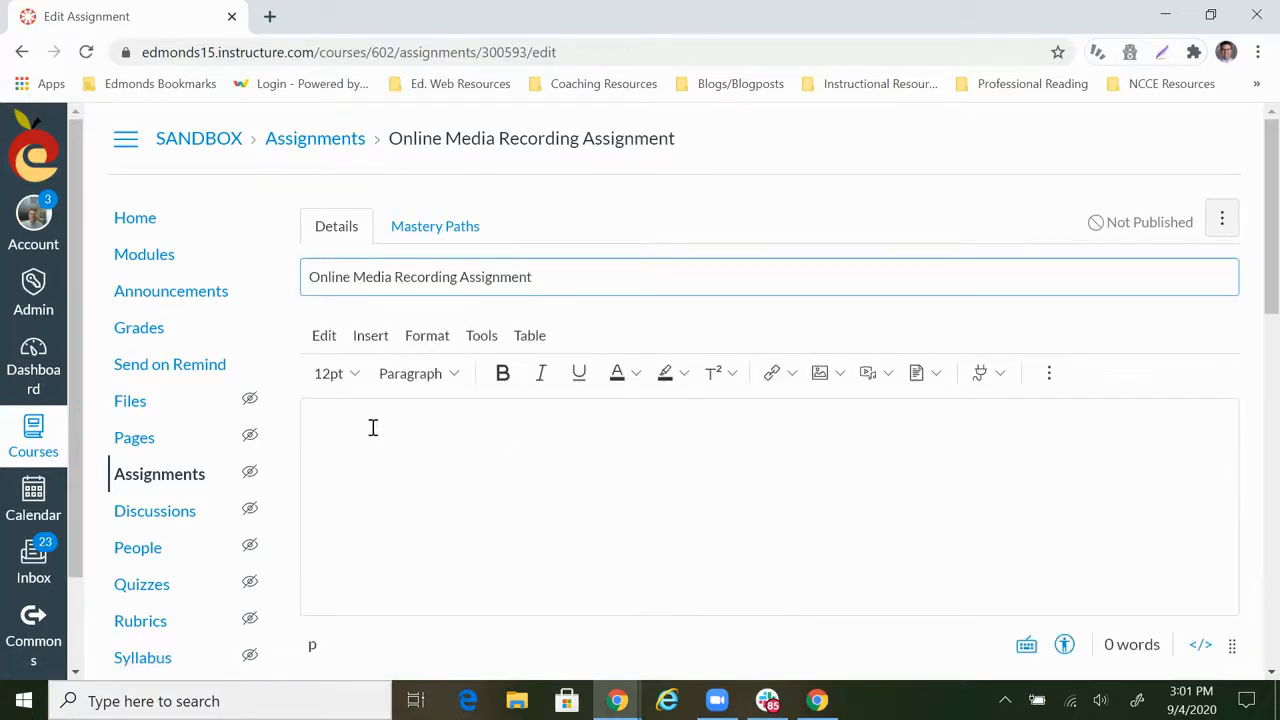
# Write directions asking for an audio recording telling a favorite primary color
pyautogui.click(372, 428)
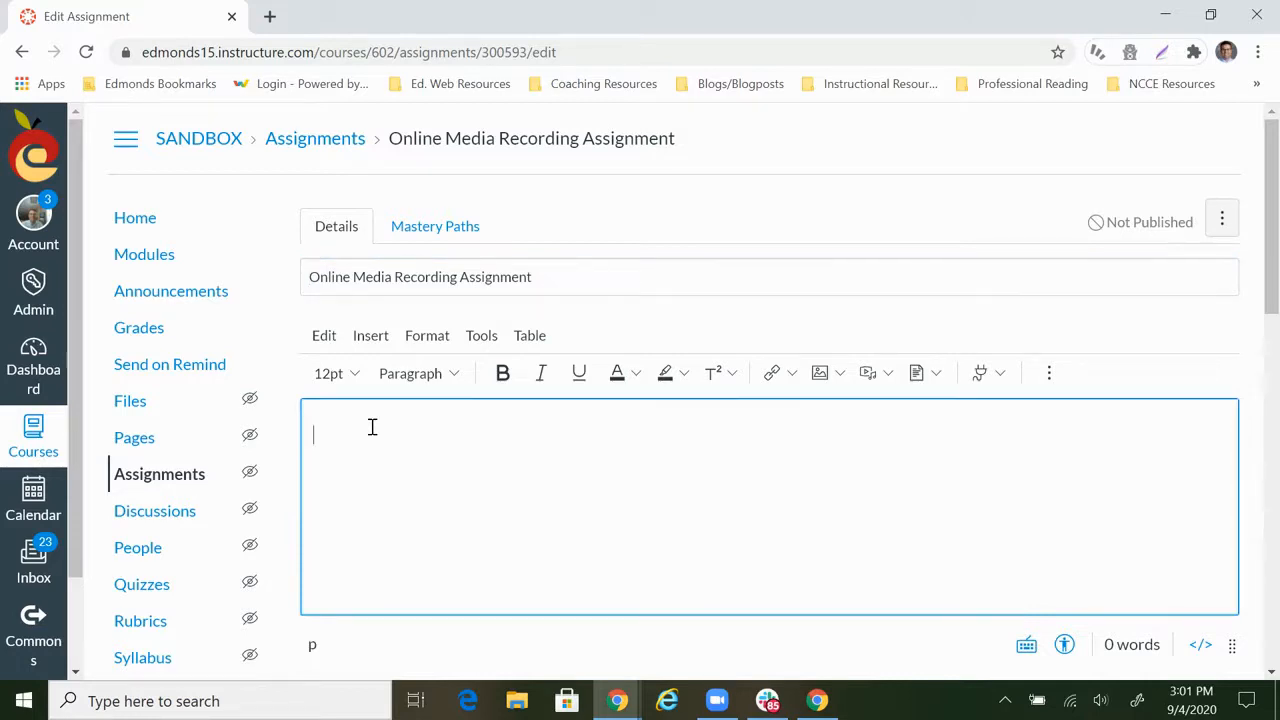
pyautogui.write('Please')
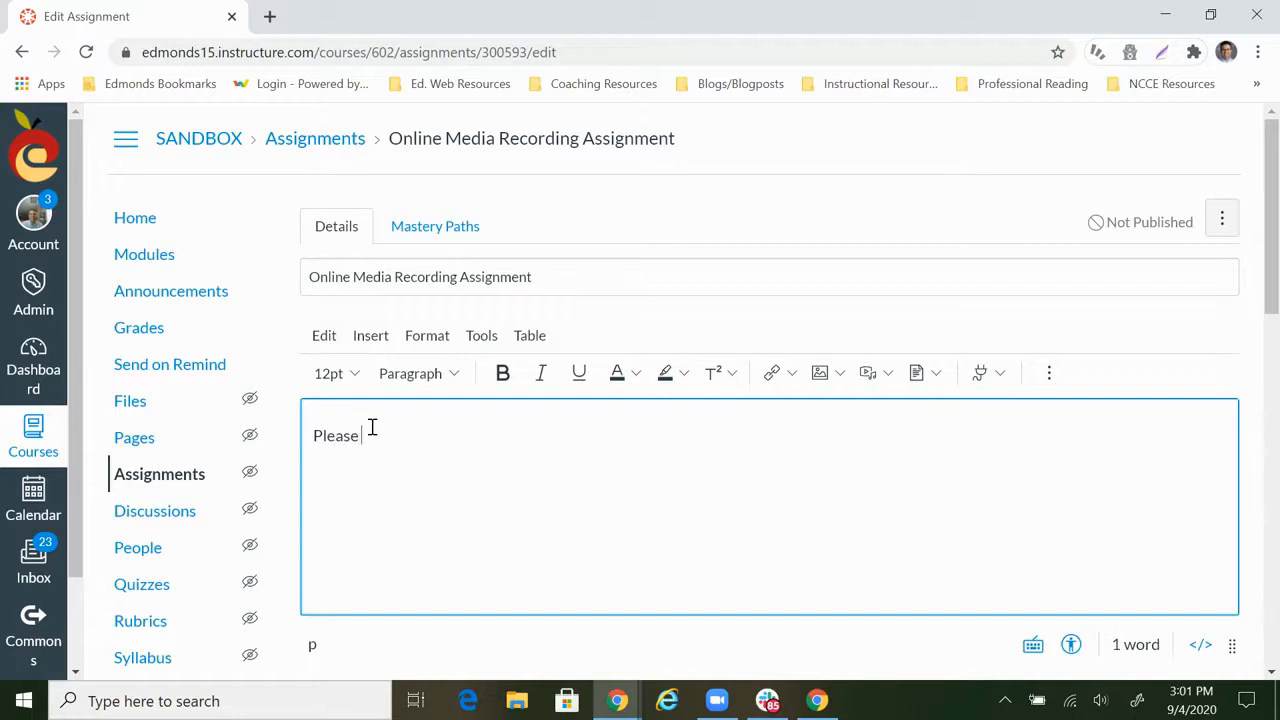
pyautogui.write('create an au')
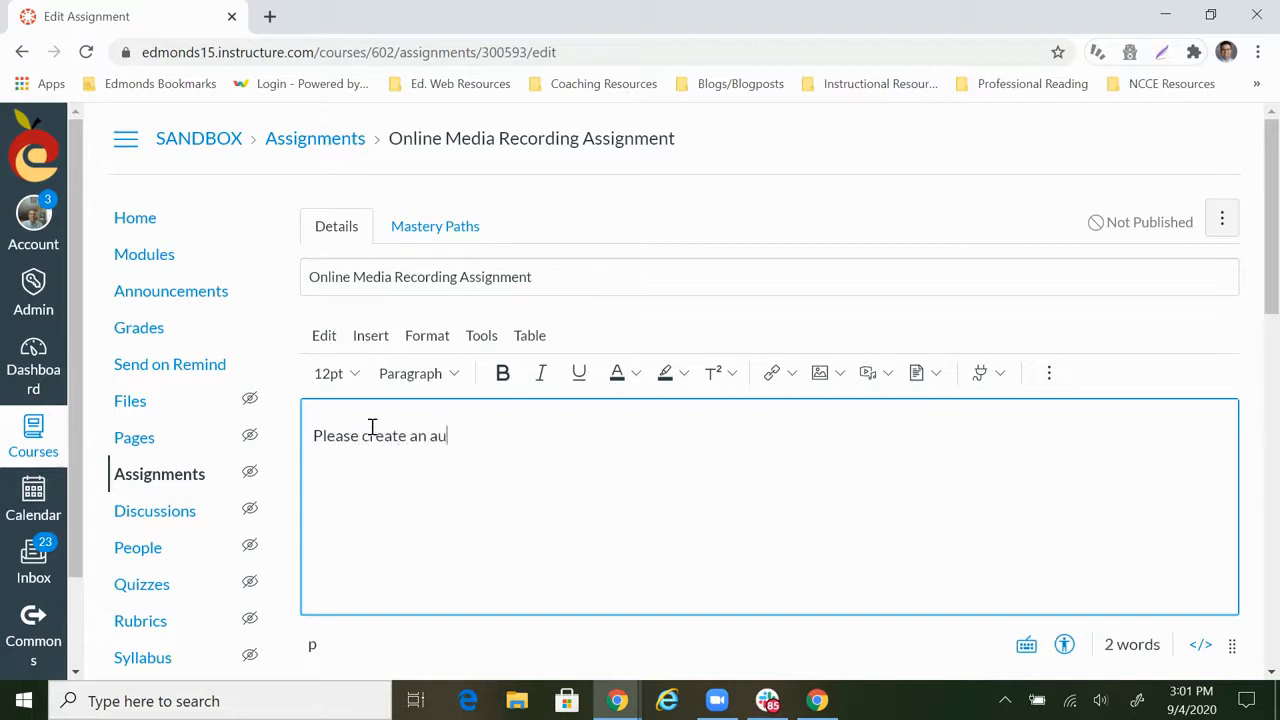
pyautogui.write('dio recording tell me your favorite primary col')
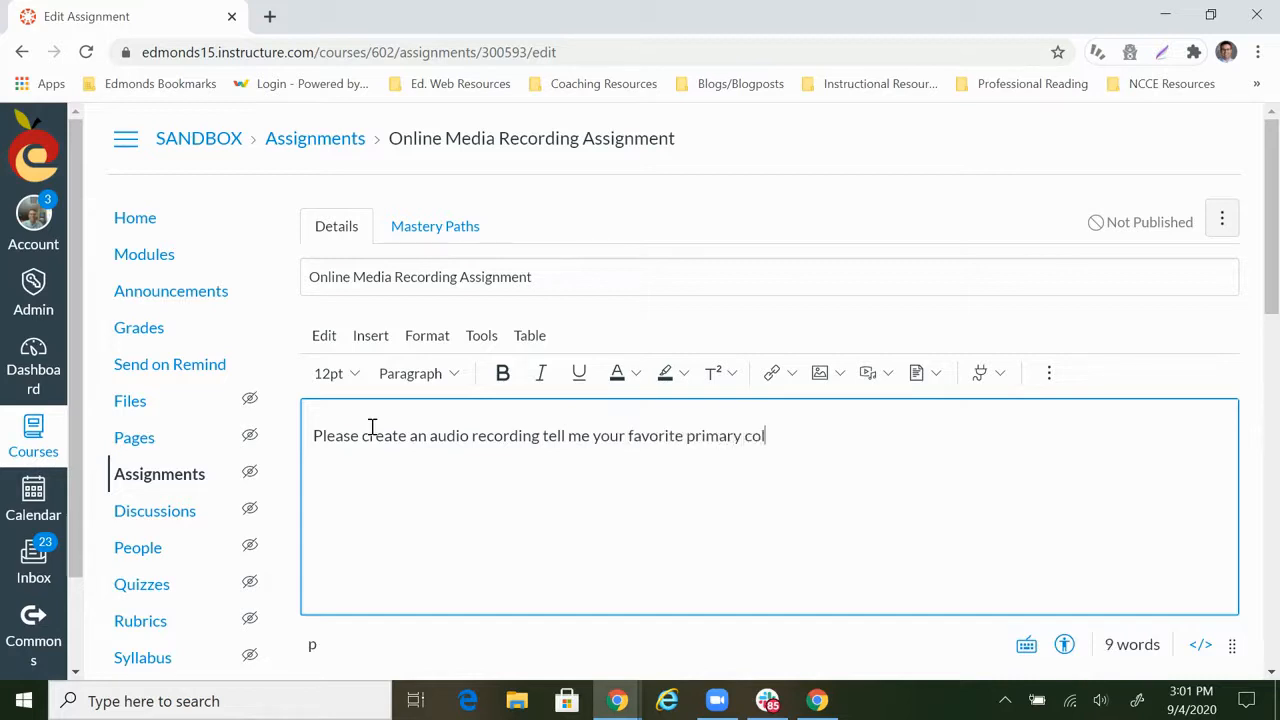
pyautogui.write('or.')
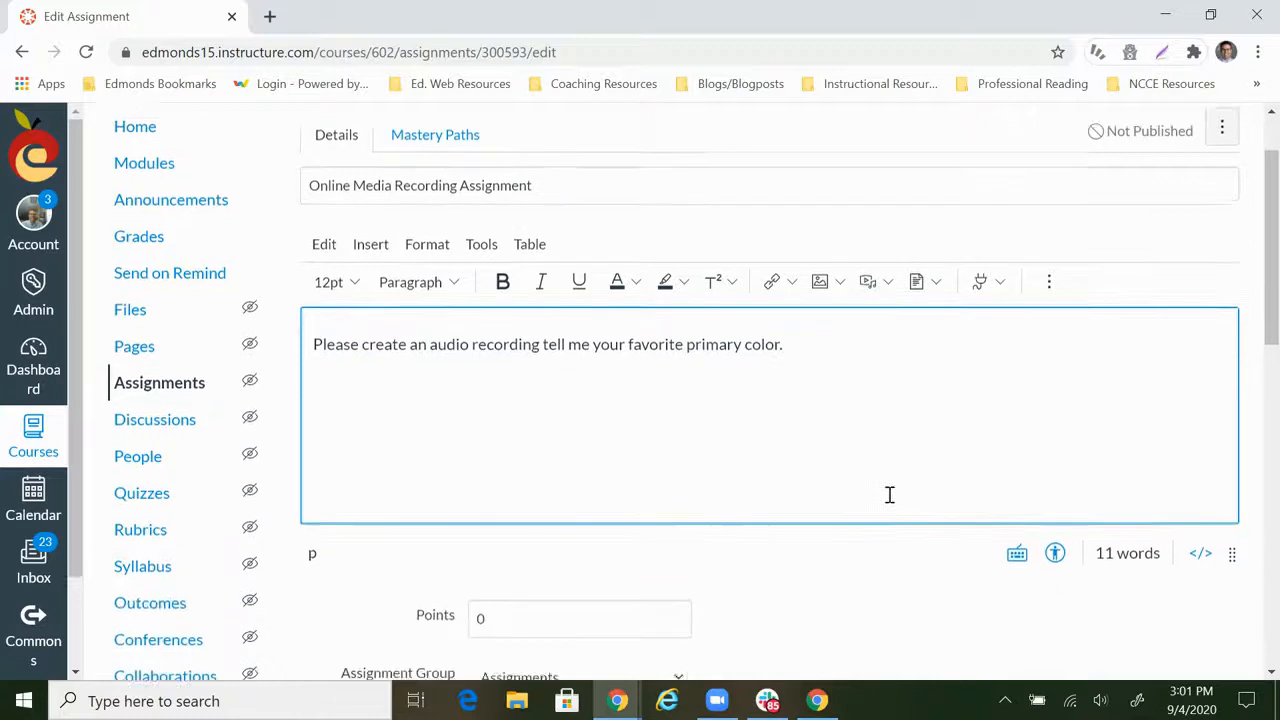
# Set 100 points and Online submission type allowing Media Recordings
pyautogui.scroll(-3)
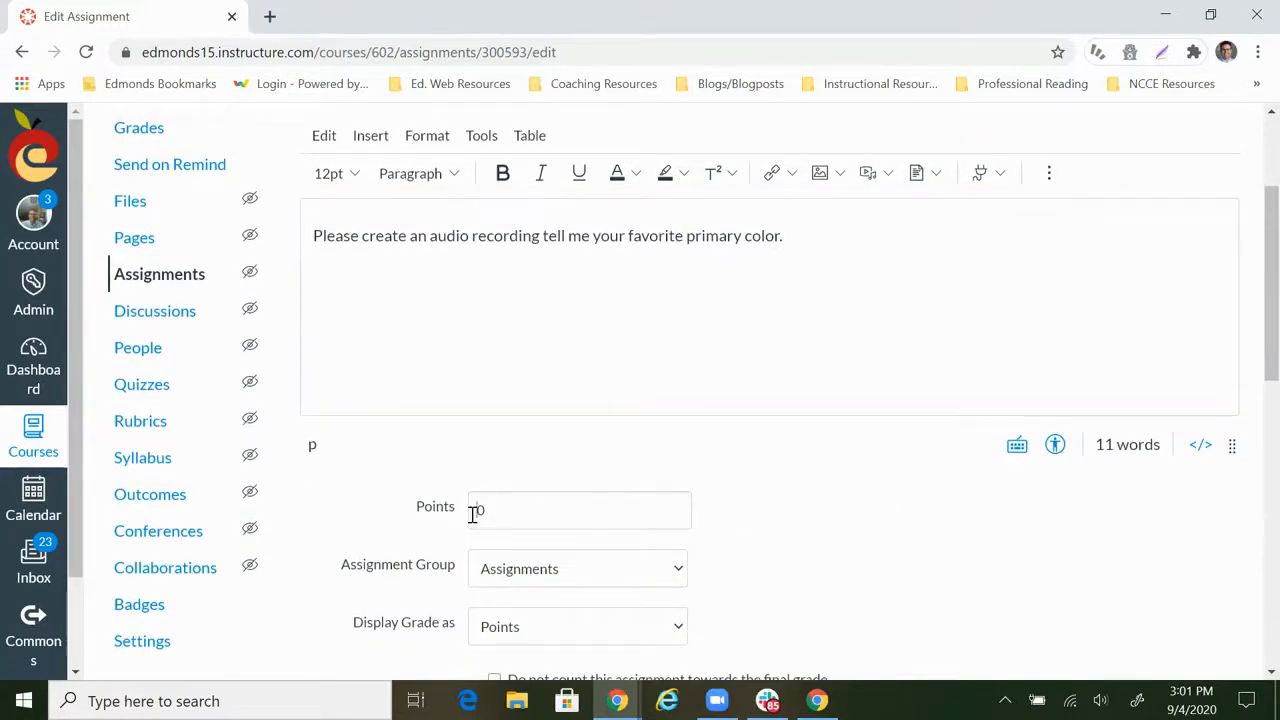
pyautogui.write('100')
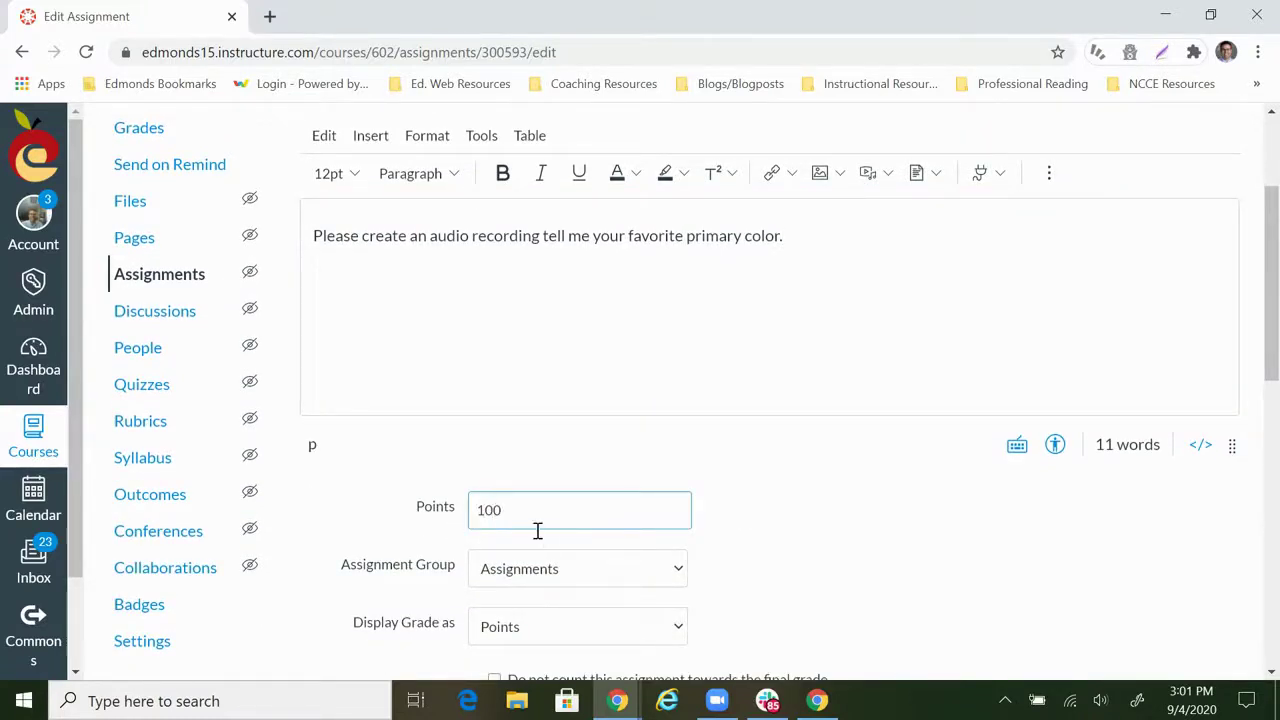
pyautogui.scroll(-3)
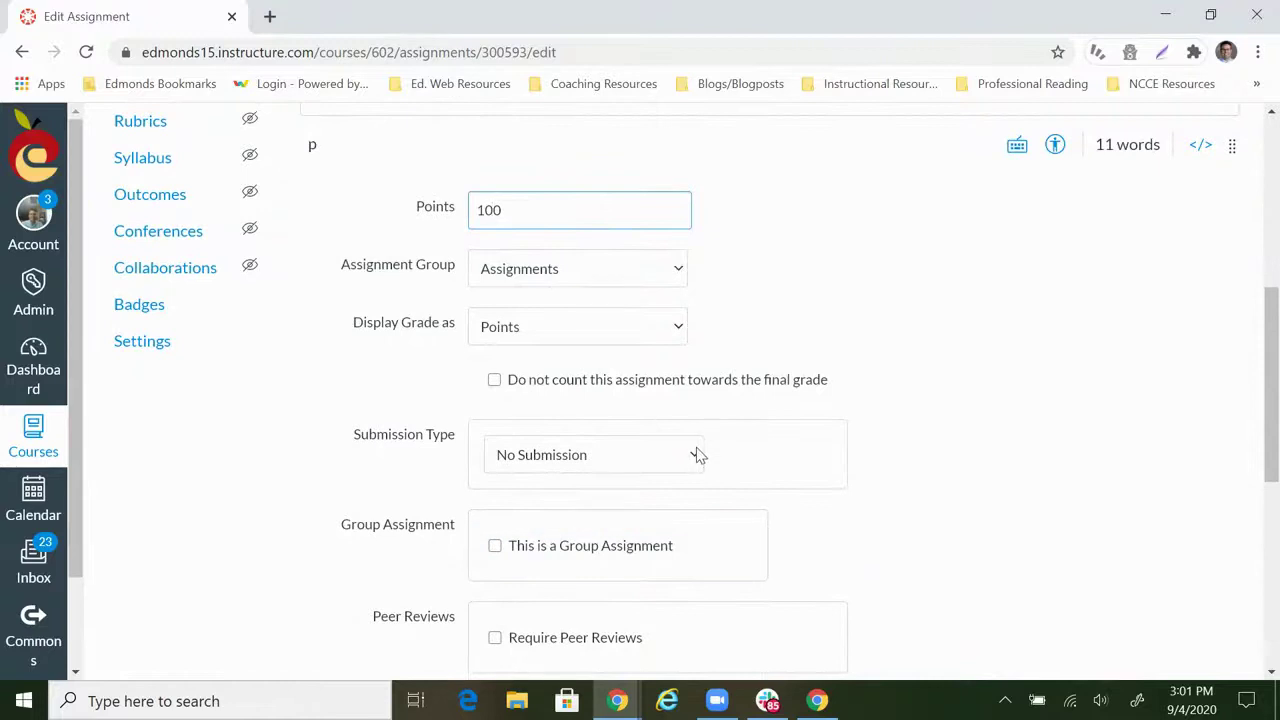
pyautogui.click(592, 454)
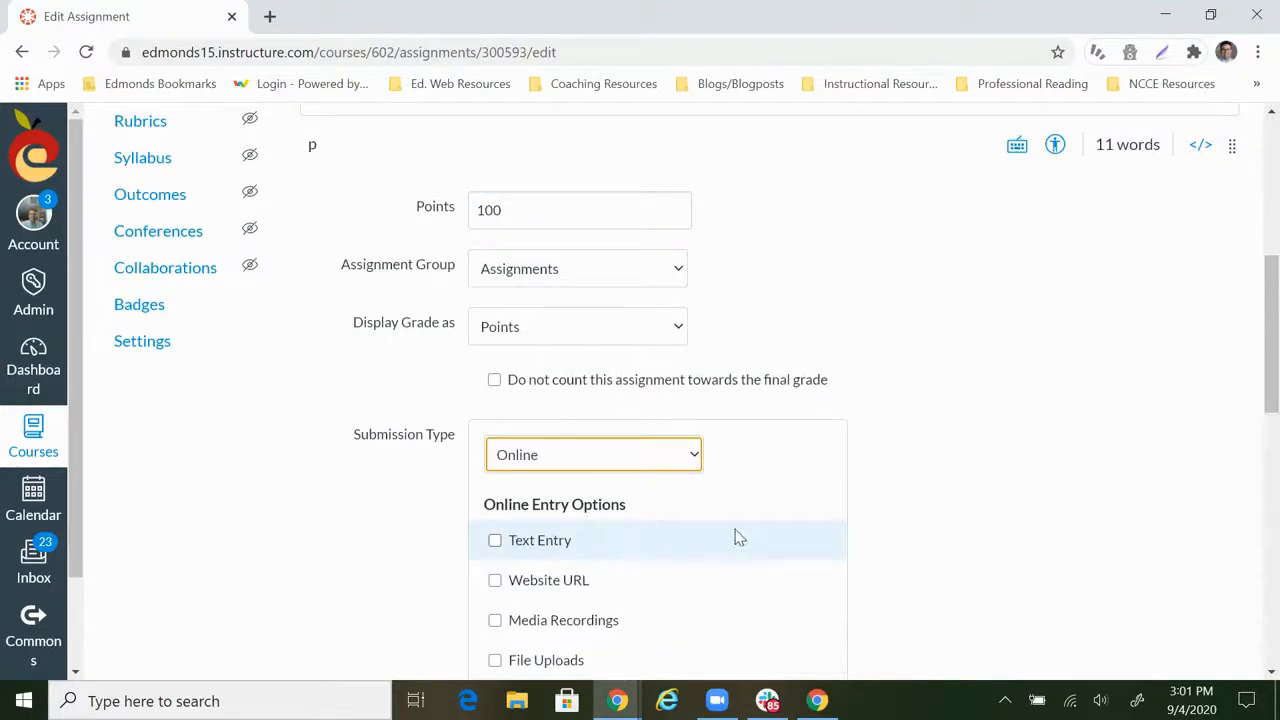
pyautogui.click(494, 620)
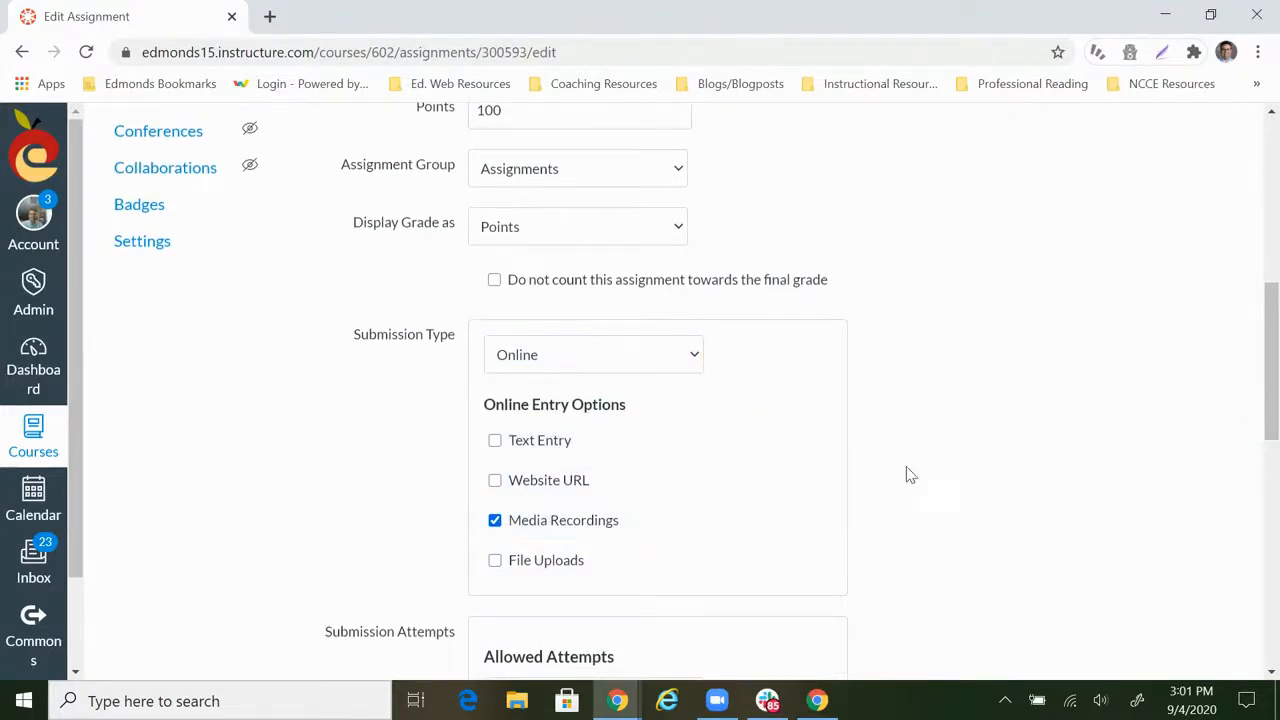
pyautogui.moveTo(920, 482)
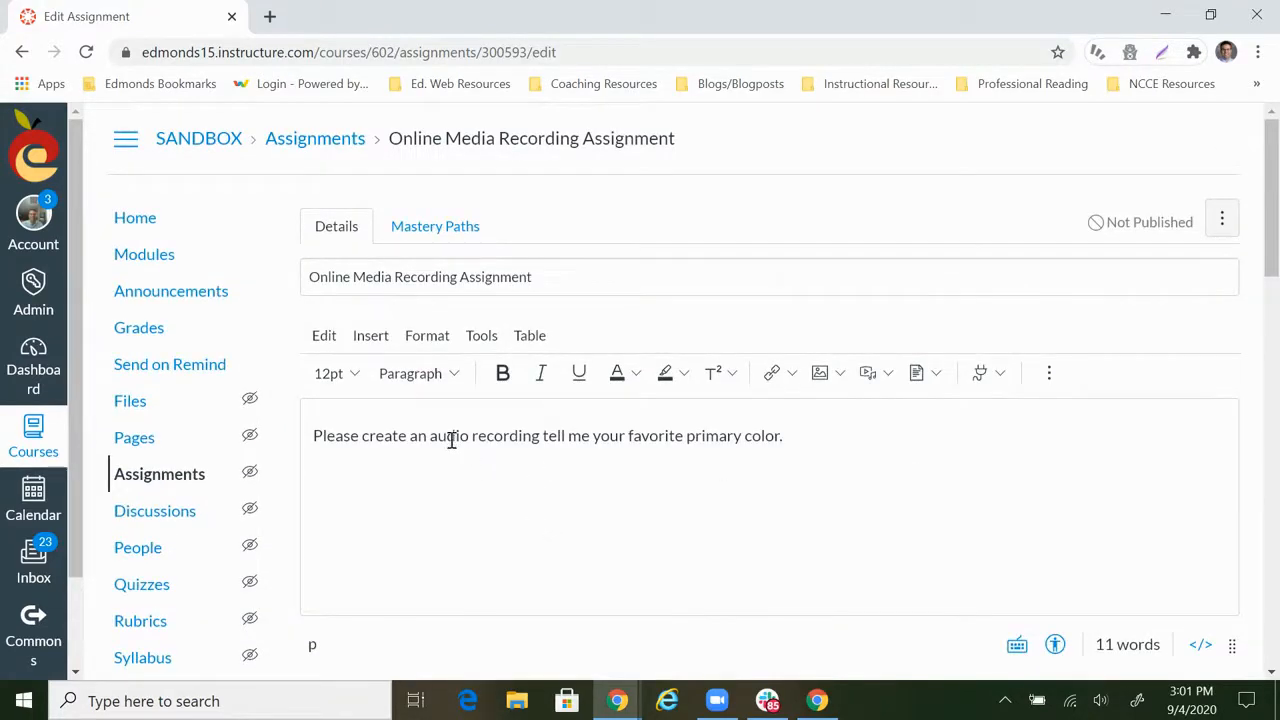
# Insert 'or video' after 'audio' in the directions and review the Assign settings
pyautogui.click(472, 436)
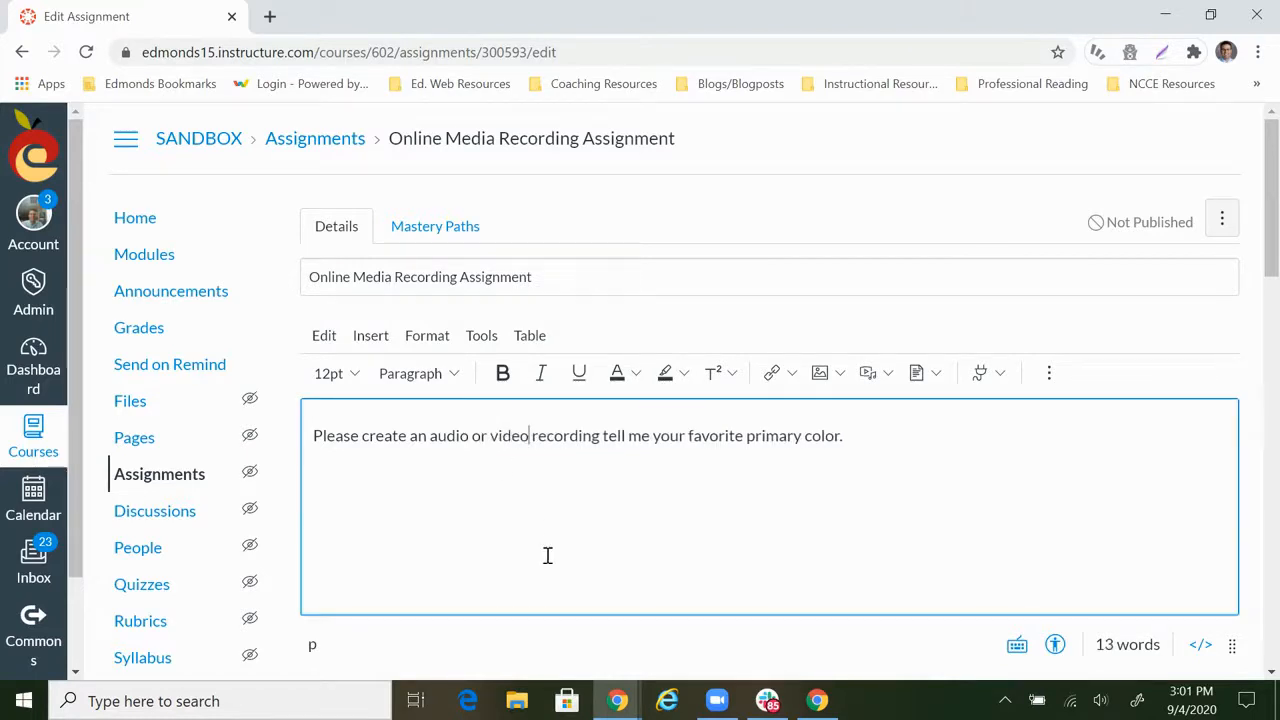
pyautogui.scroll(-3)
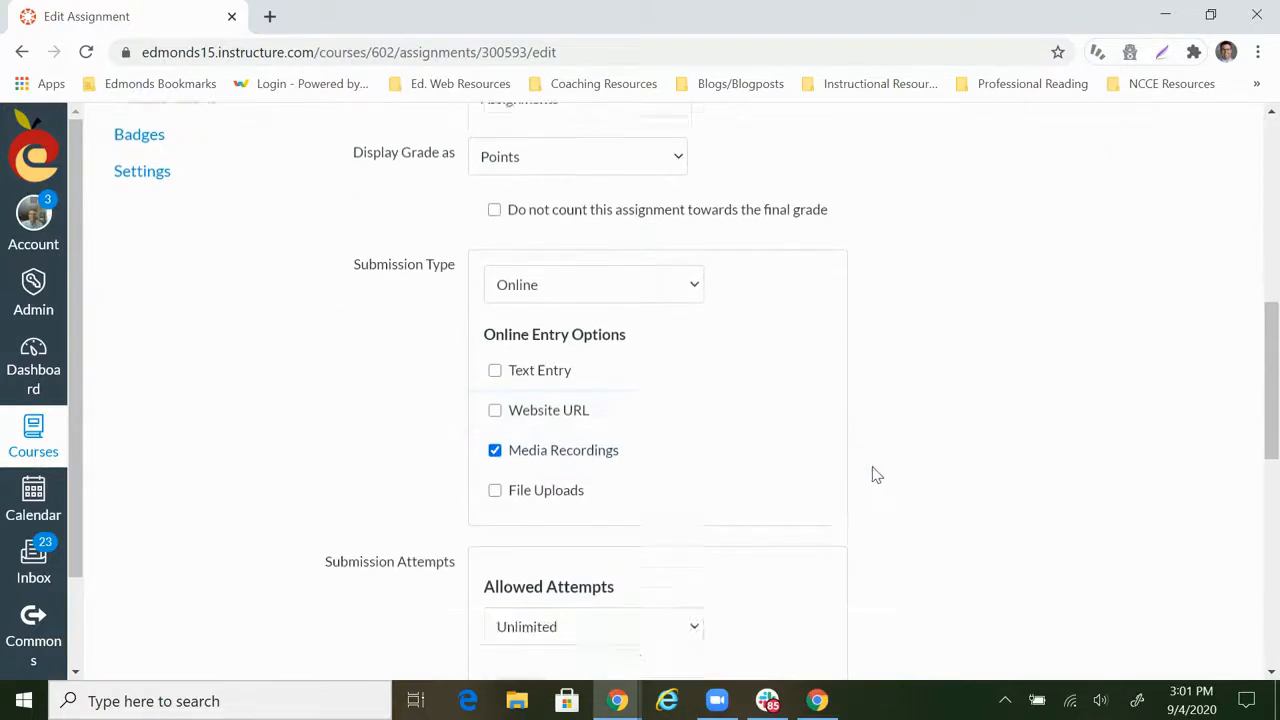
pyautogui.scroll(-3)
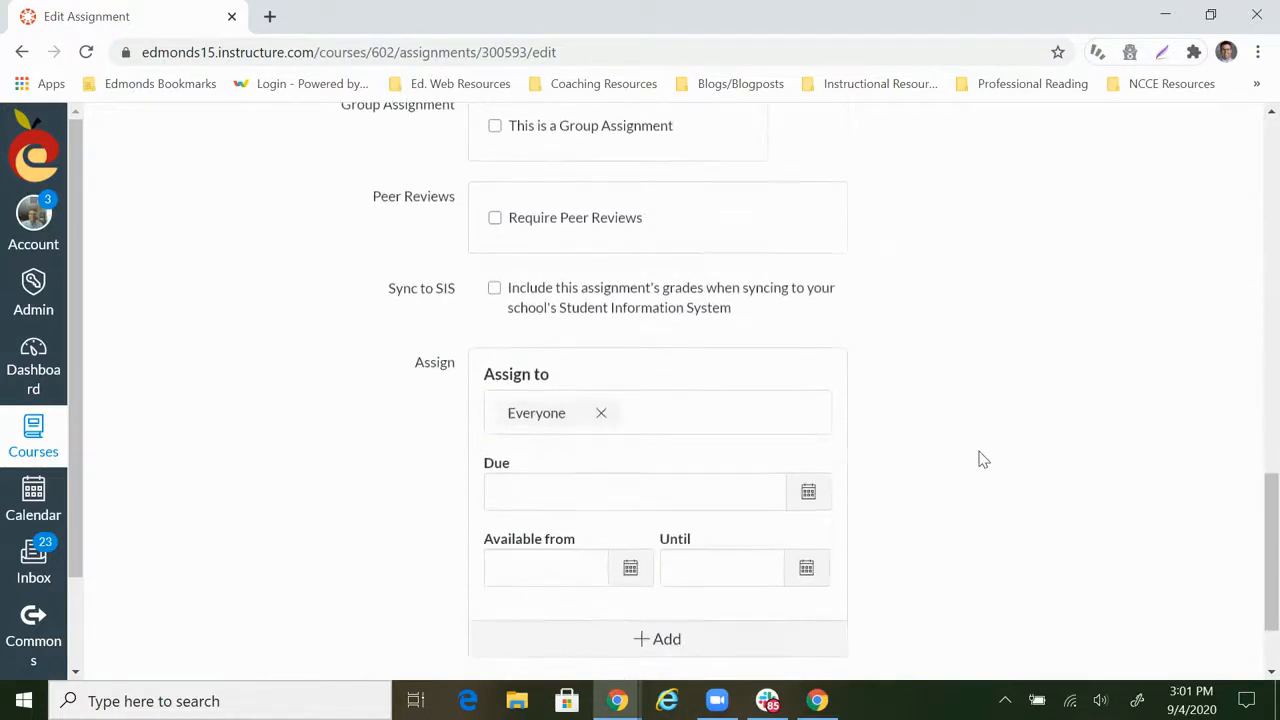
pyautogui.moveTo(512, 544)
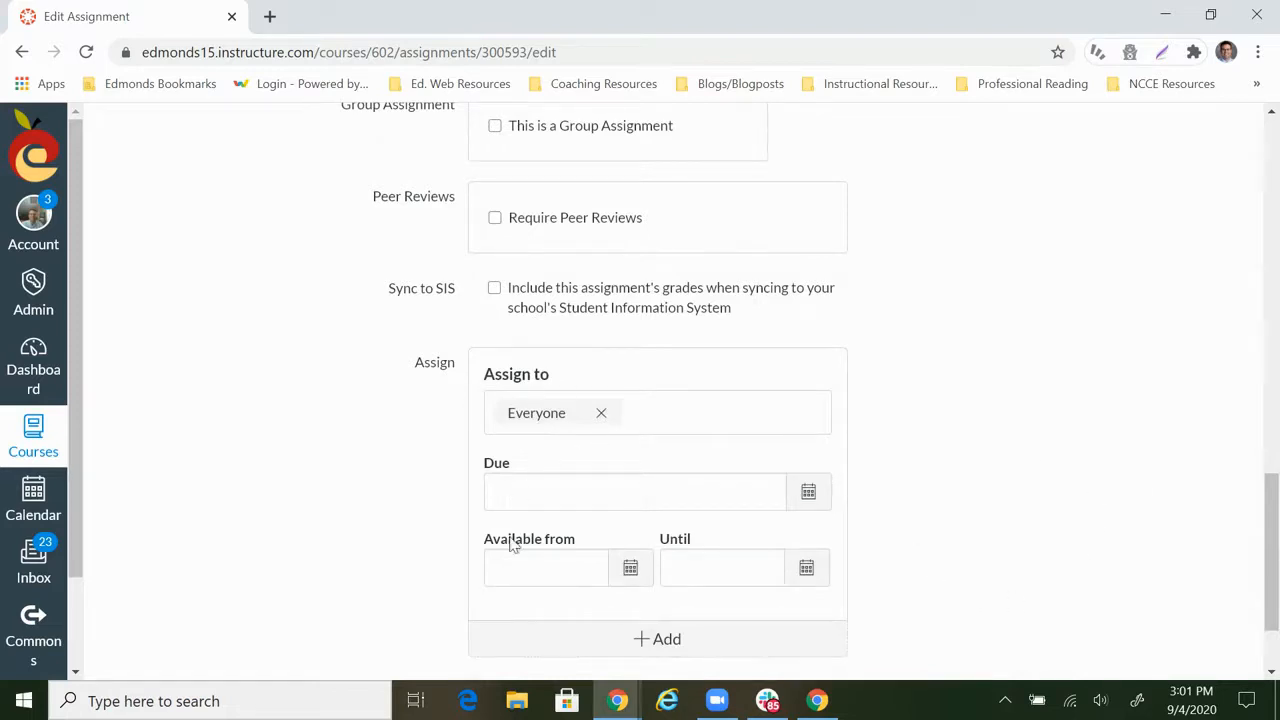
pyautogui.moveTo(980, 524)
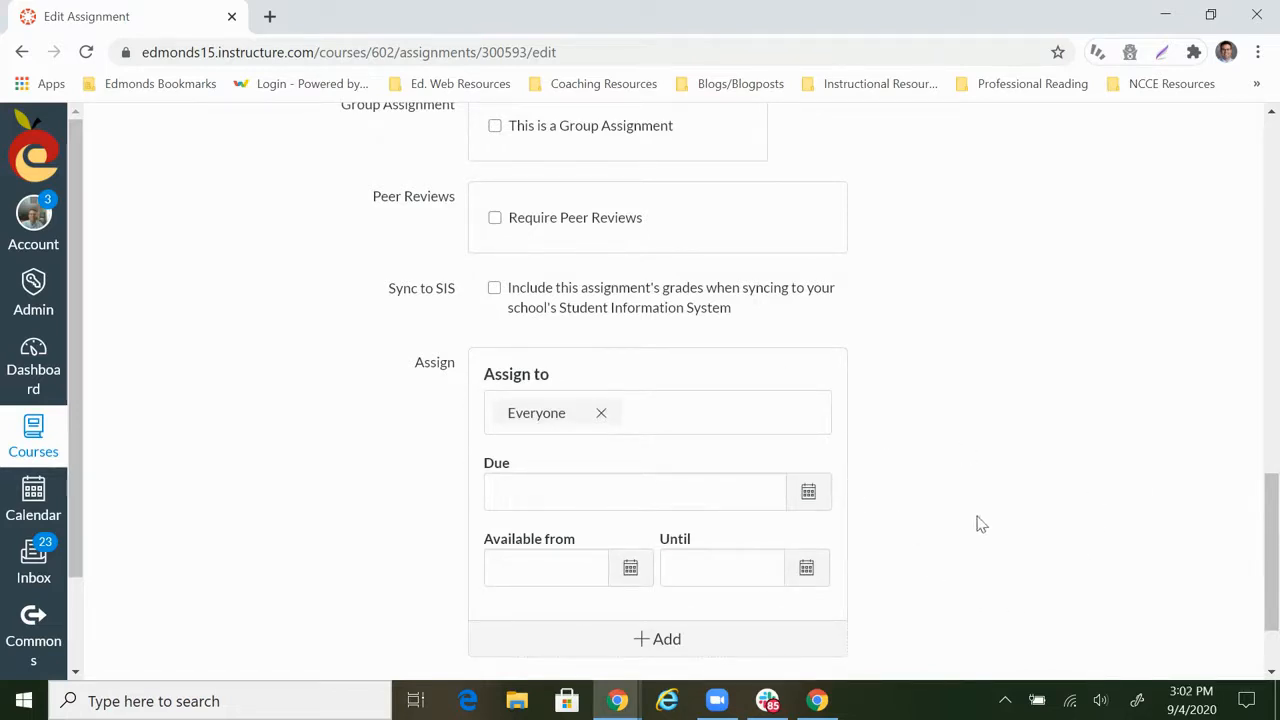
pyautogui.moveTo(884, 532)
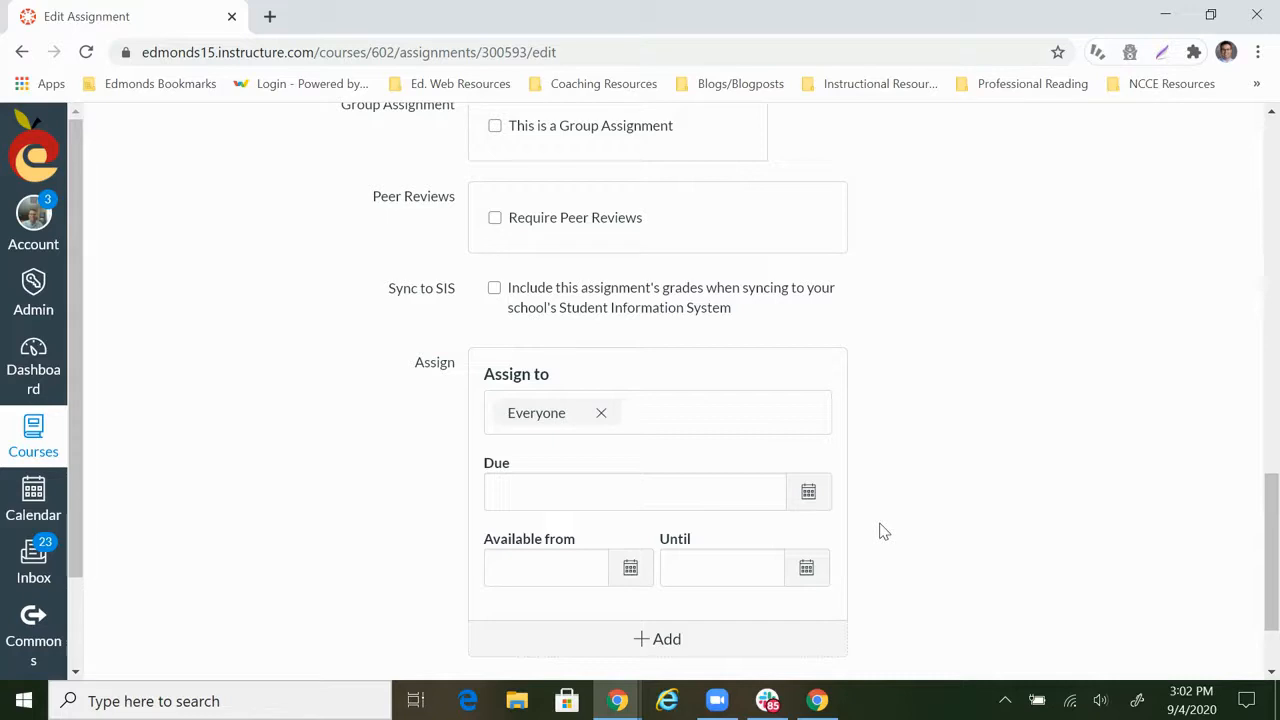
pyautogui.click(544, 568)
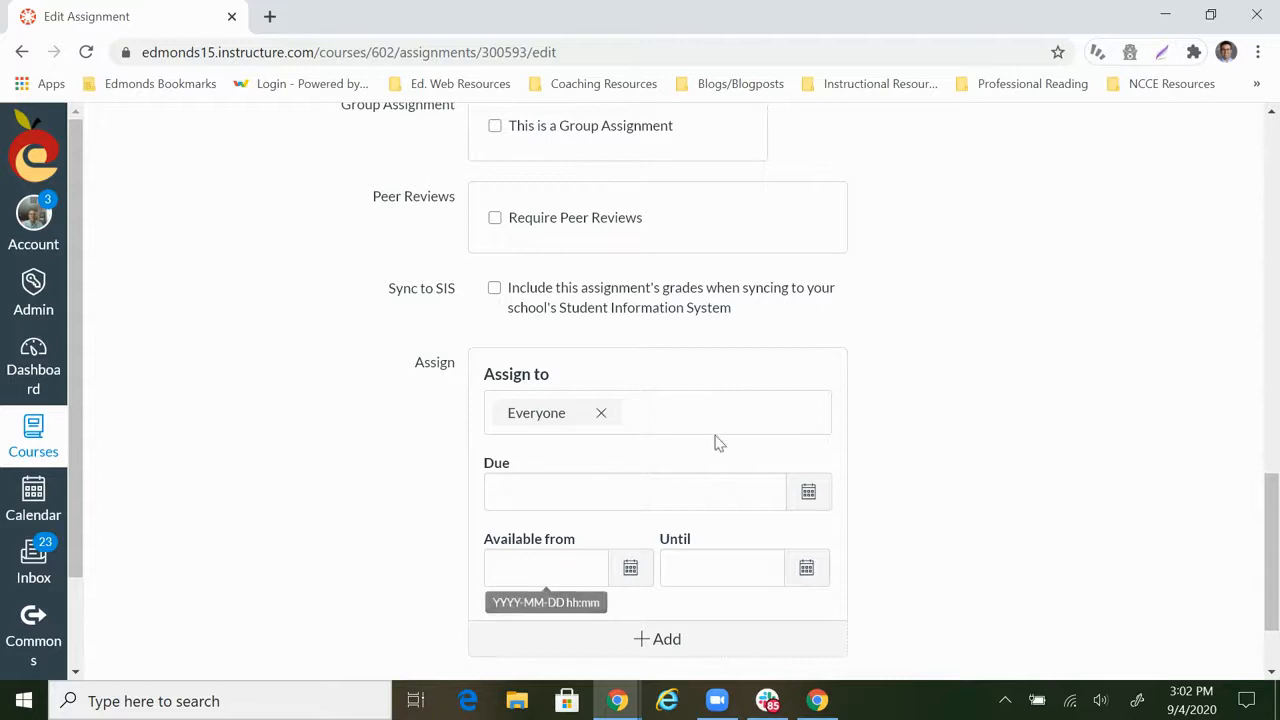
# Save the edited assignment so its published page shows the new prompt and 100 points
pyautogui.click(1196, 608)
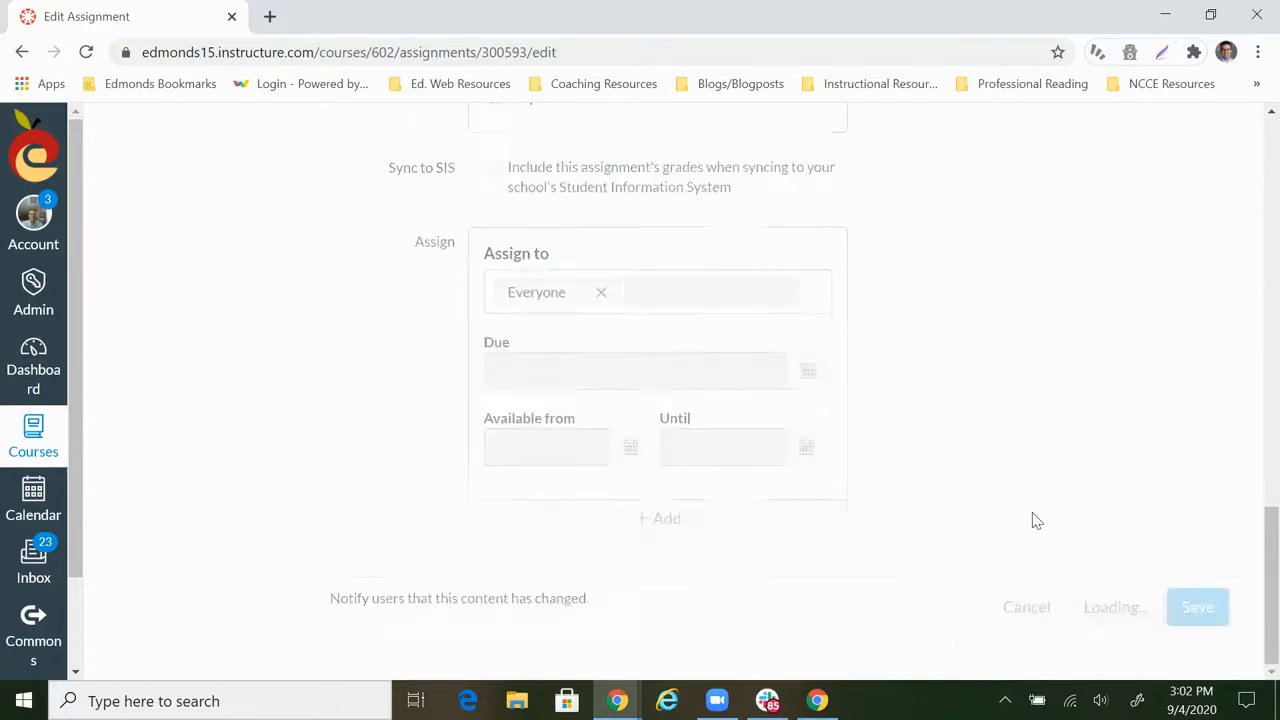
pyautogui.click(1196, 608)
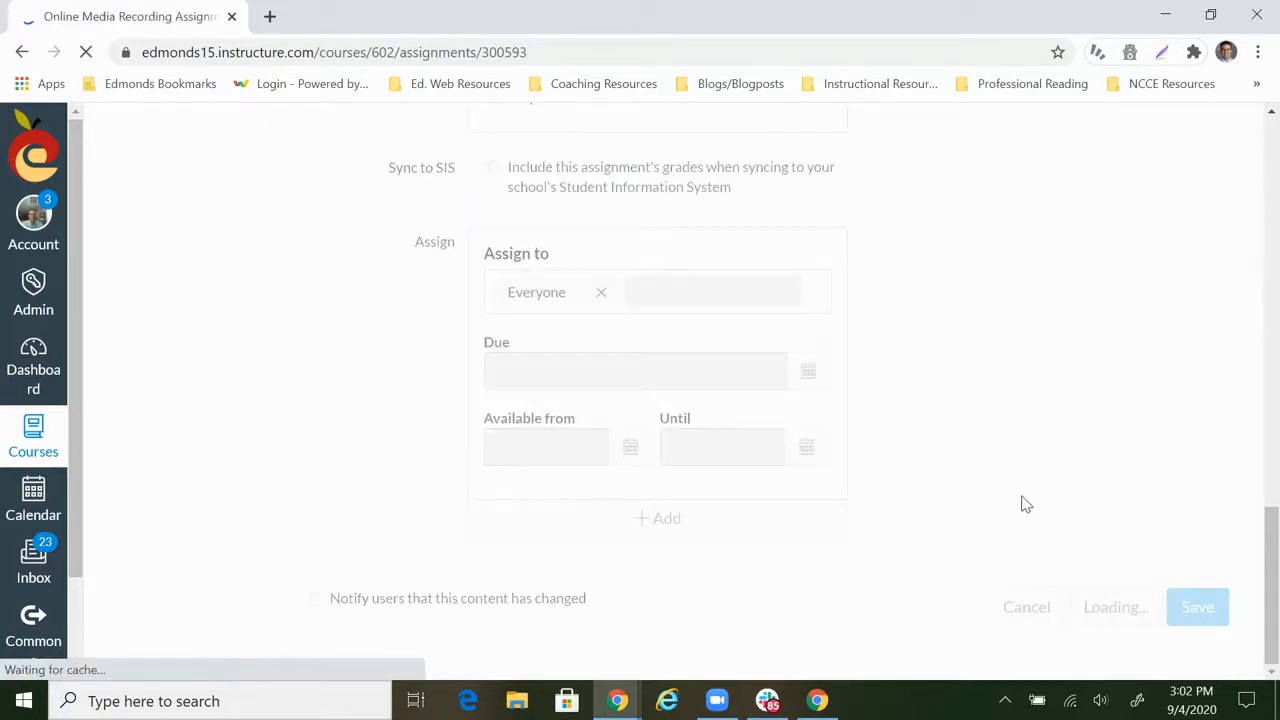
pyautogui.click(1196, 608)
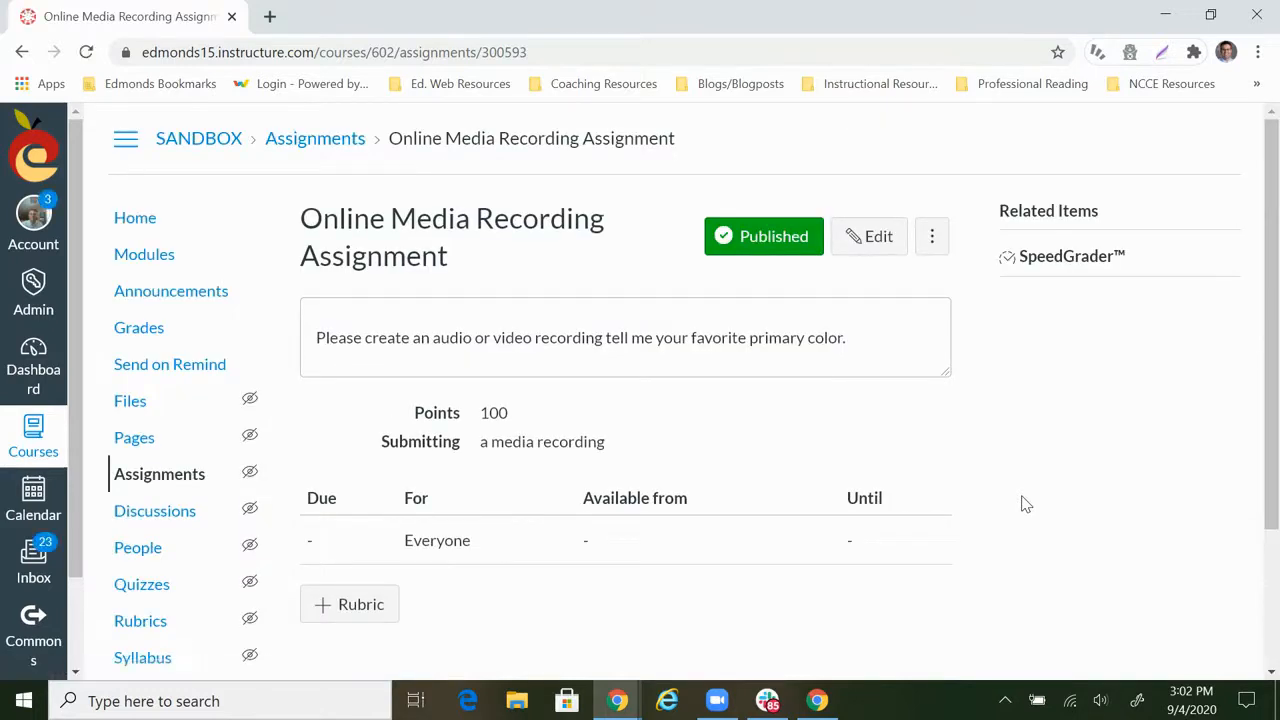
pyautogui.moveTo(204, 160)
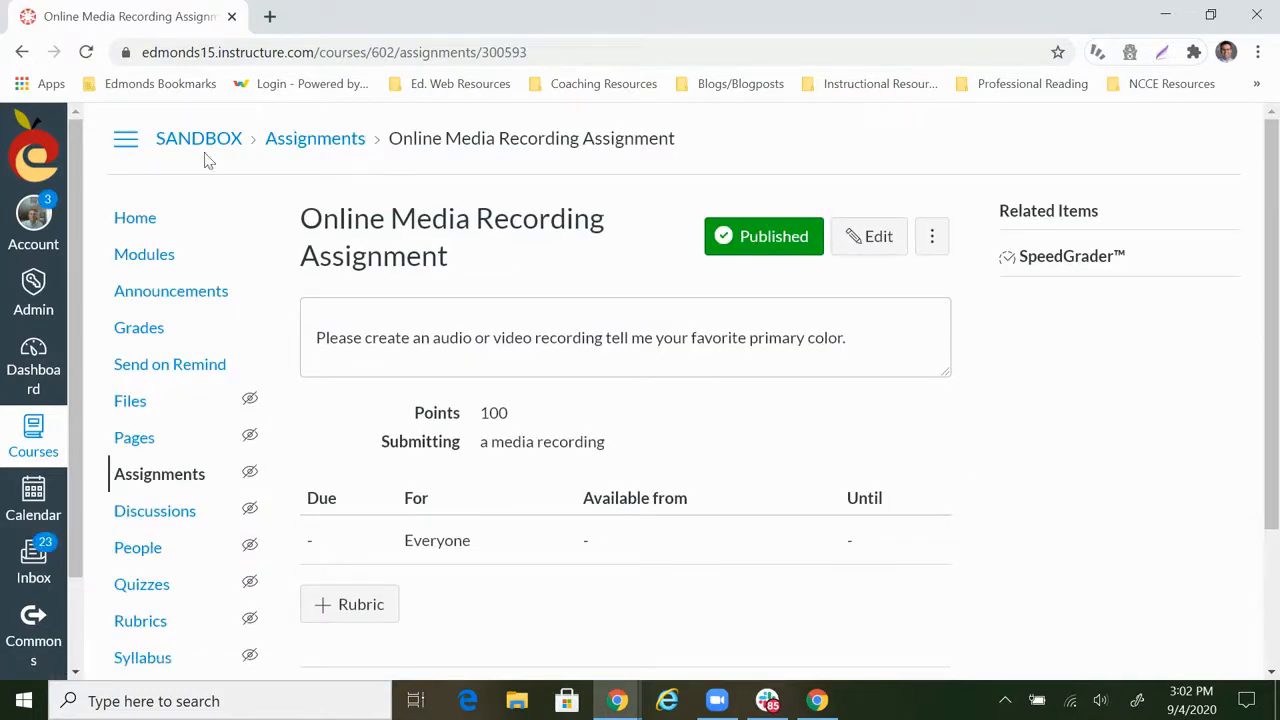
# Return to the course Home page and enter Student View
pyautogui.click(136, 216)
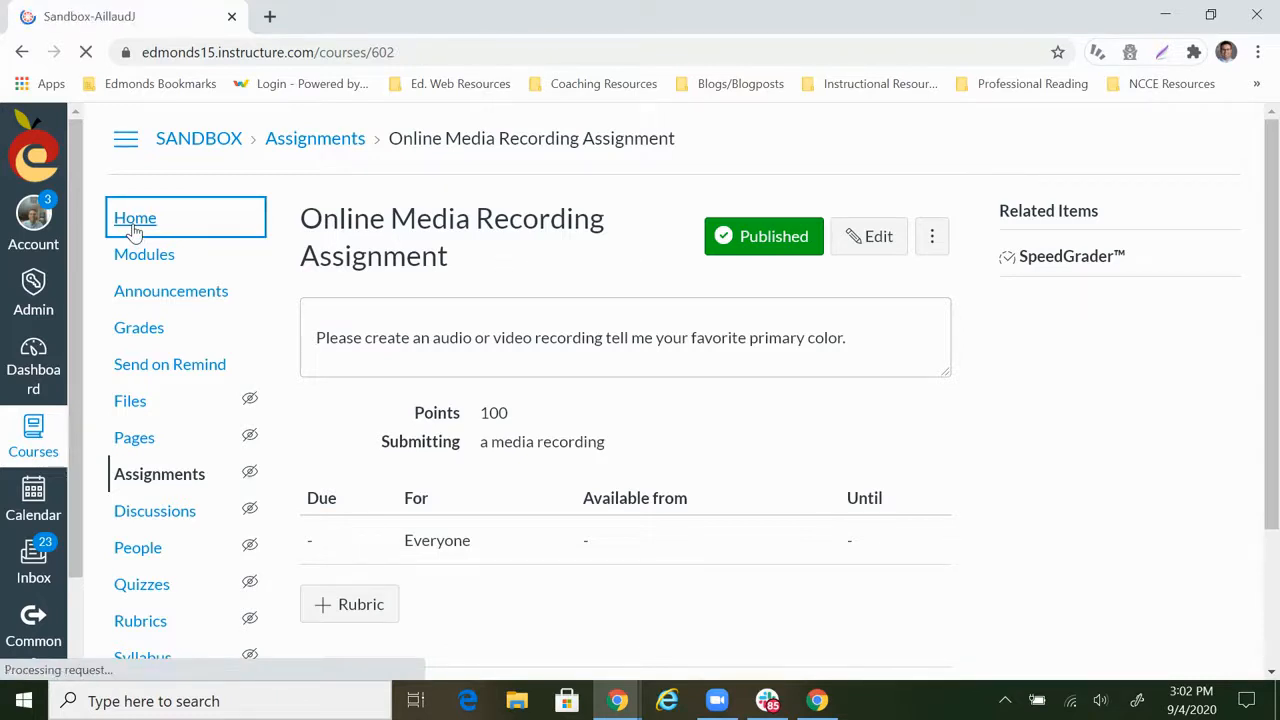
pyautogui.click(136, 216)
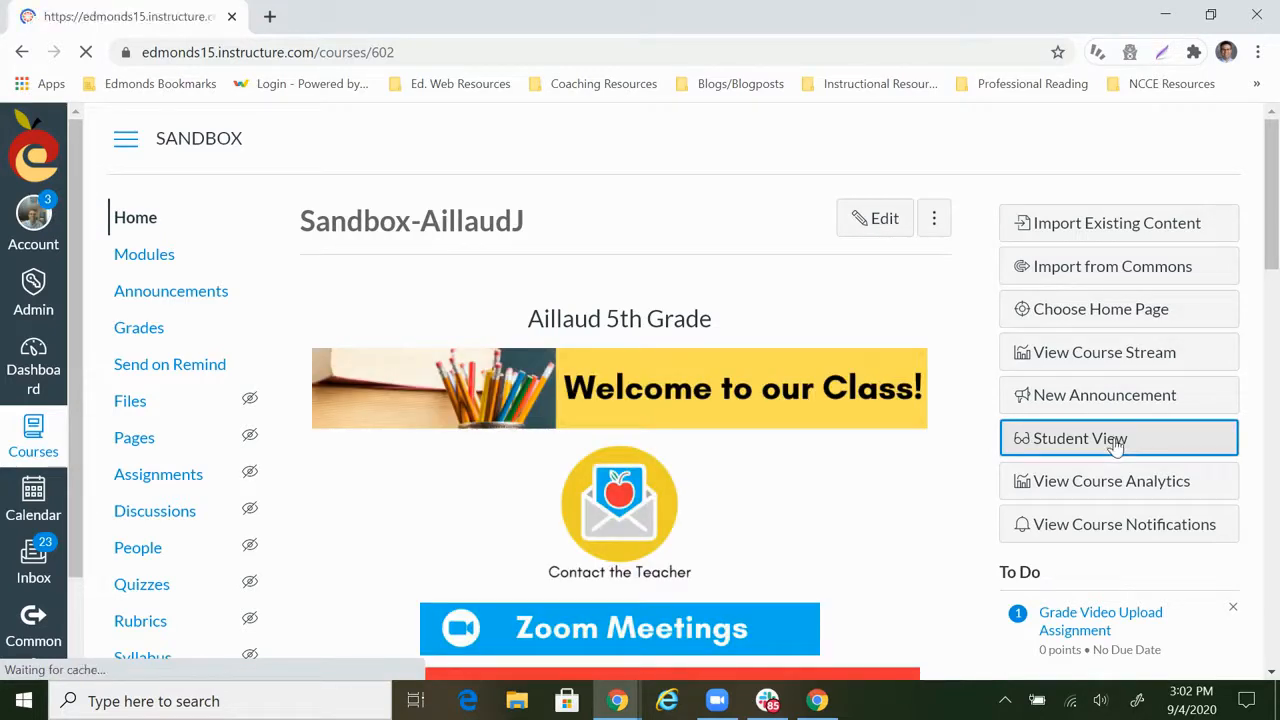
pyautogui.click(1118, 438)
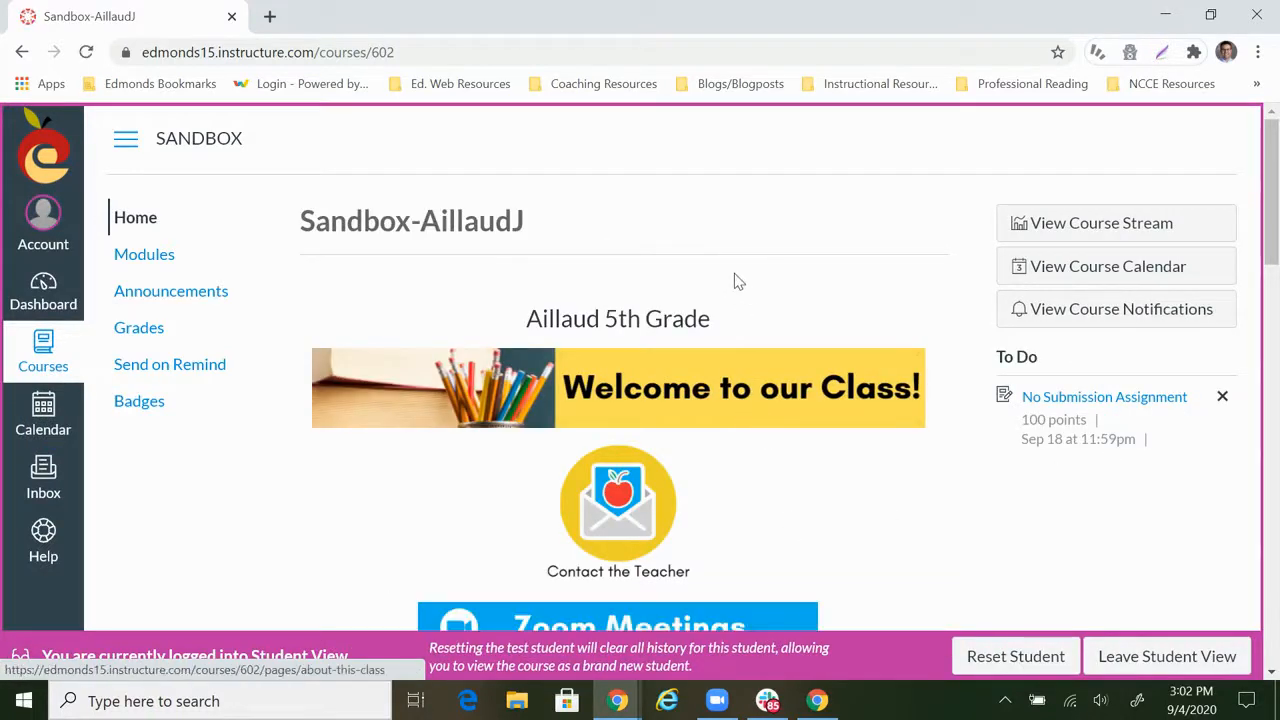
# Via This Week's Activities, locate and open the Online Media Recording Assignment in Modules
pyautogui.scroll(-3)
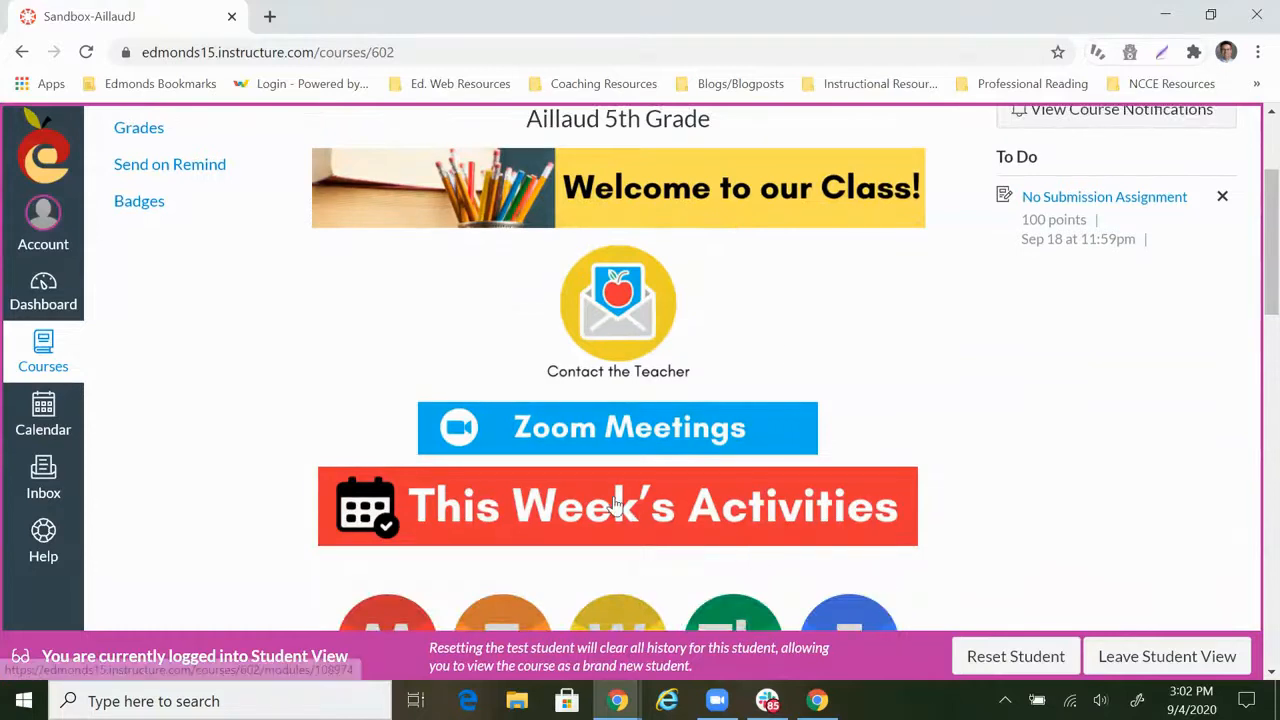
pyautogui.click(628, 512)
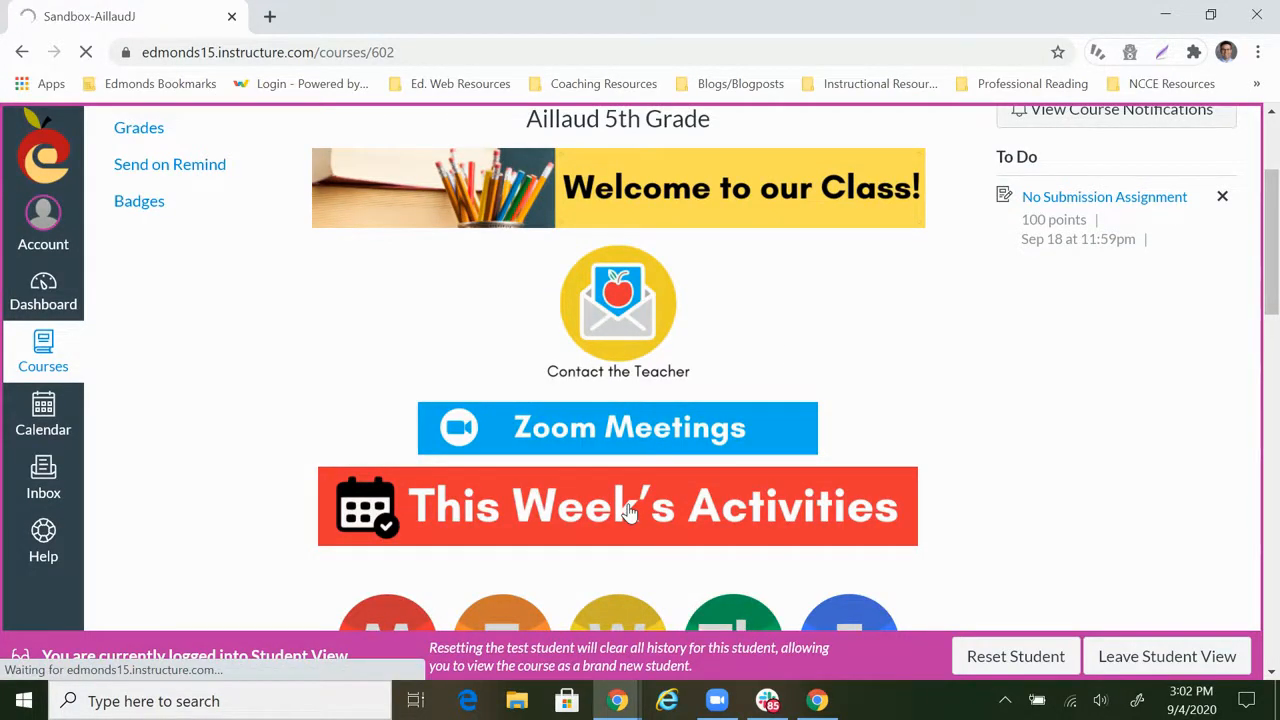
pyautogui.click(630, 506)
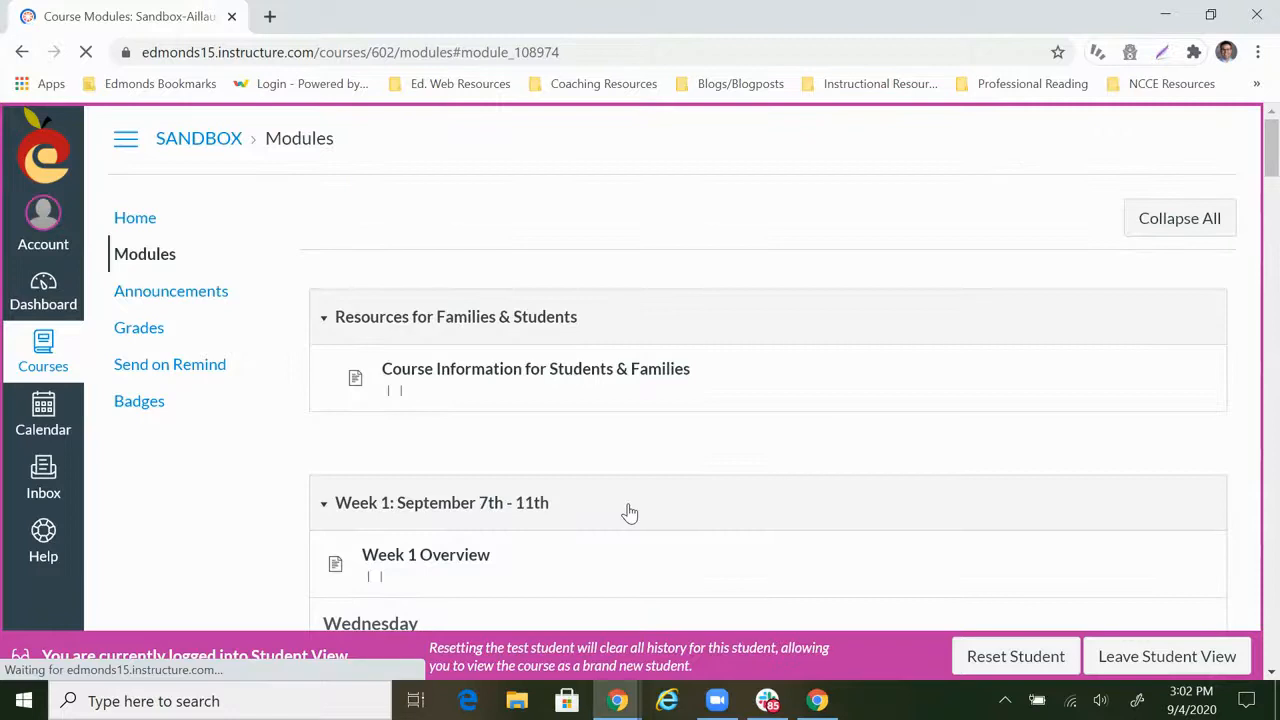
pyautogui.scroll(-3)
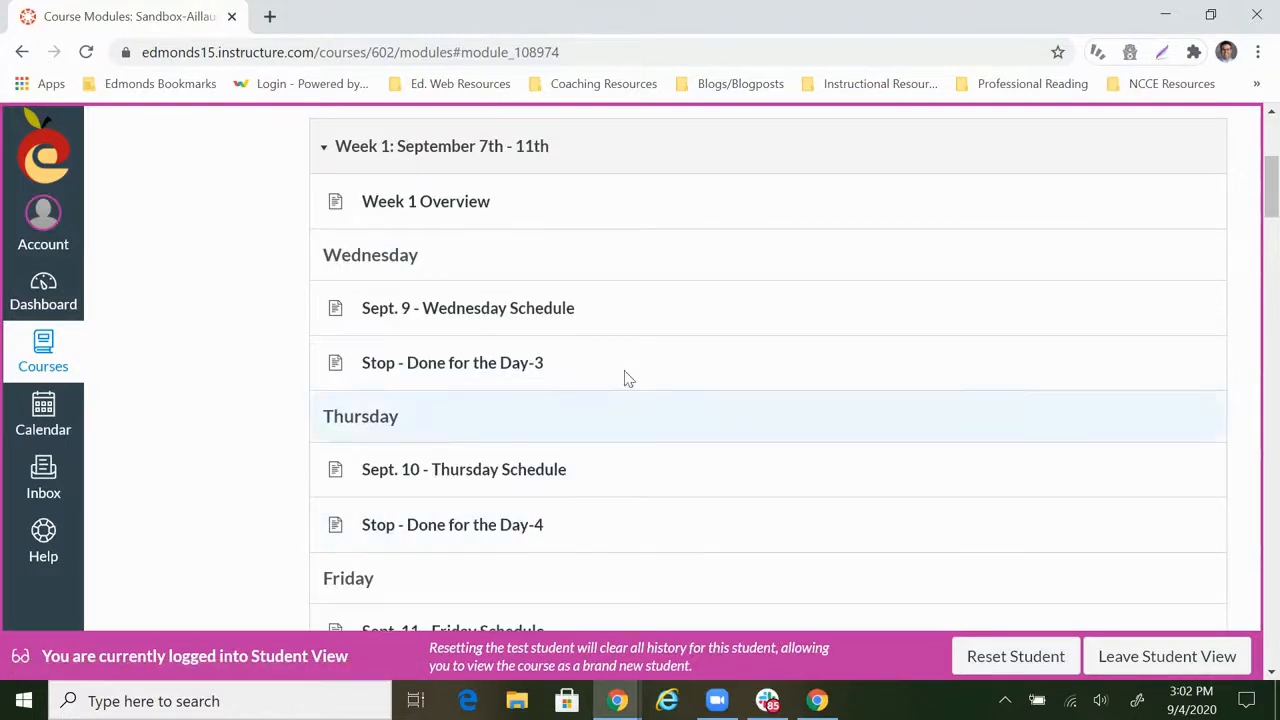
pyautogui.scroll(-3)
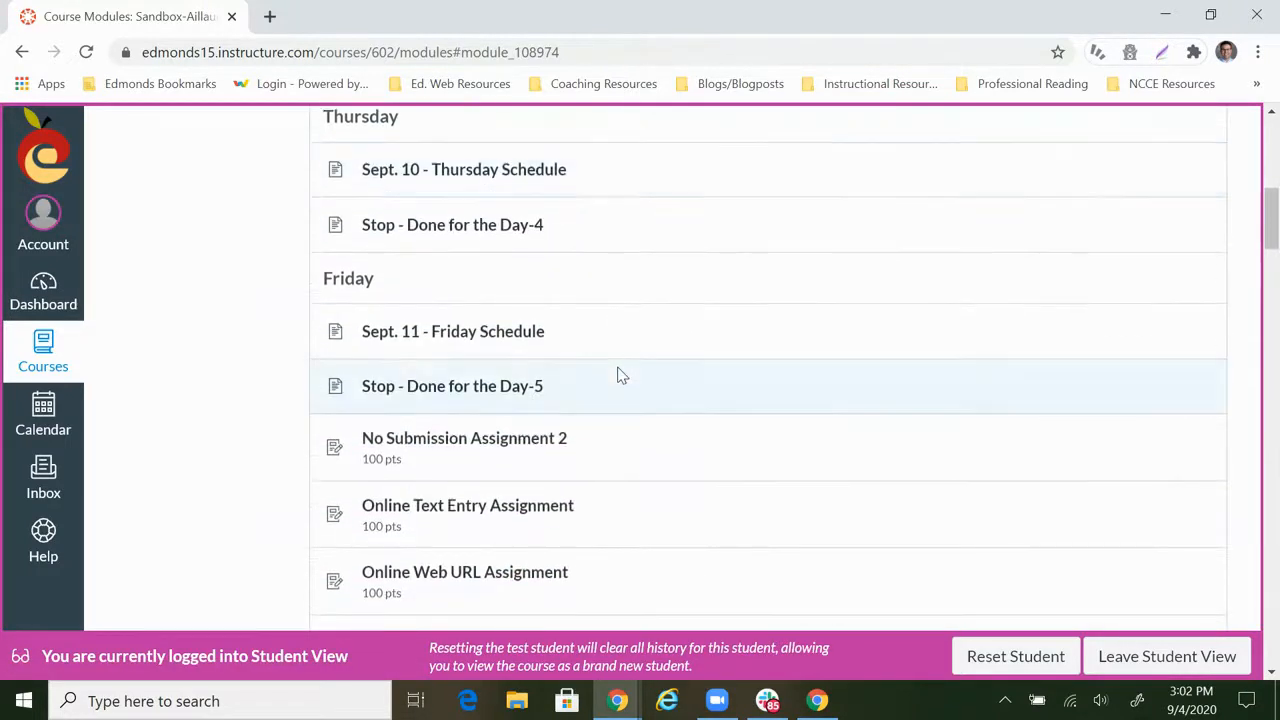
pyautogui.moveTo(532, 588)
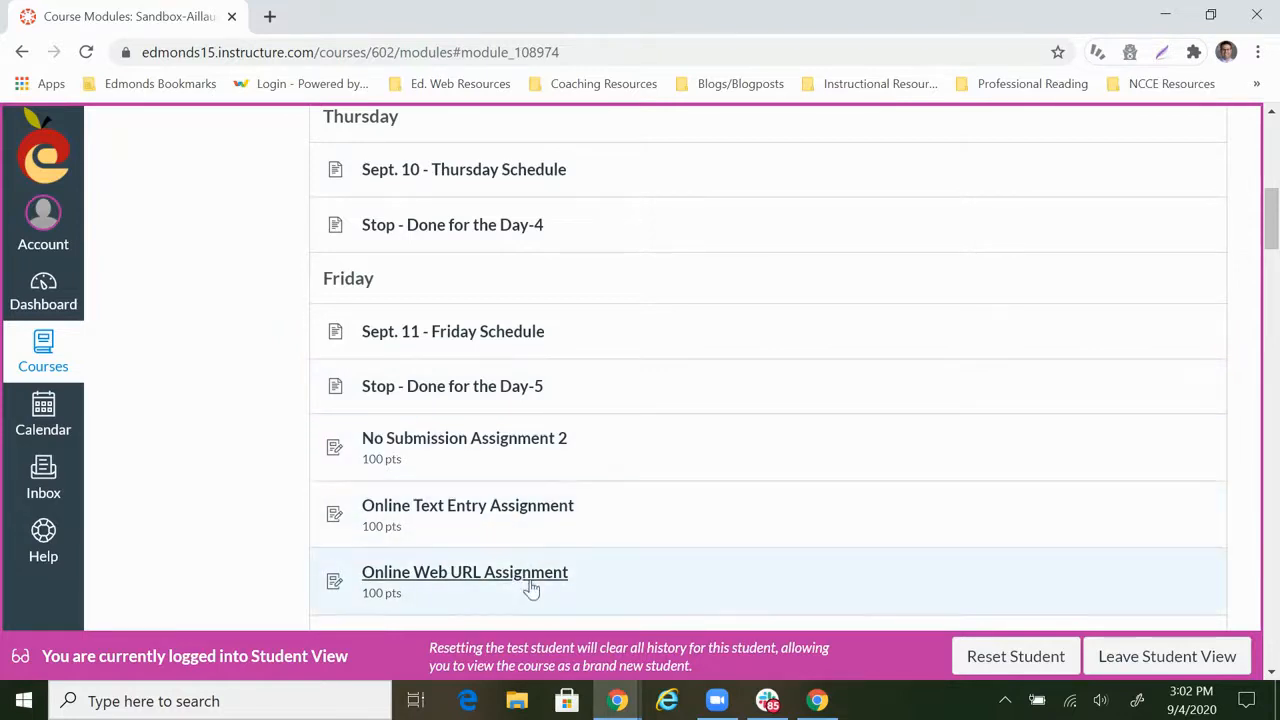
pyautogui.scroll(-3)
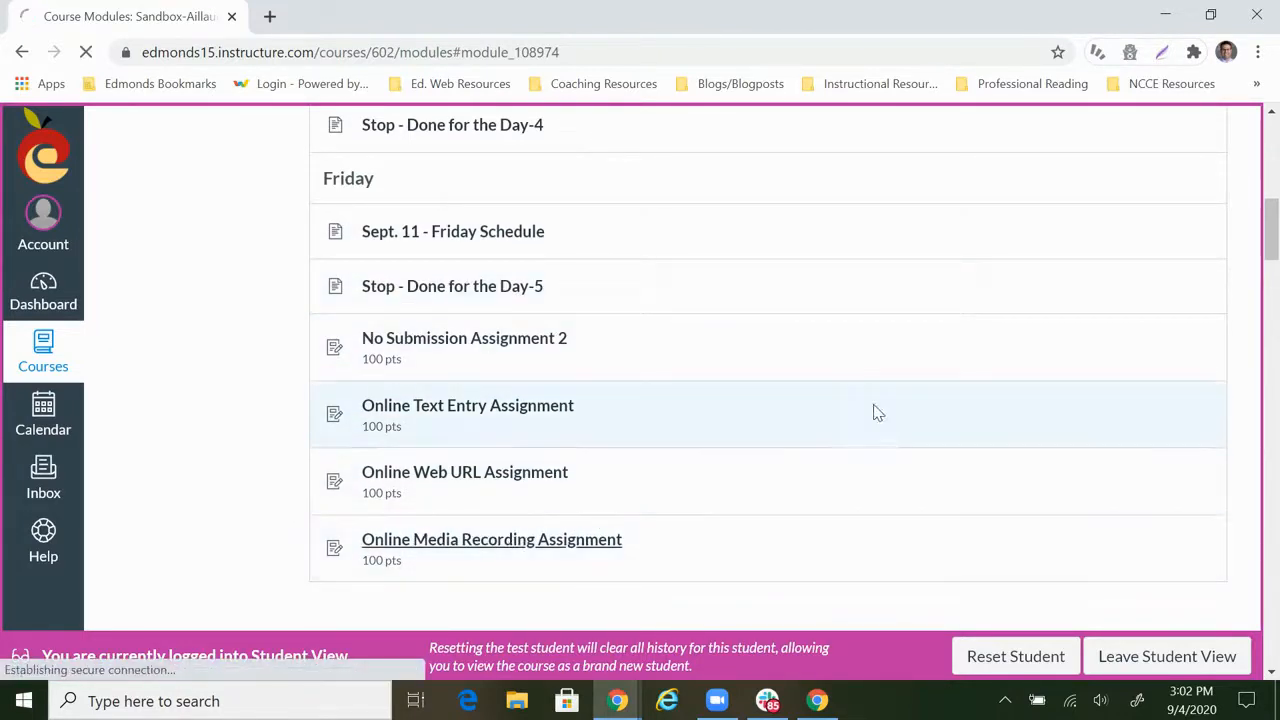
pyautogui.click(492, 540)
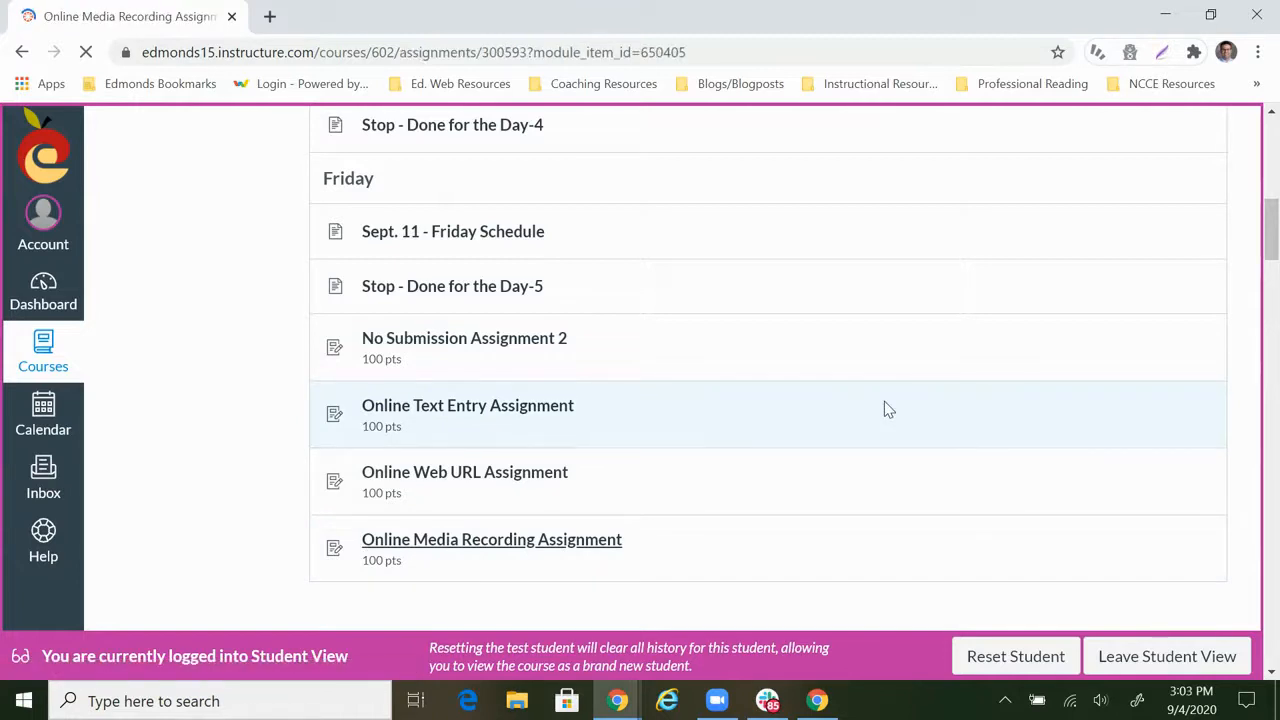
# Start submitting the assignment and bring up the Record/Upload Media recorder with webcam preview
pyautogui.click(492, 540)
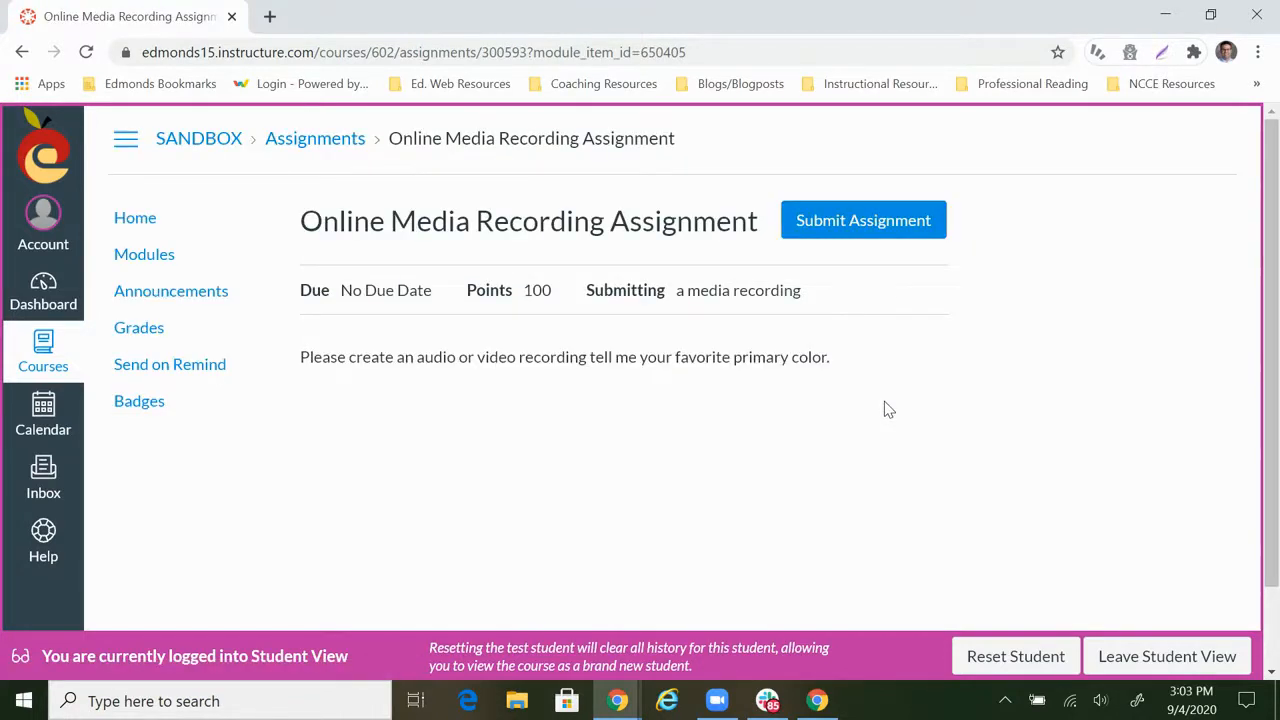
pyautogui.moveTo(912, 344)
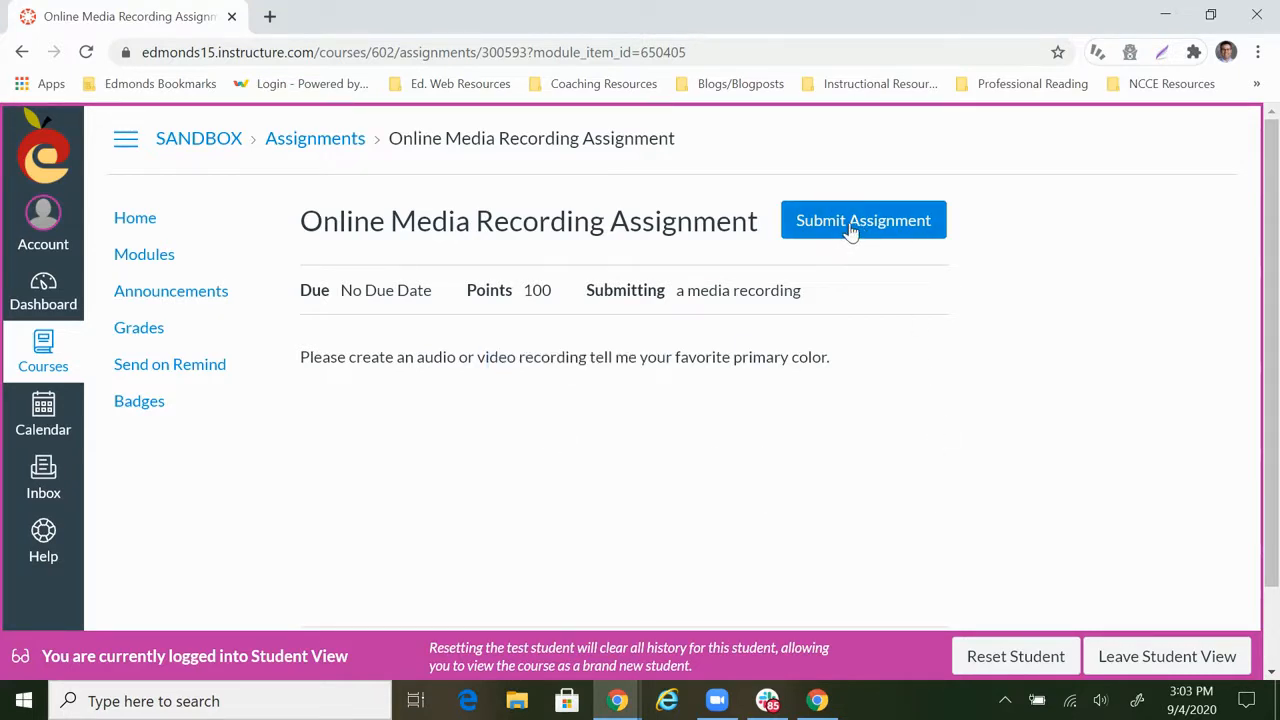
pyautogui.click(864, 220)
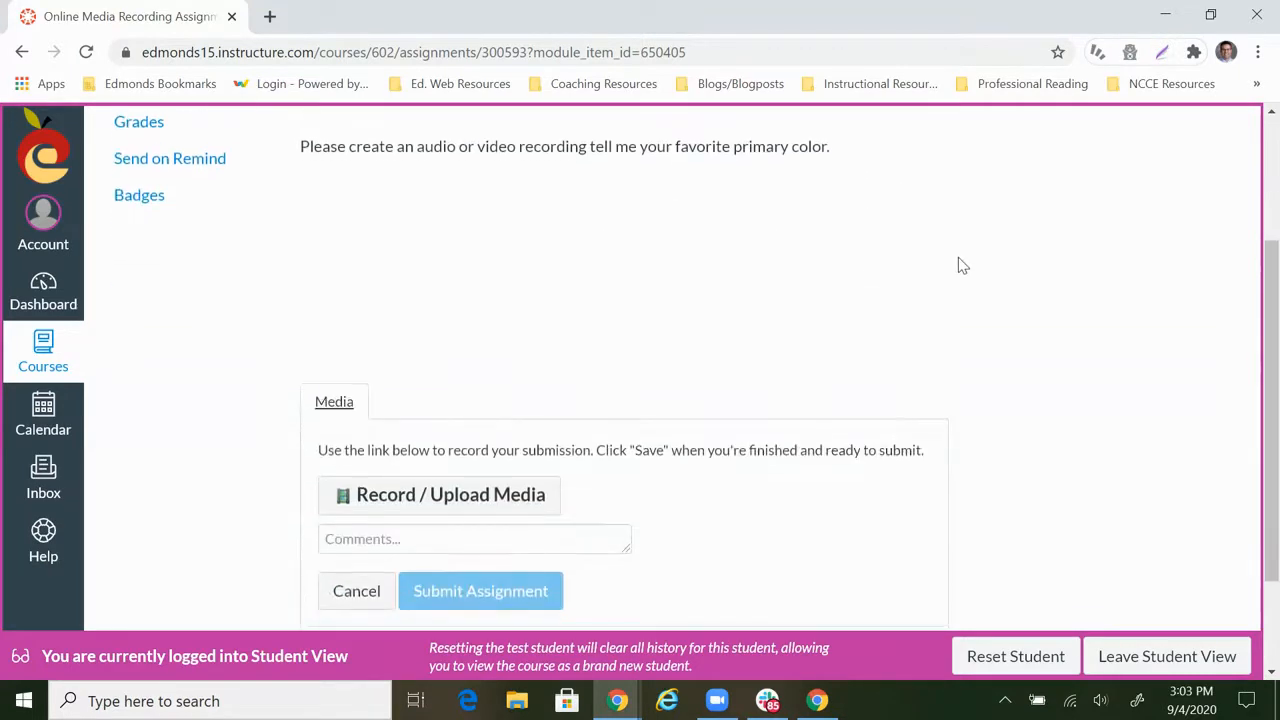
pyautogui.scroll(-3)
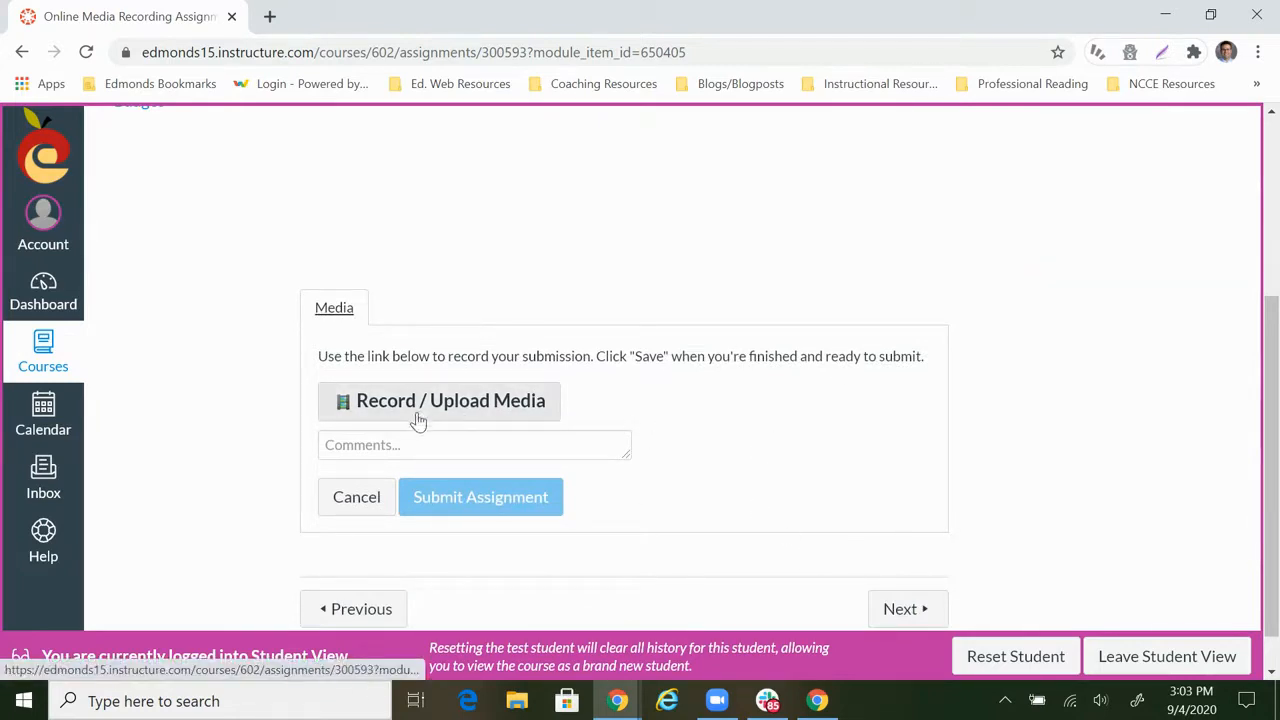
pyautogui.click(440, 400)
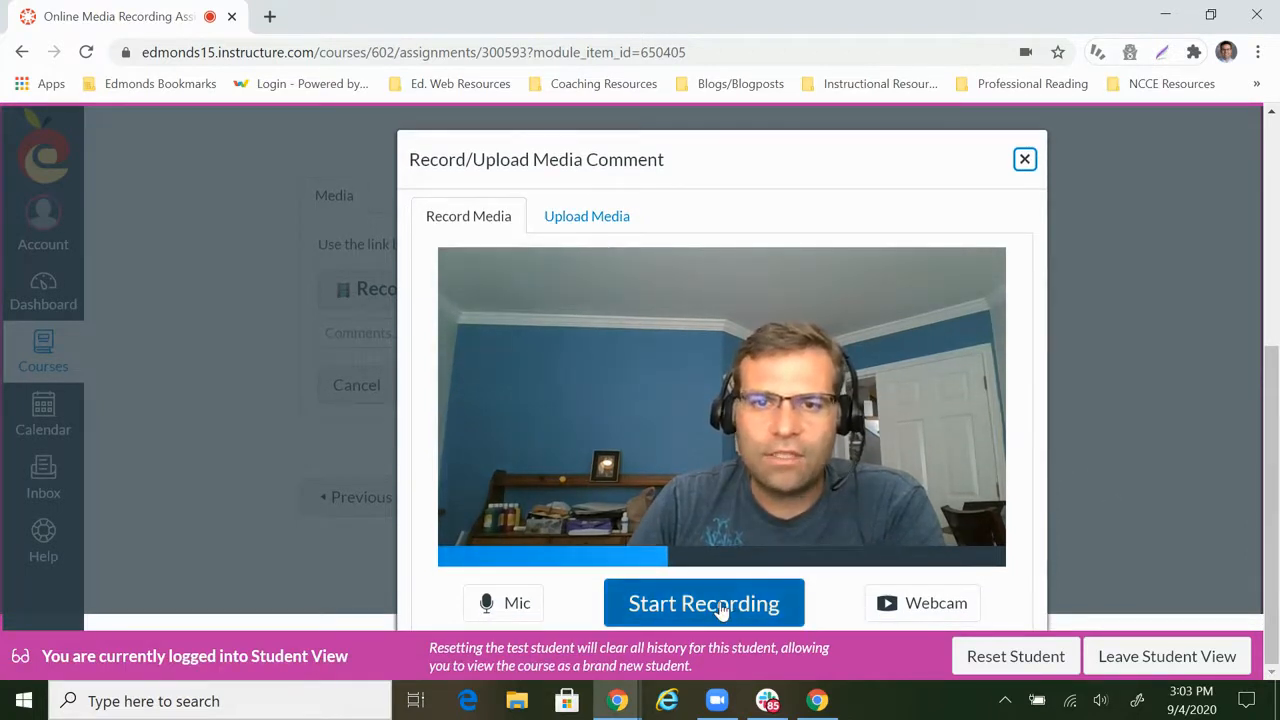
# Record about 20 seconds of webcam video, then discard it with Start Over
pyautogui.click(704, 604)
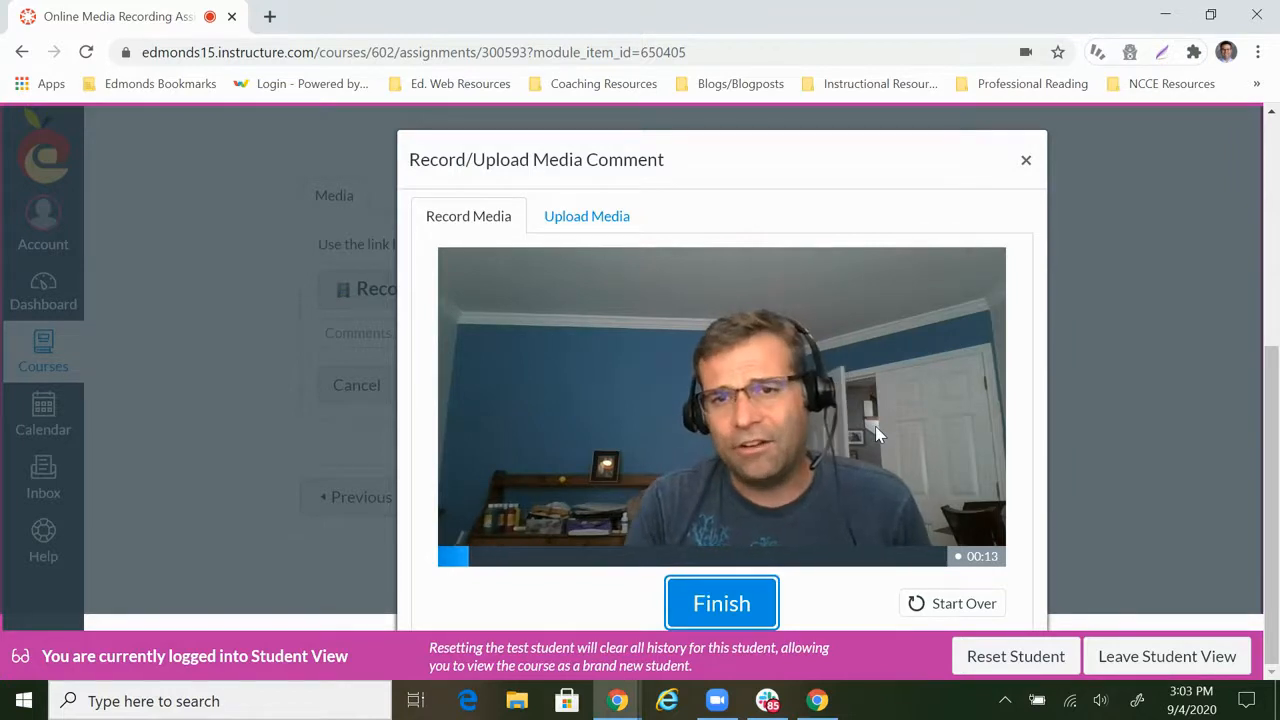
pyautogui.moveTo(1136, 440)
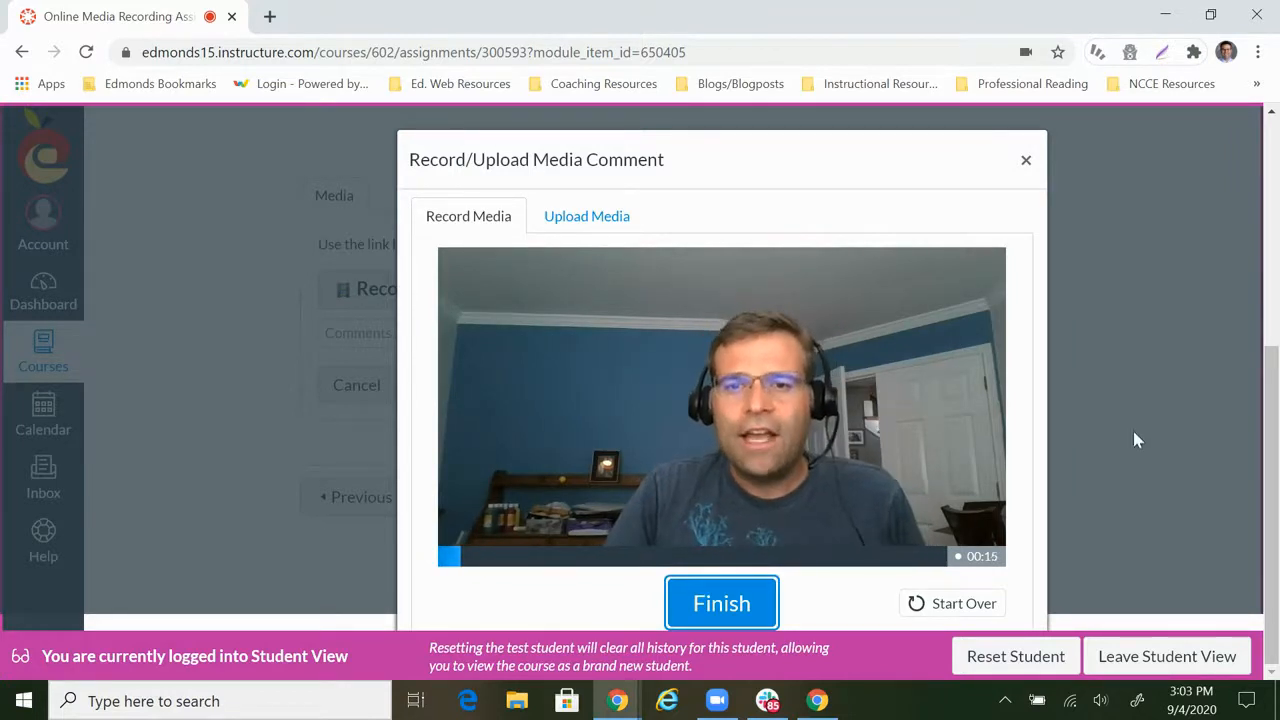
pyautogui.moveTo(1028, 608)
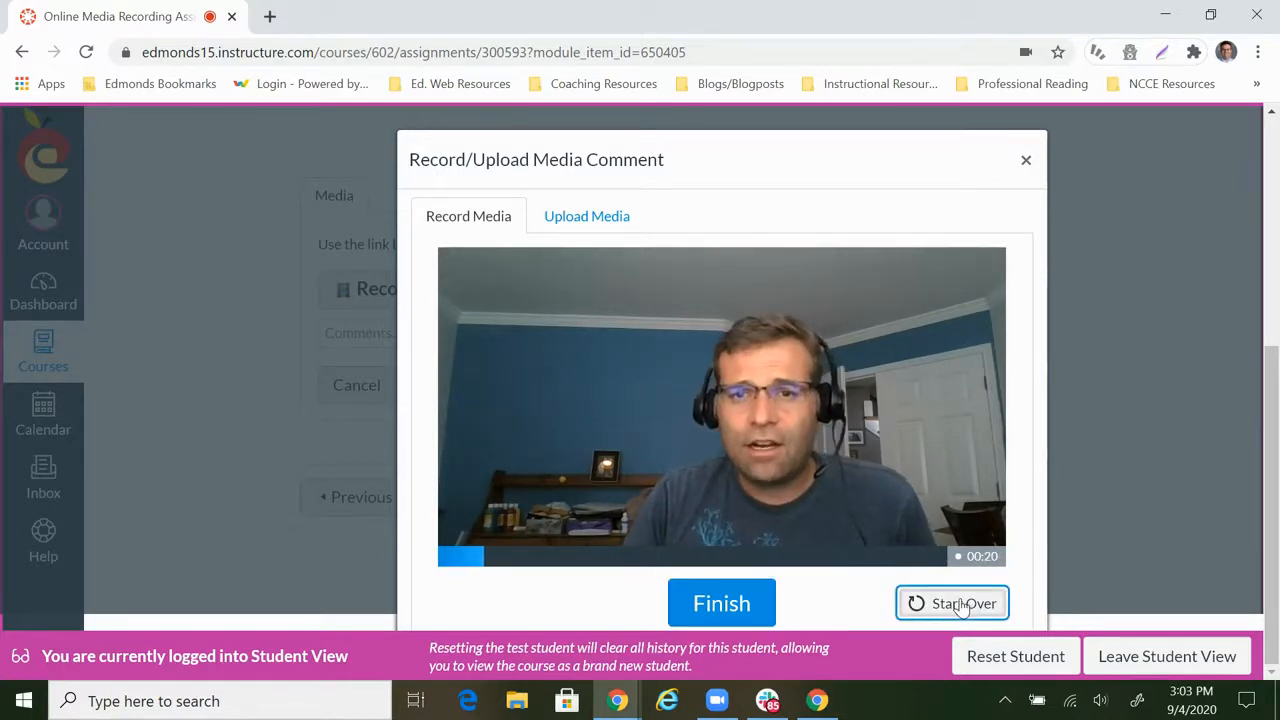
pyautogui.click(952, 604)
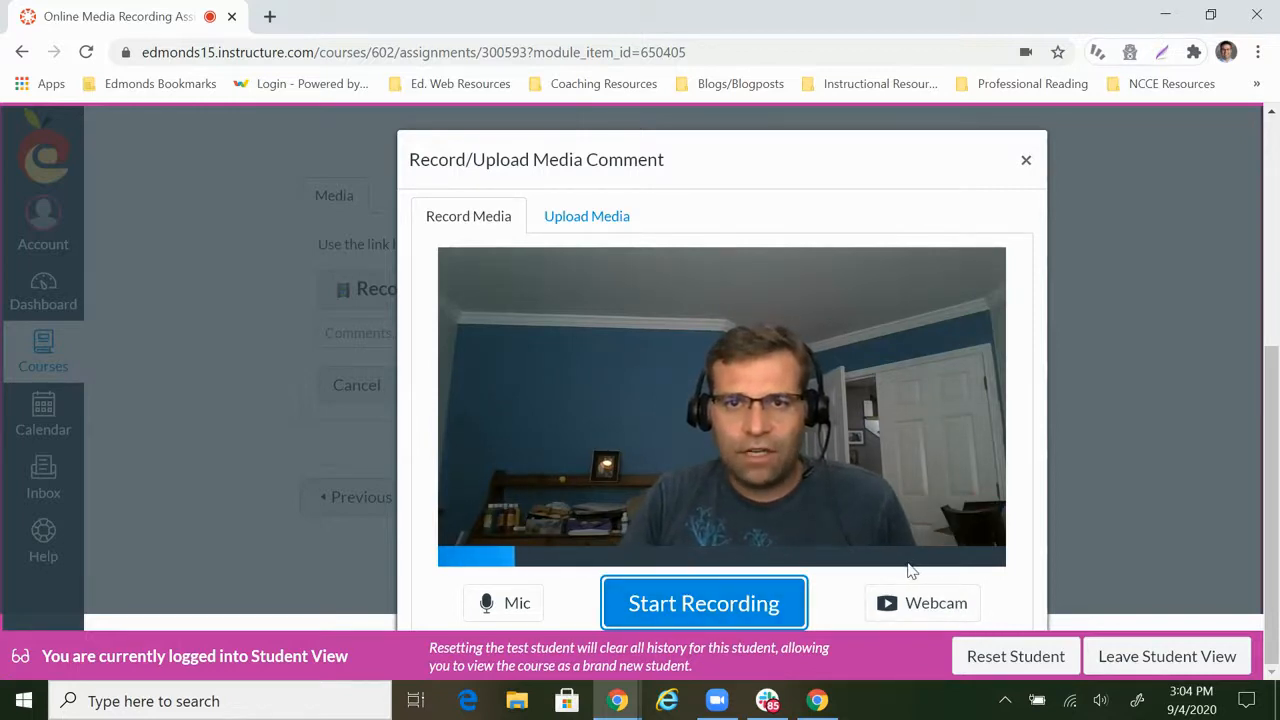
pyautogui.moveTo(912, 612)
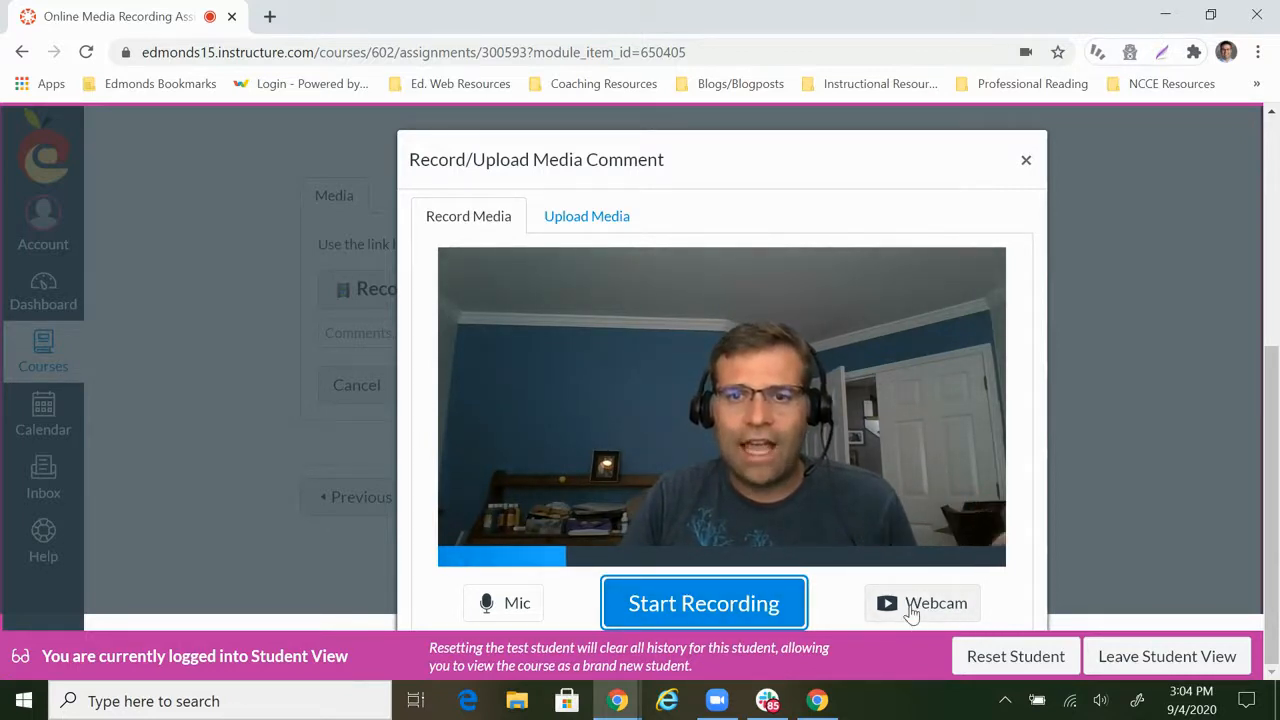
# Switch the webcam to No Video, record a short audio clip, and save it as the submission
pyautogui.click(922, 604)
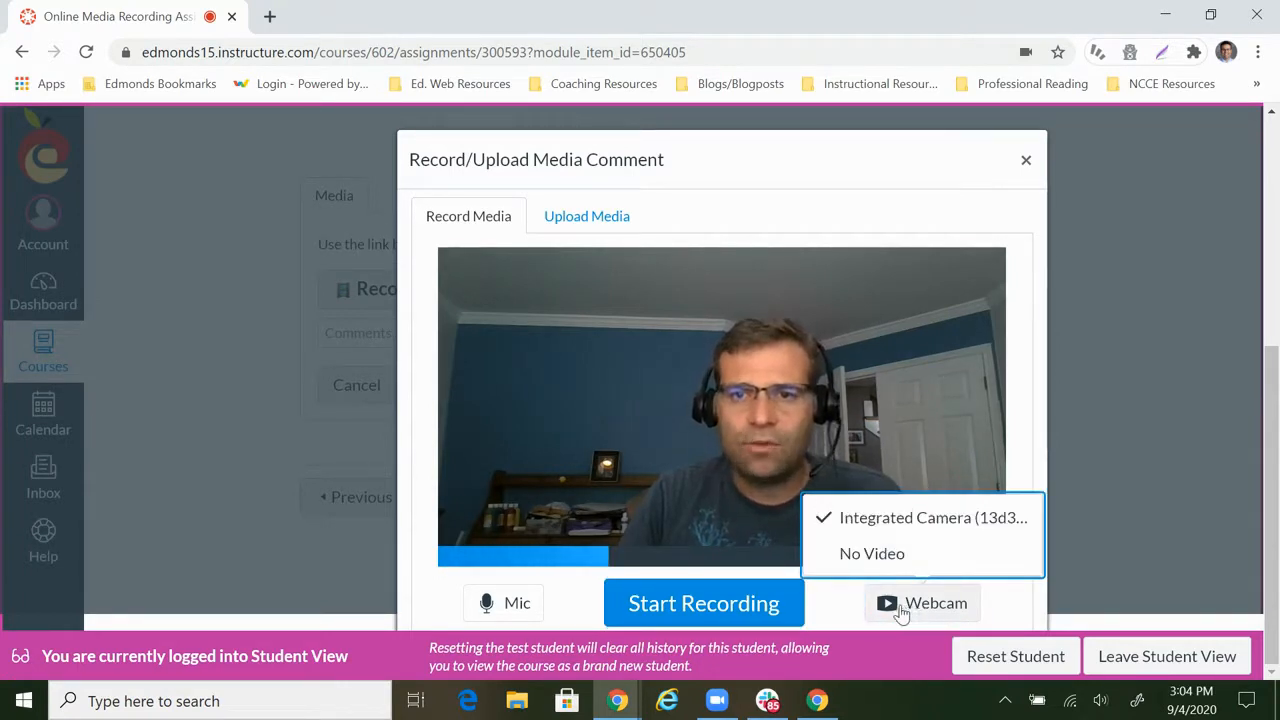
pyautogui.click(872, 554)
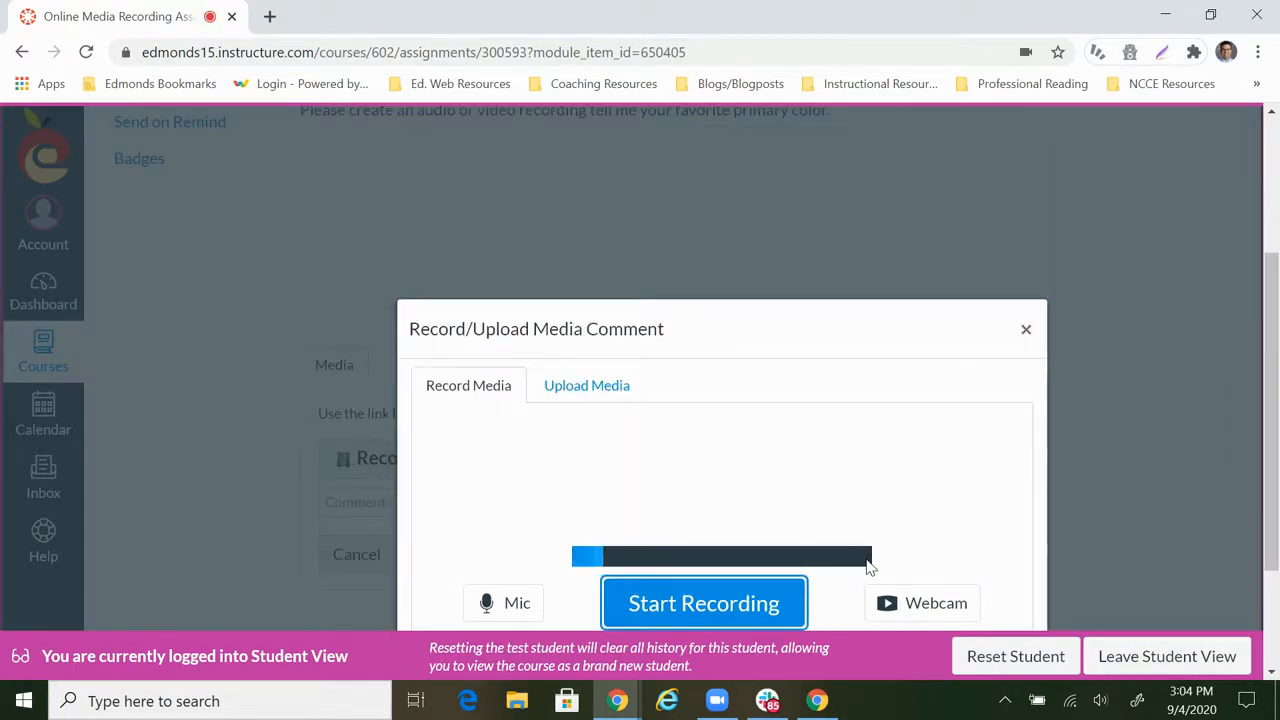
pyautogui.click(704, 604)
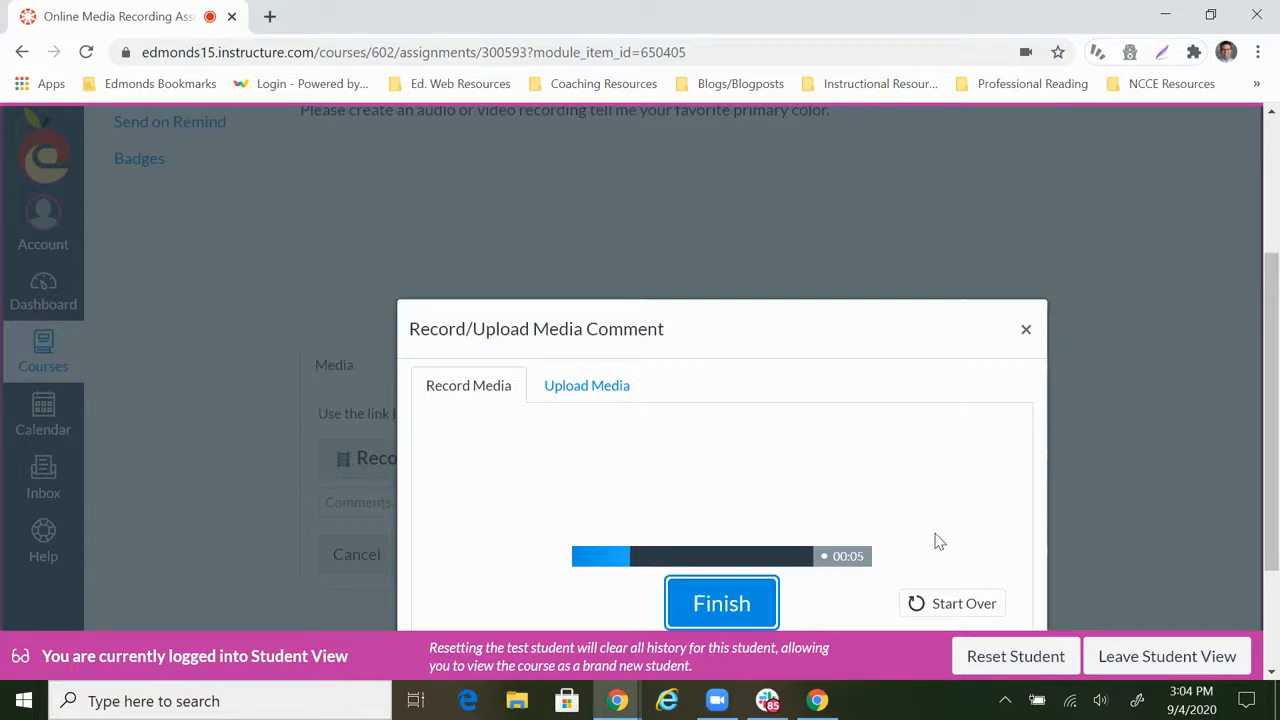
pyautogui.click(720, 604)
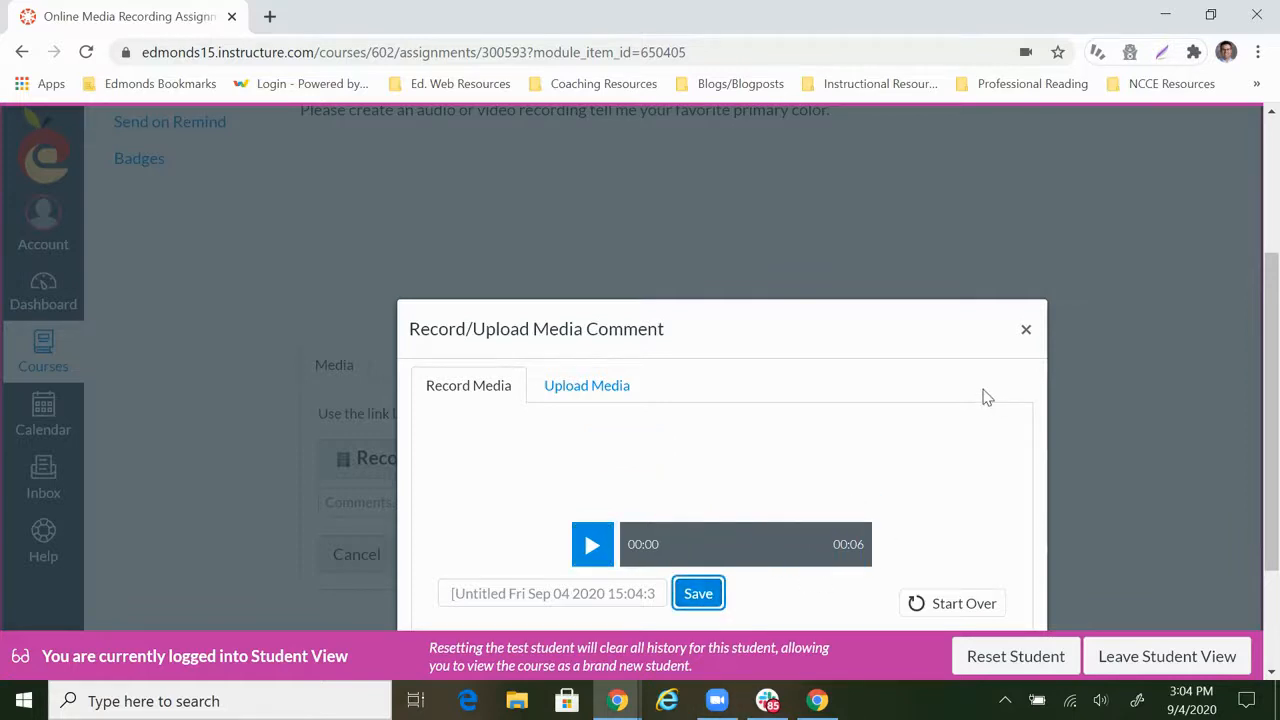
pyautogui.click(696, 592)
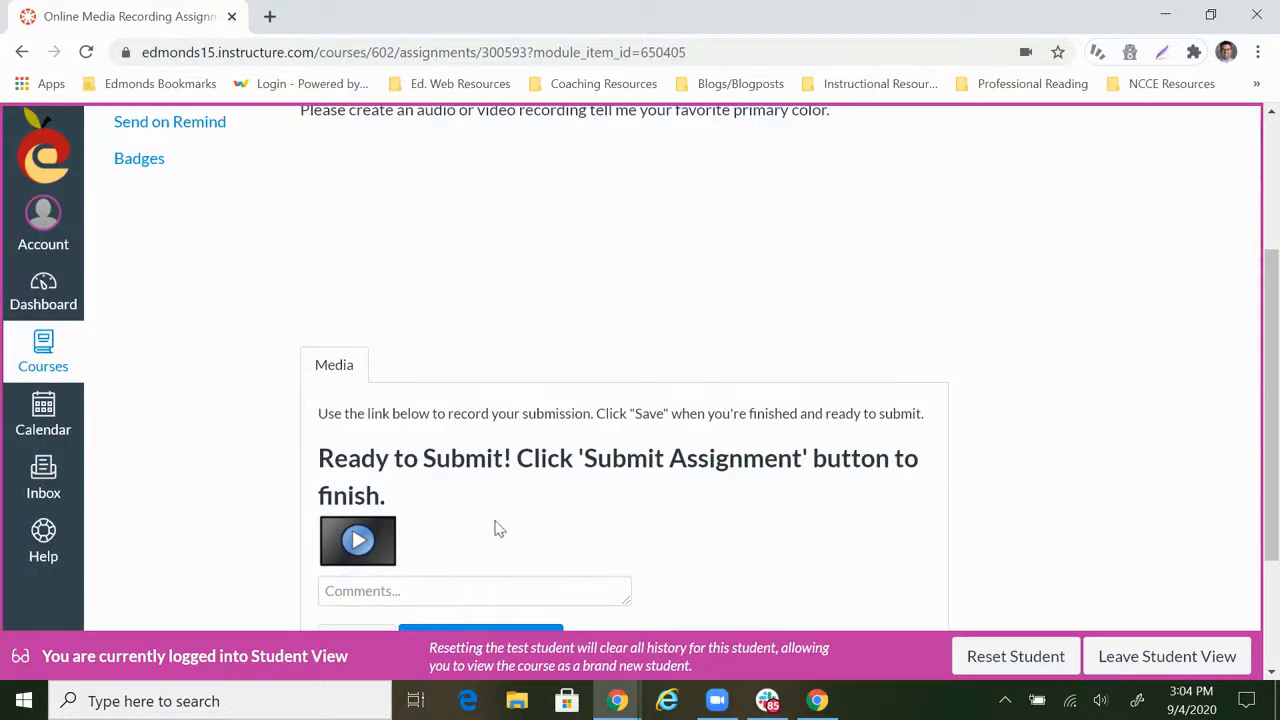
# Submit the assignment so the page shows 'Submitted!'
pyautogui.scroll(-3)
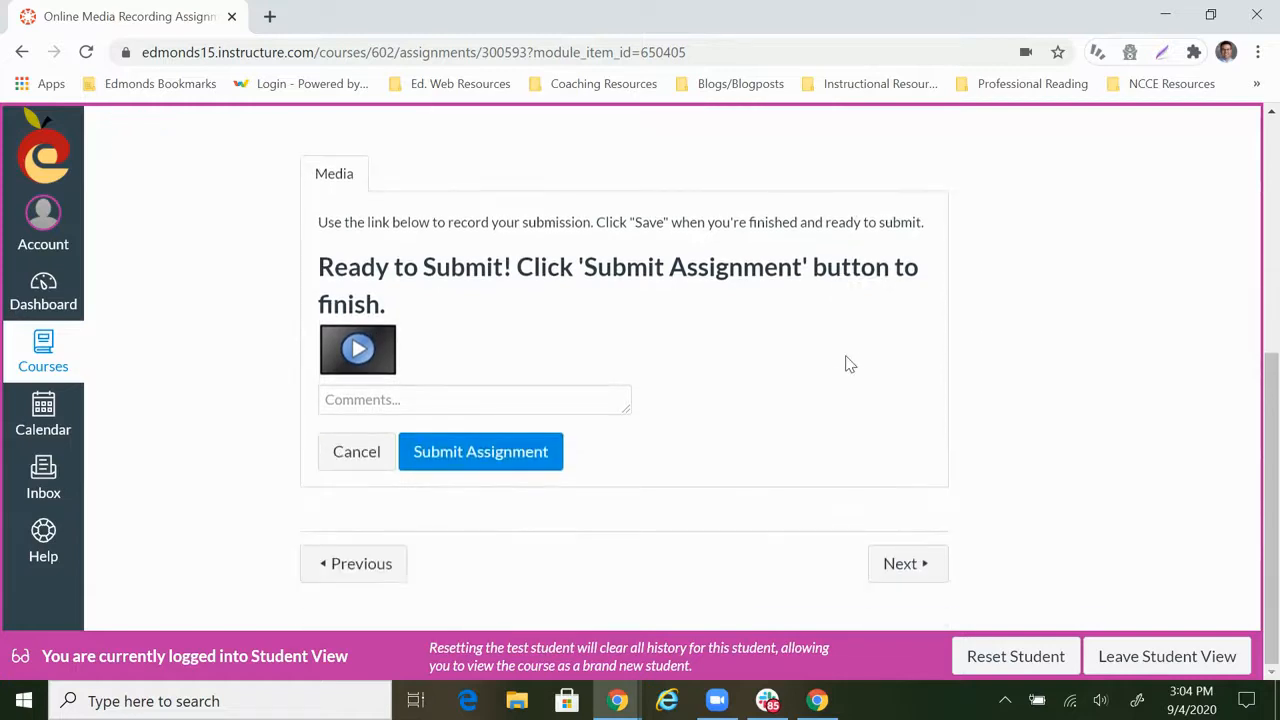
pyautogui.moveTo(464, 454)
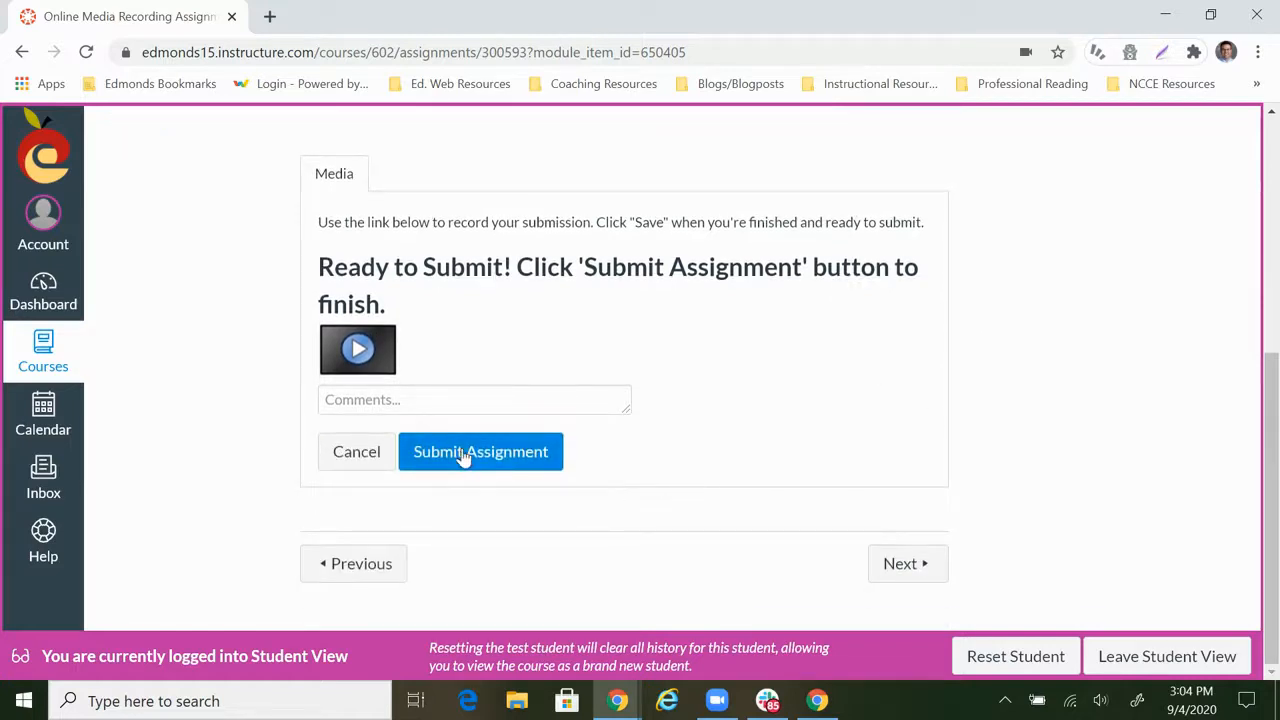
pyautogui.click(480, 452)
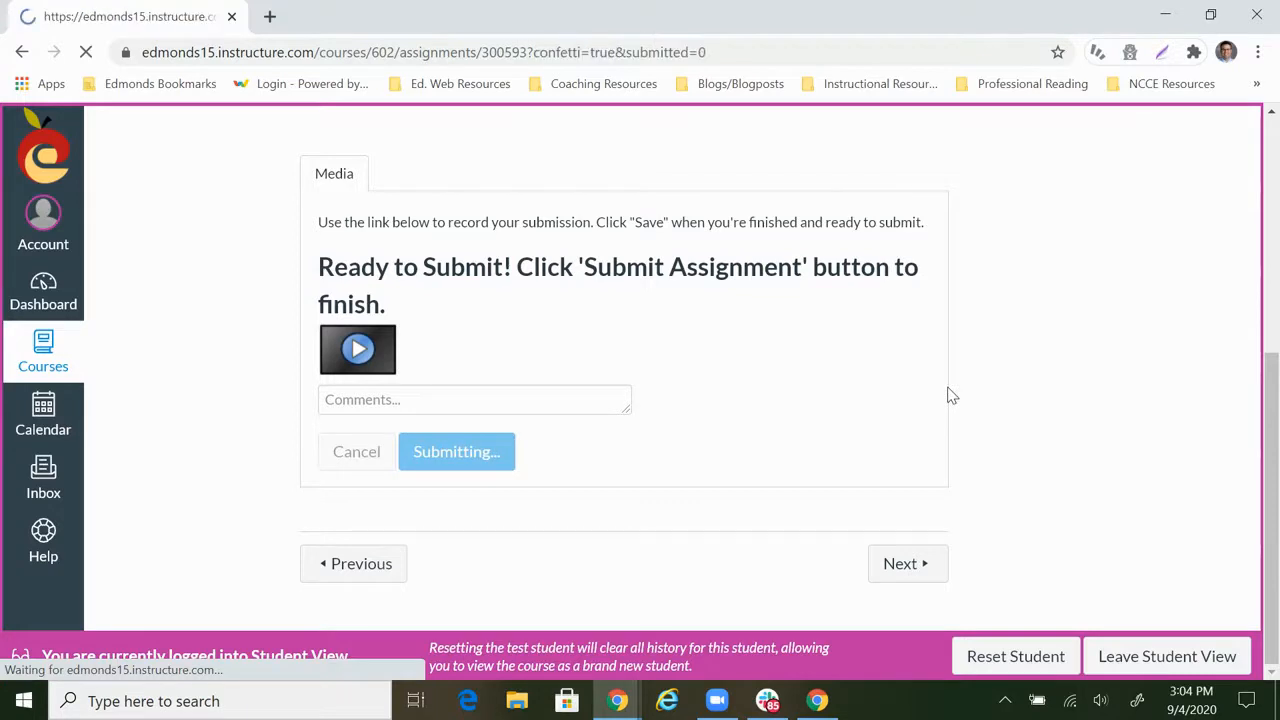
pyautogui.click(456, 452)
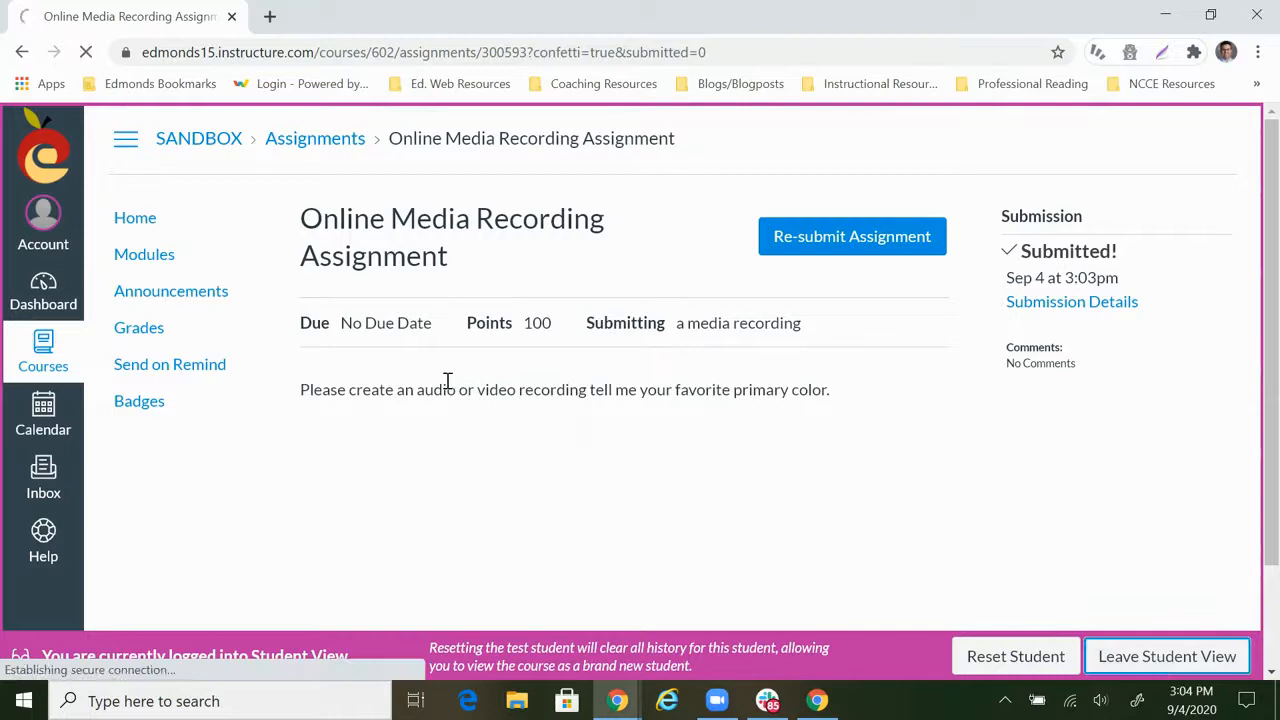
# Leave Student View and open Test Student's submission in SpeedGrader
pyautogui.click(1168, 656)
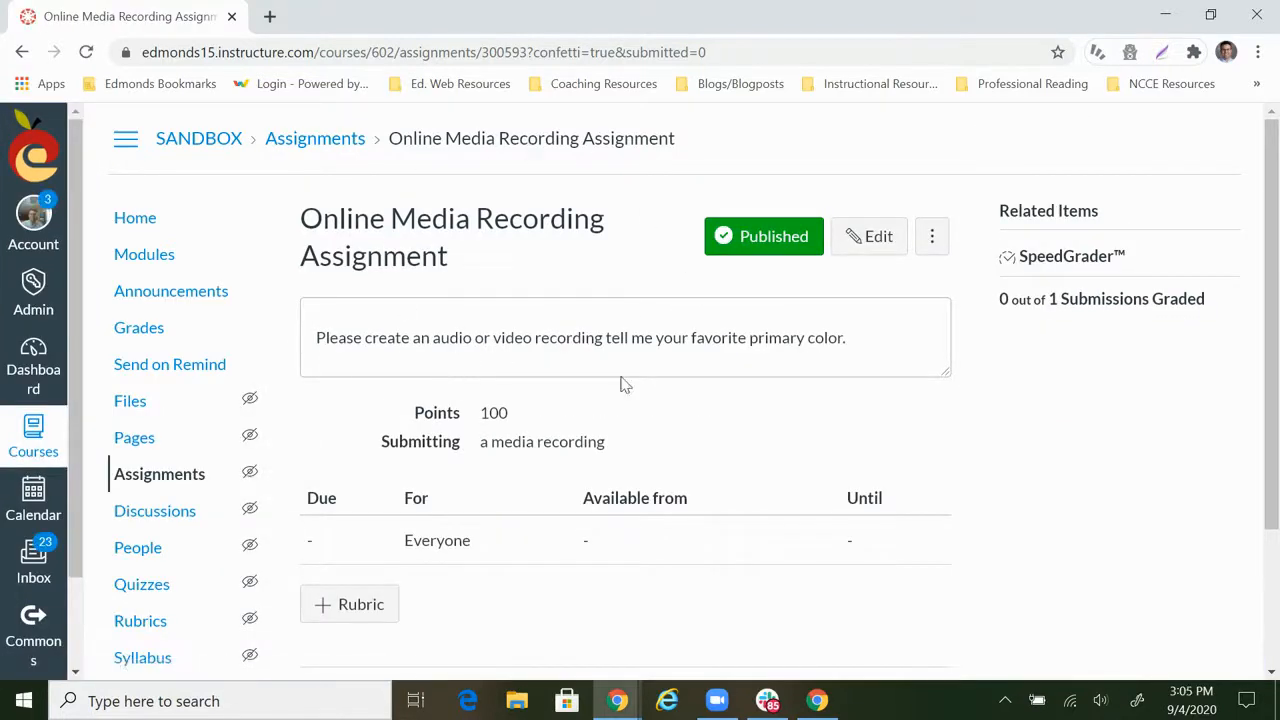
pyautogui.moveTo(1064, 266)
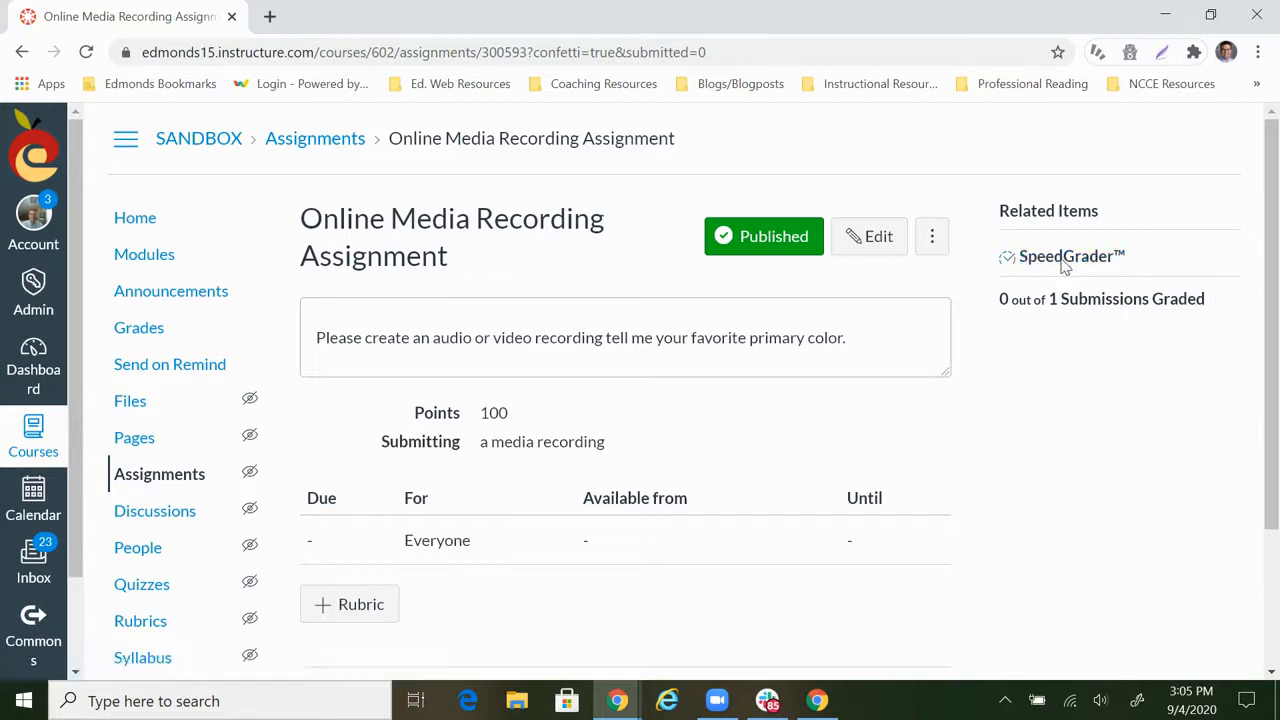
pyautogui.click(1068, 256)
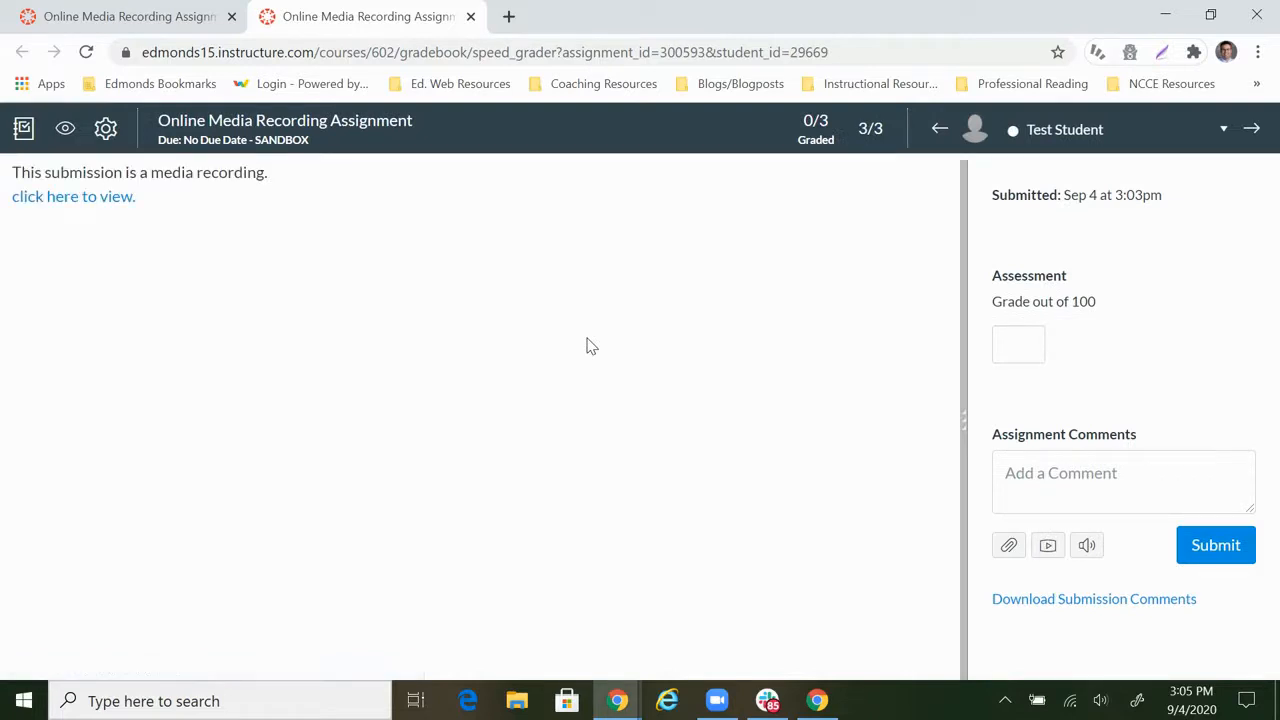
pyautogui.moveTo(238, 198)
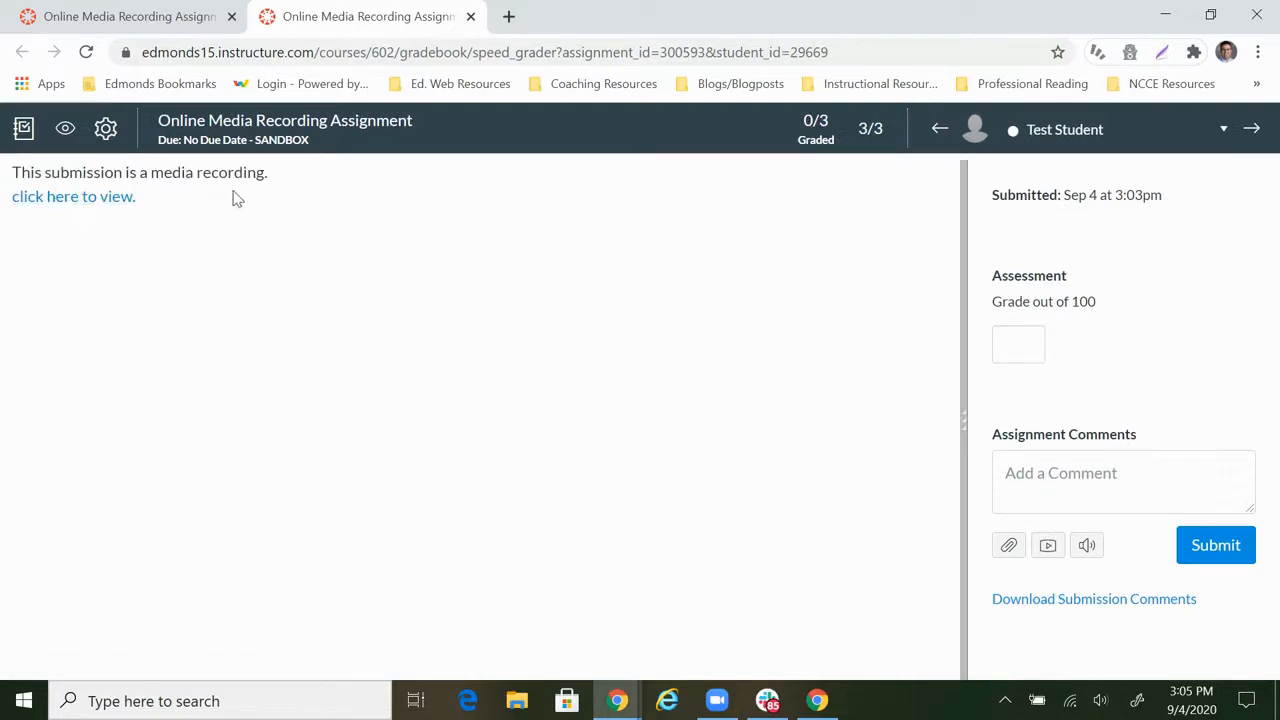
# Load Test Student's submitted audio recording and play it back
pyautogui.click(72, 196)
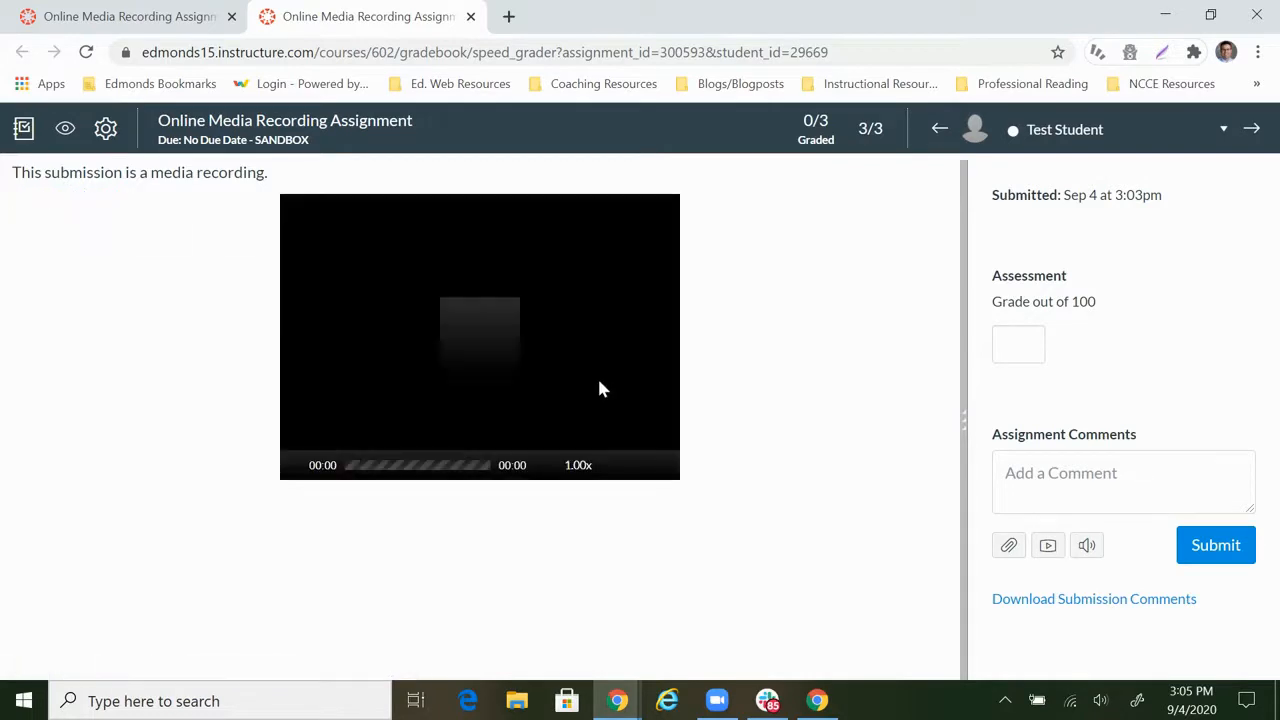
pyautogui.click(480, 336)
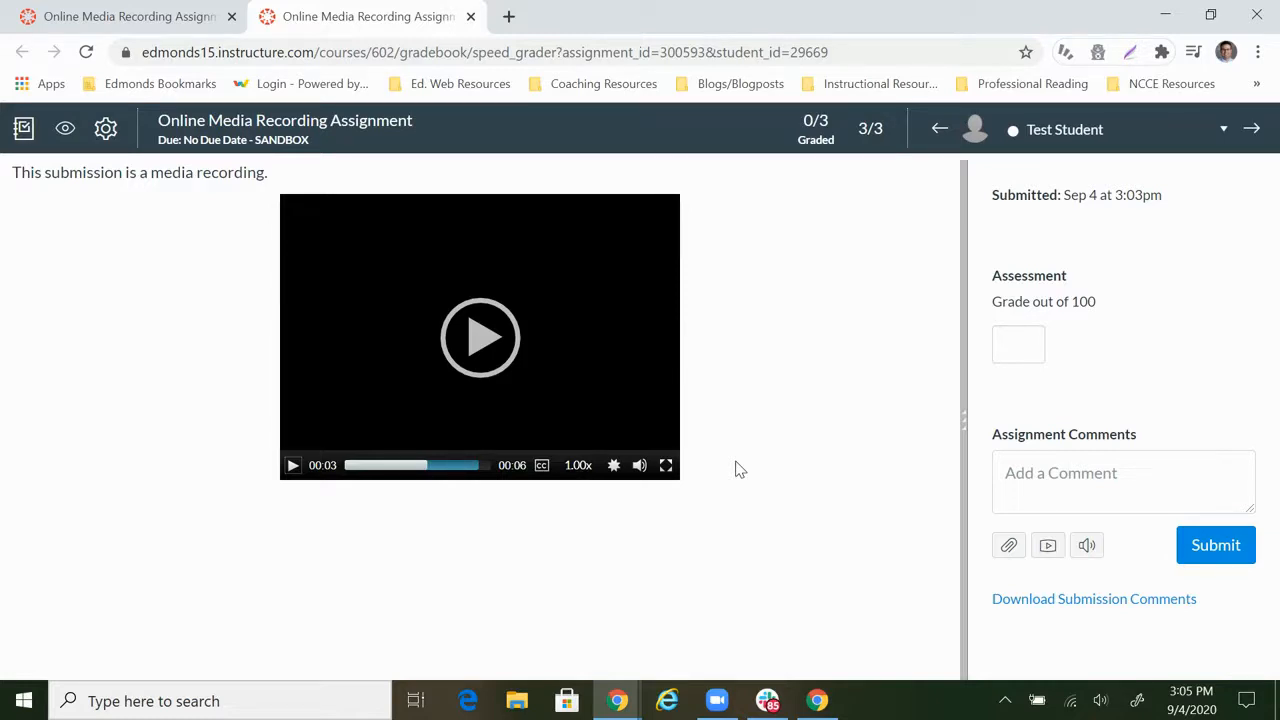
pyautogui.moveTo(1264, 338)
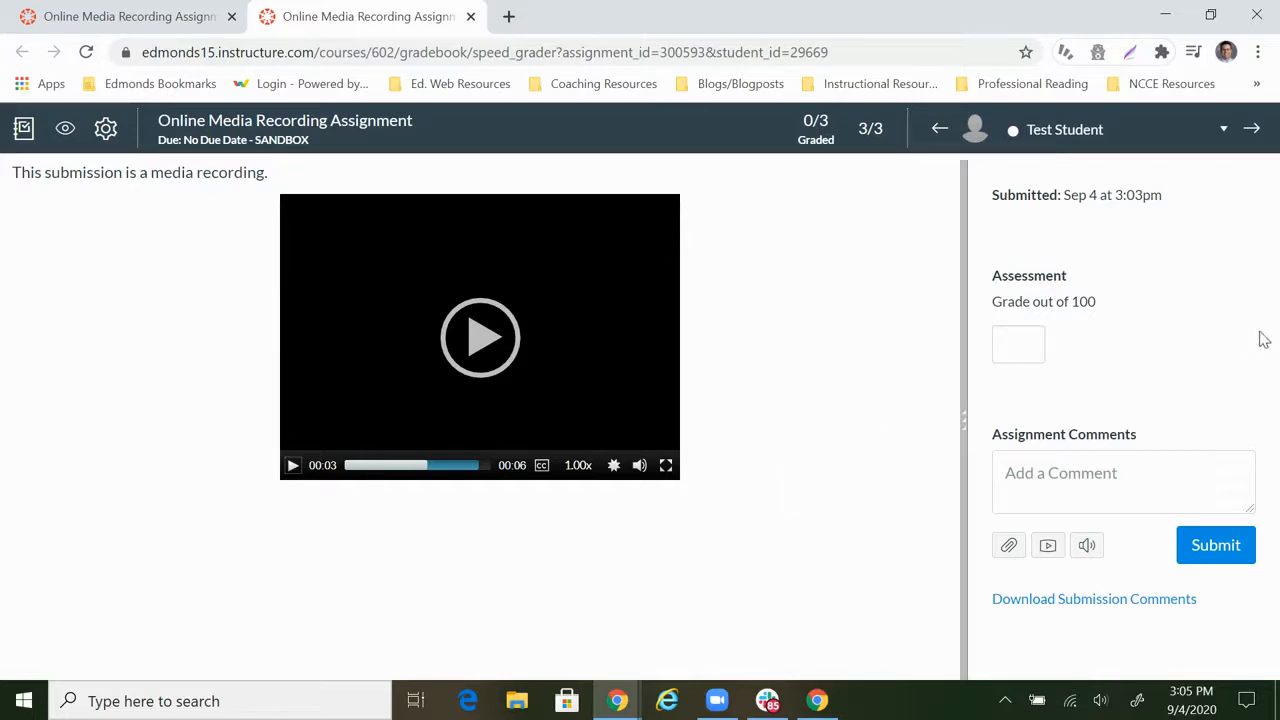
# Grade the submission 100/100 and submit the comment 'Blue is nice!!!'
pyautogui.write('1')
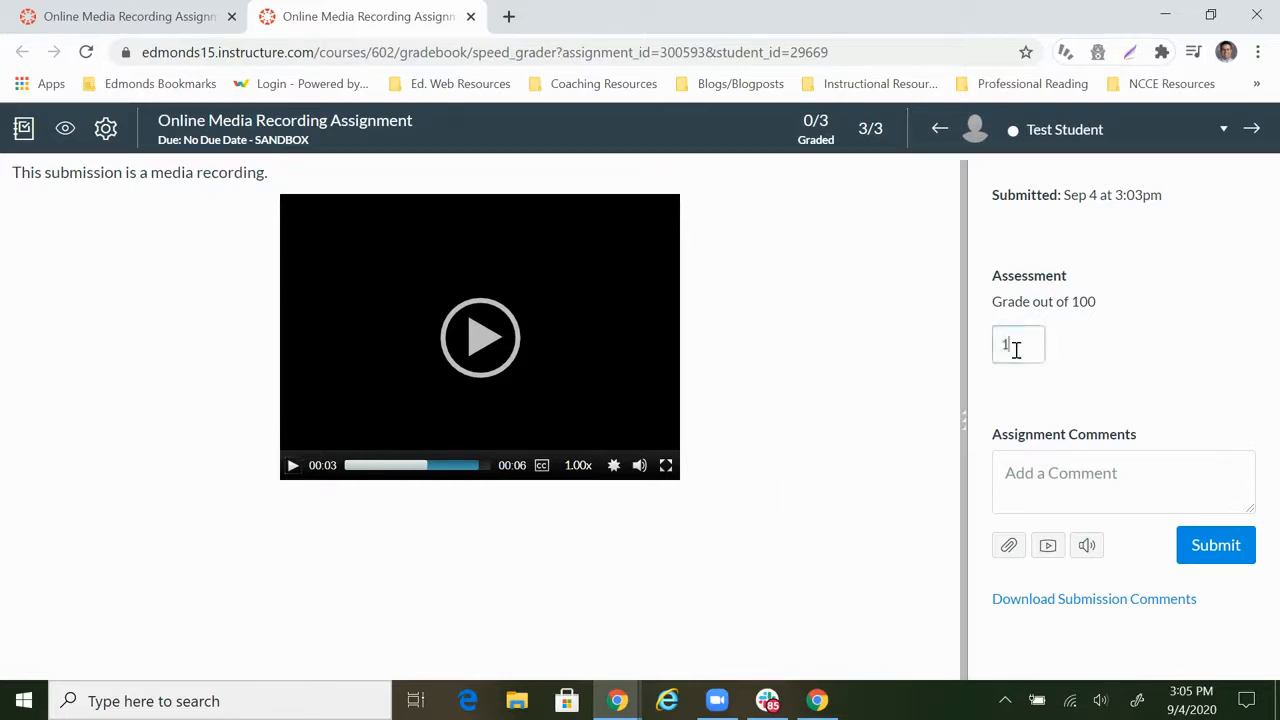
pyautogui.write('00')
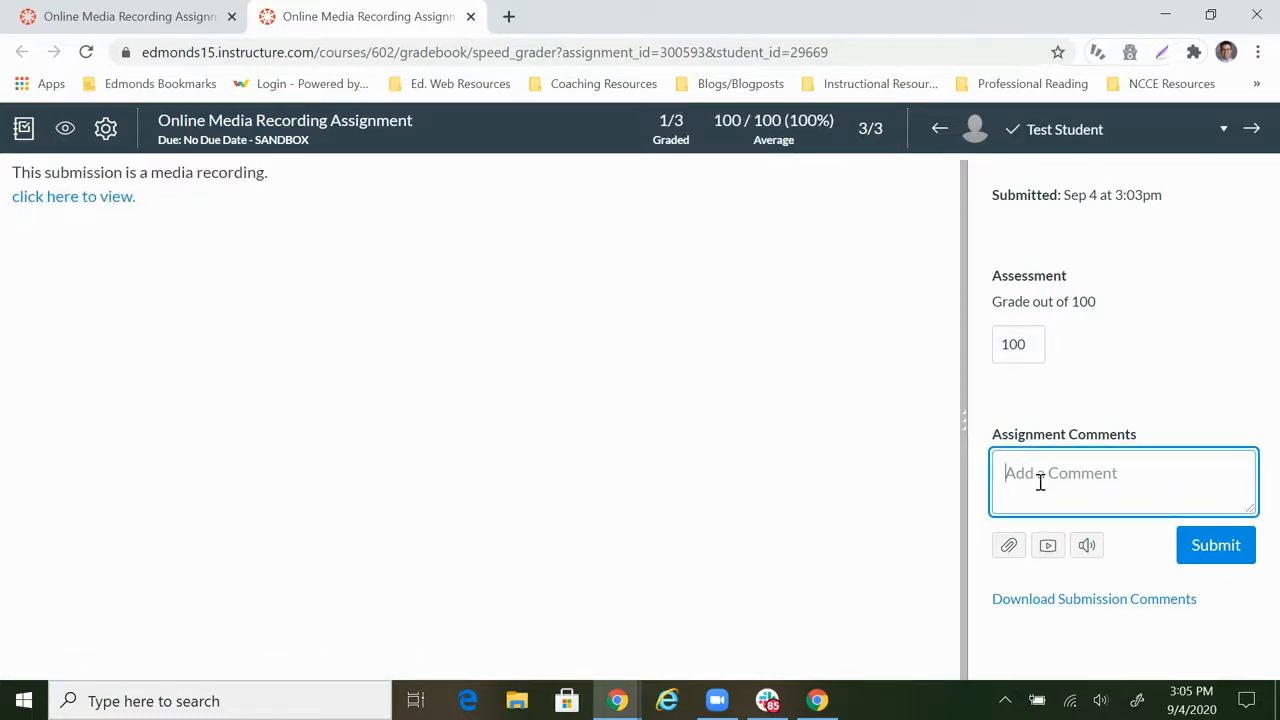
pyautogui.write('Blue is nice!!!')
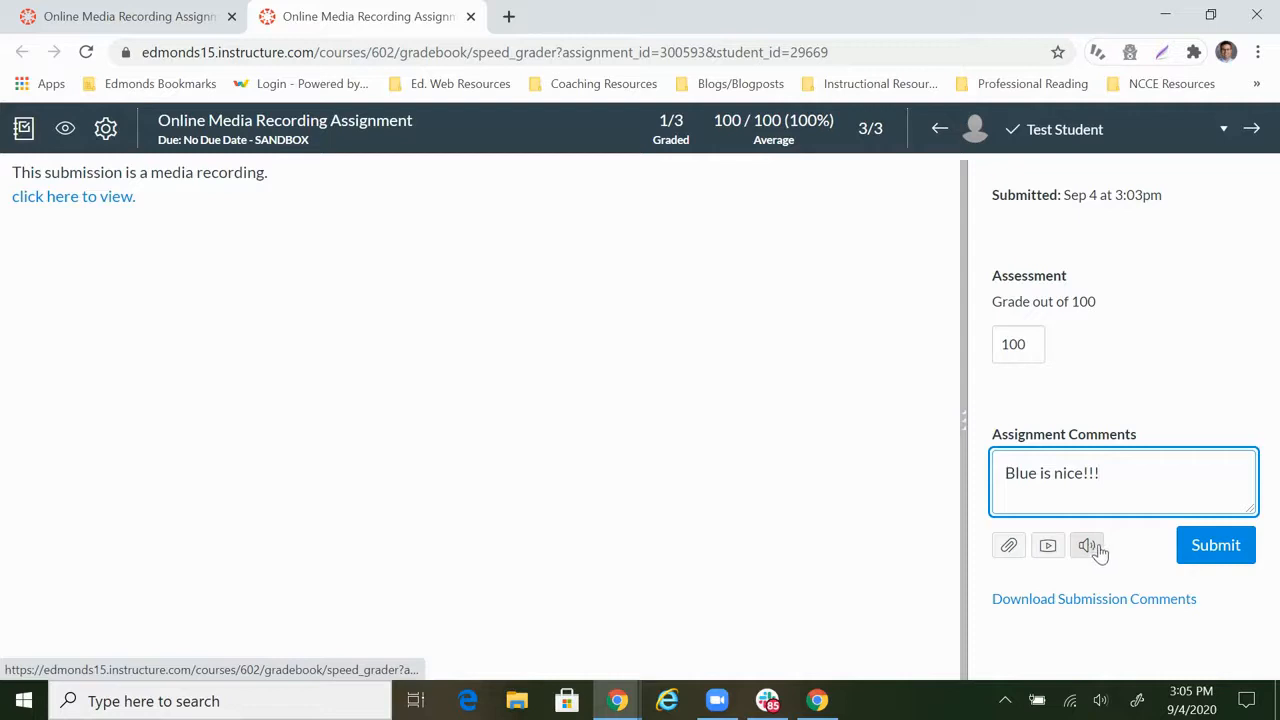
pyautogui.moveTo(1024, 564)
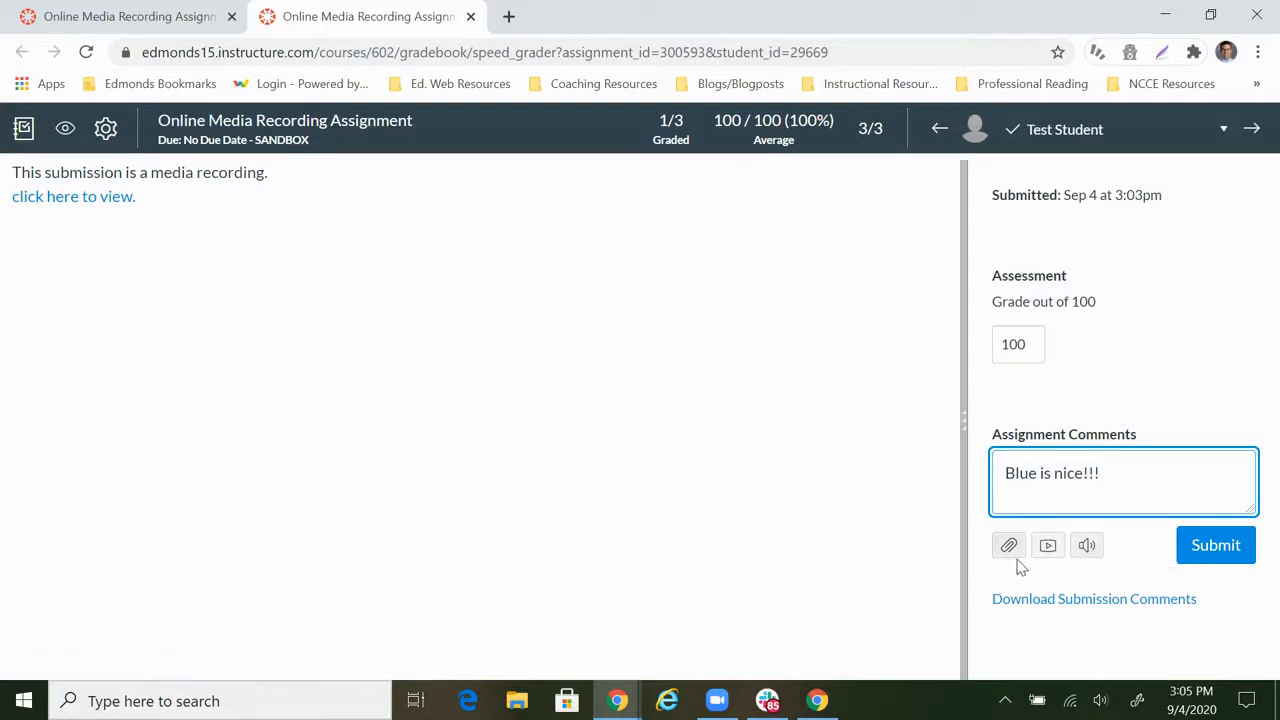
pyautogui.moveTo(1008, 544)
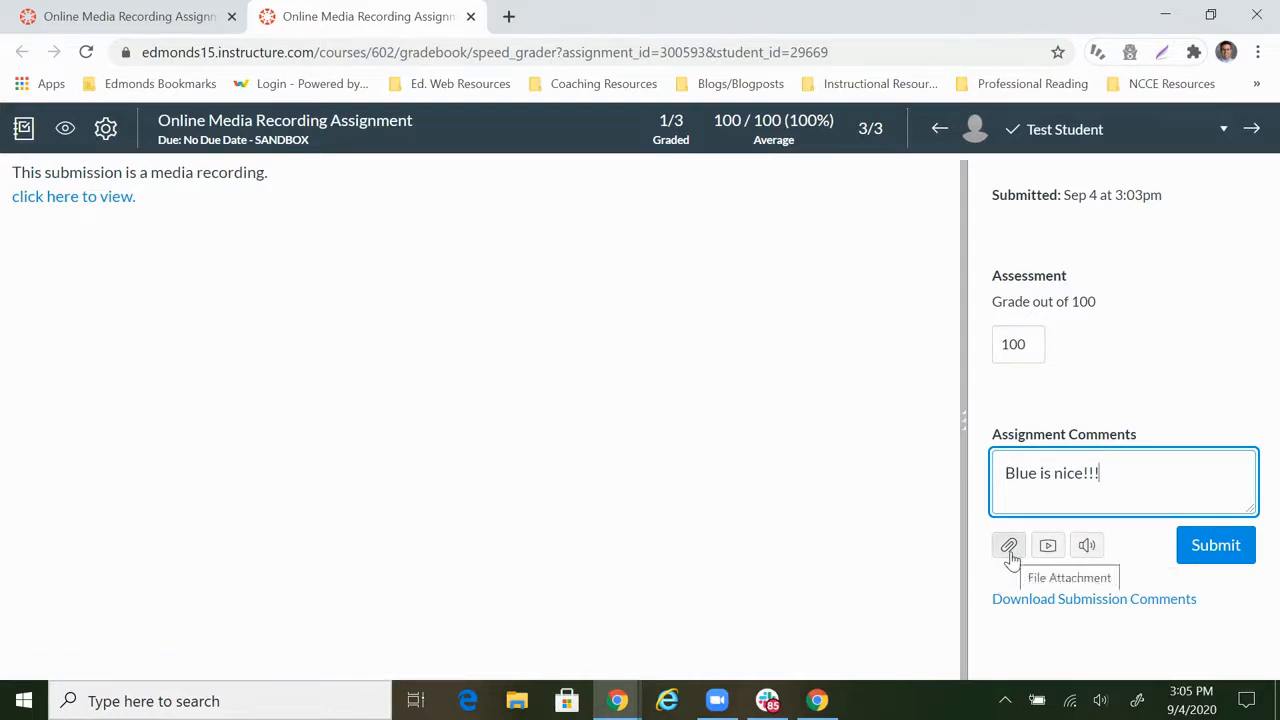
pyautogui.moveTo(1228, 566)
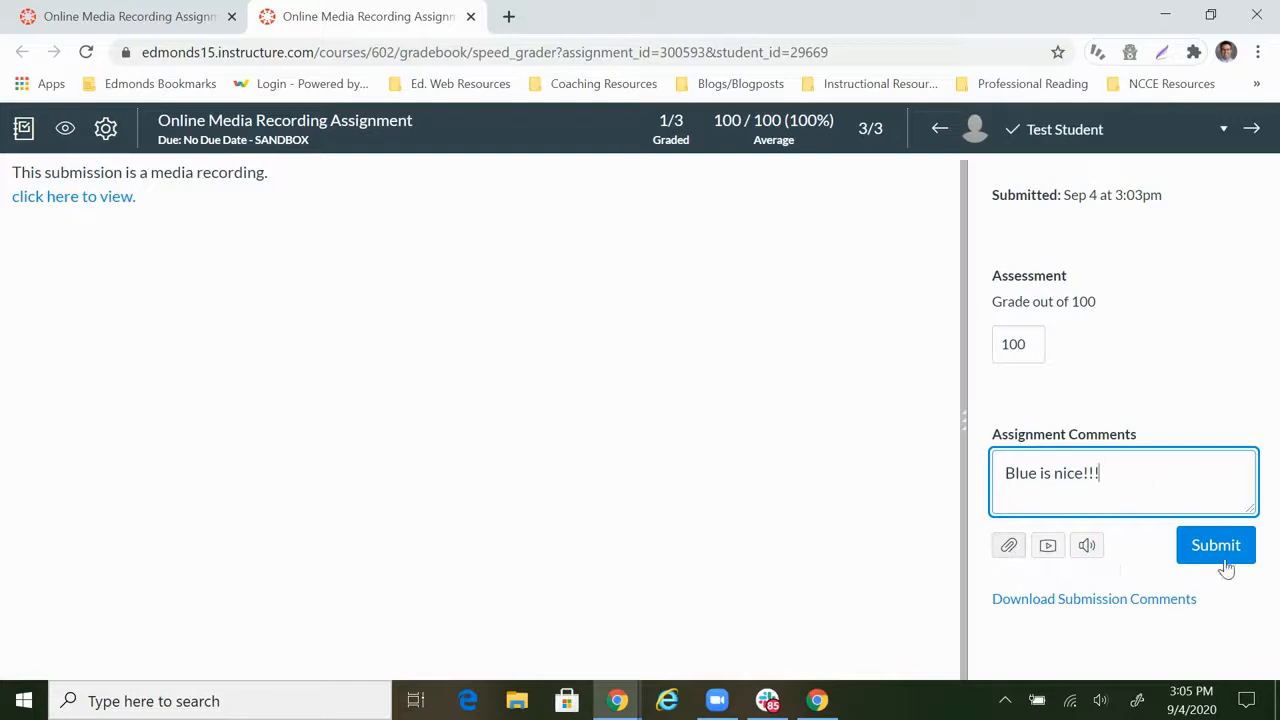
pyautogui.click(1216, 544)
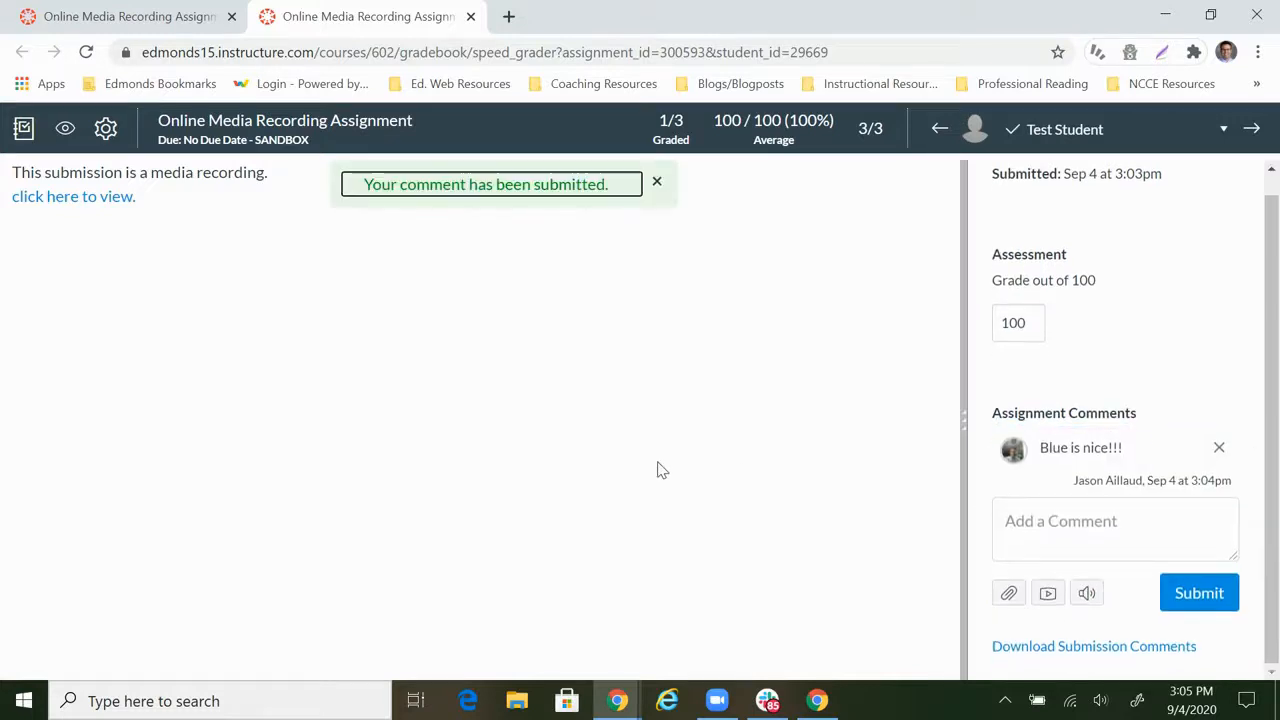